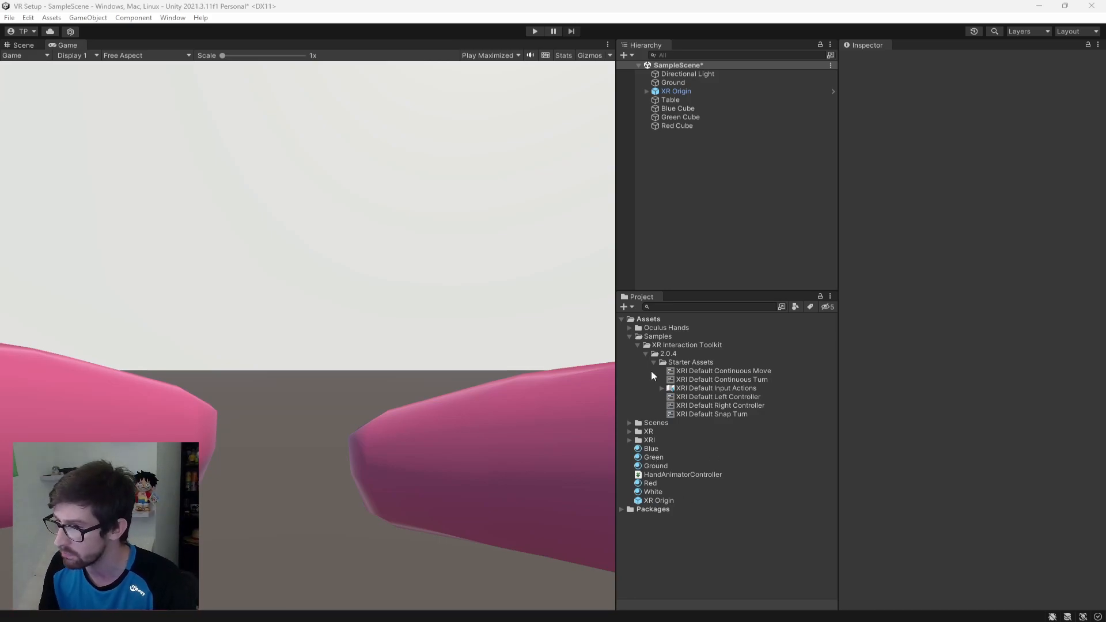
# - Save the scene and reveal the XR Interaction Toolkit 2.0.4 Starter Assets folder
pyautogui.click(645, 362)
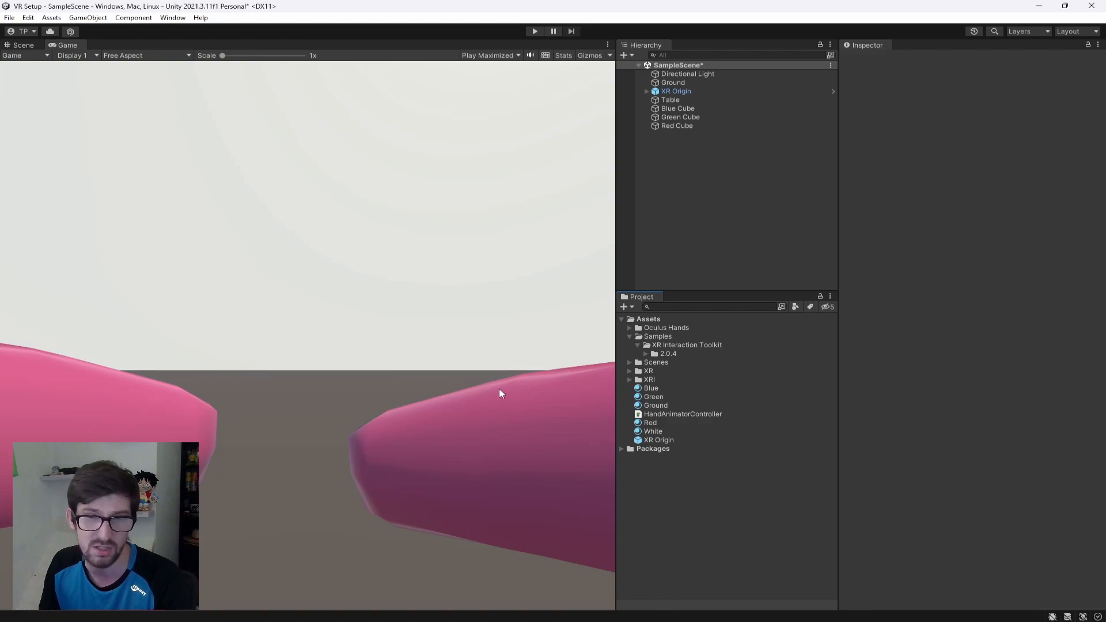
pyautogui.moveTo(750, 207)
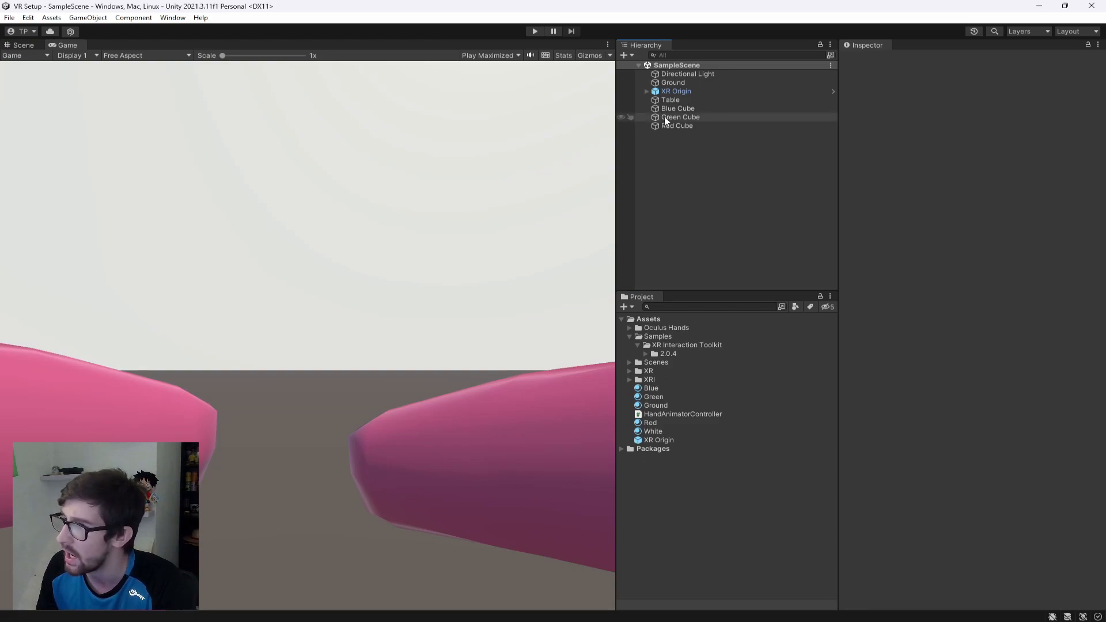
pyautogui.click(645, 353)
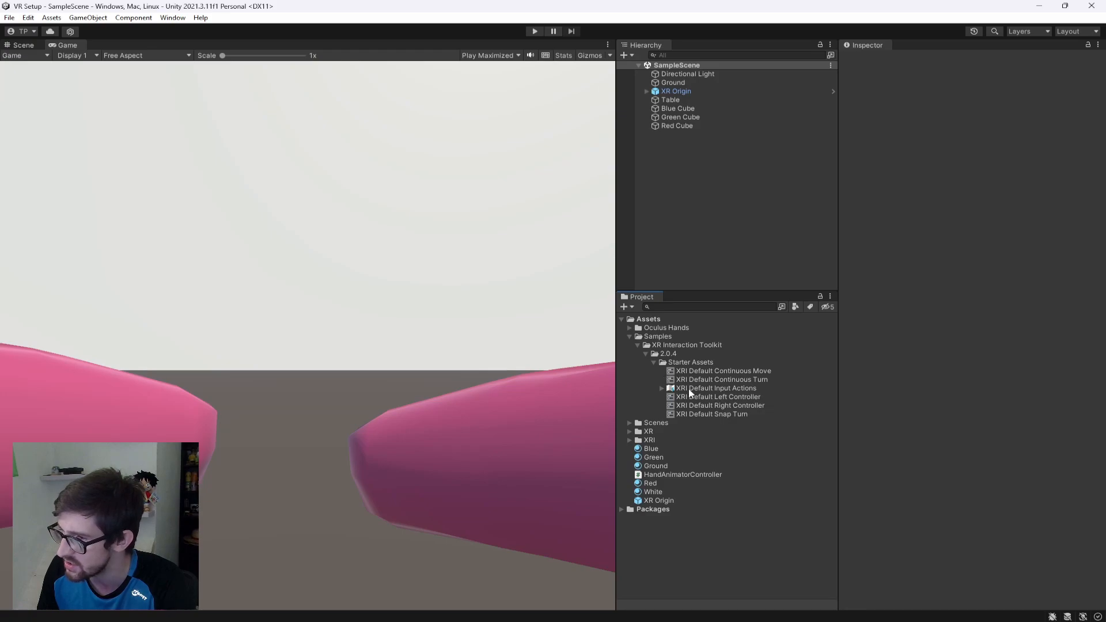
# - Add a 'Jump' action to the XRI RightHand Interaction map of the default input actions
pyautogui.doubleClick(716, 388)
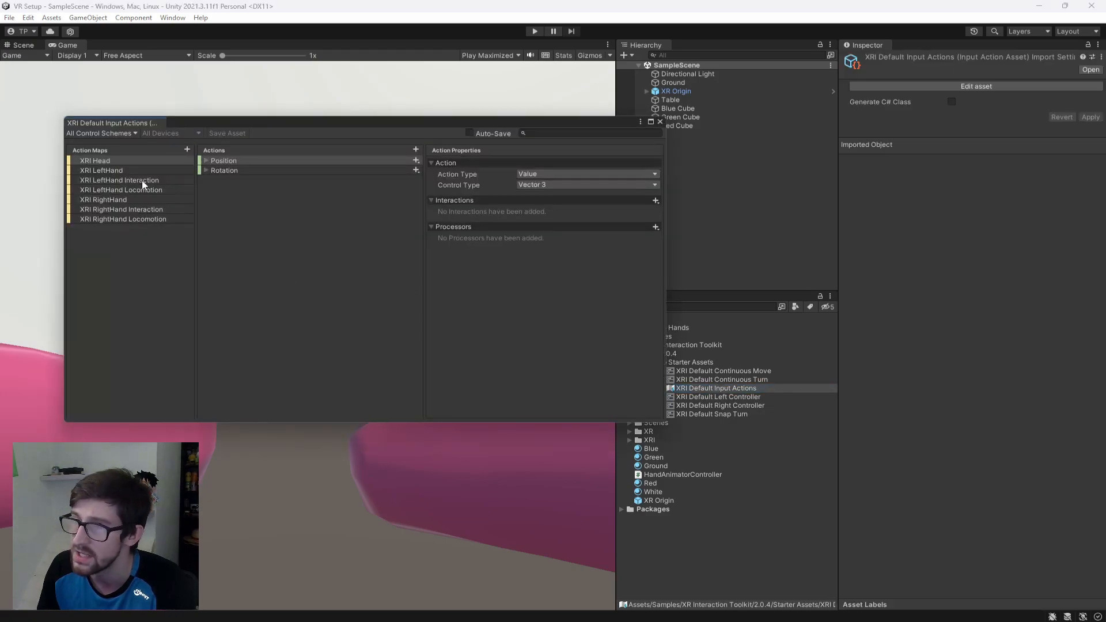
pyautogui.click(121, 208)
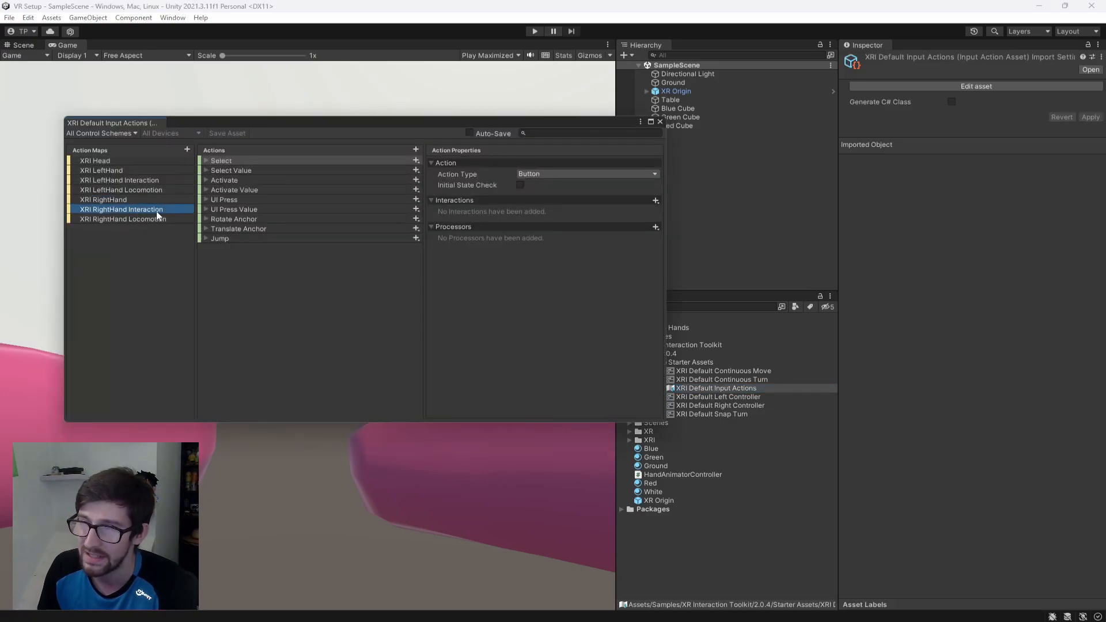
pyautogui.rightClick(219, 238)
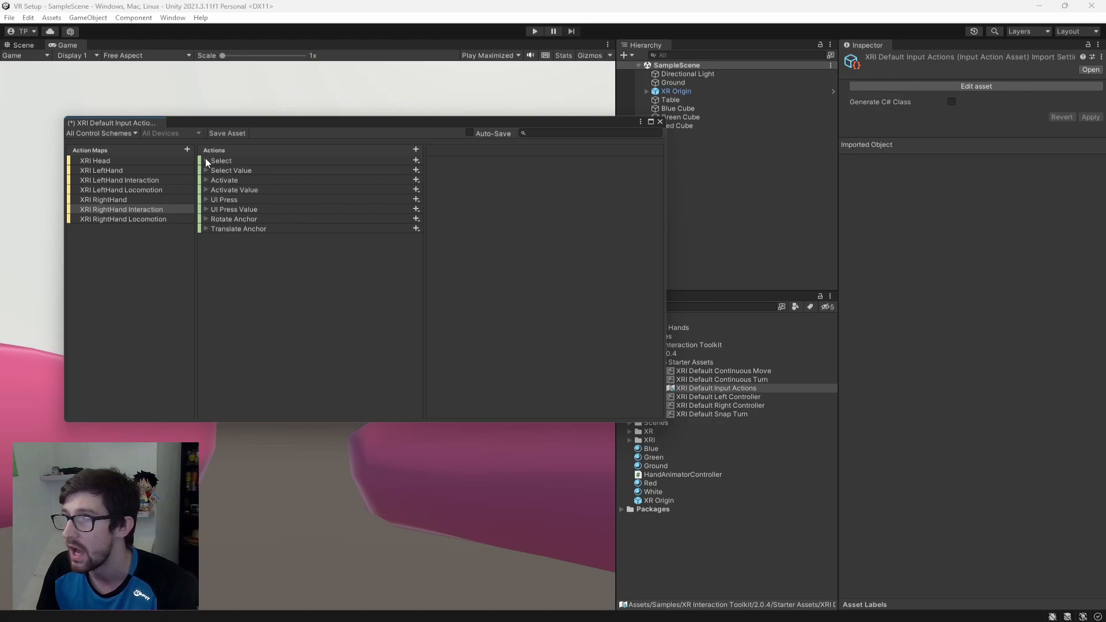
pyautogui.moveTo(347, 252)
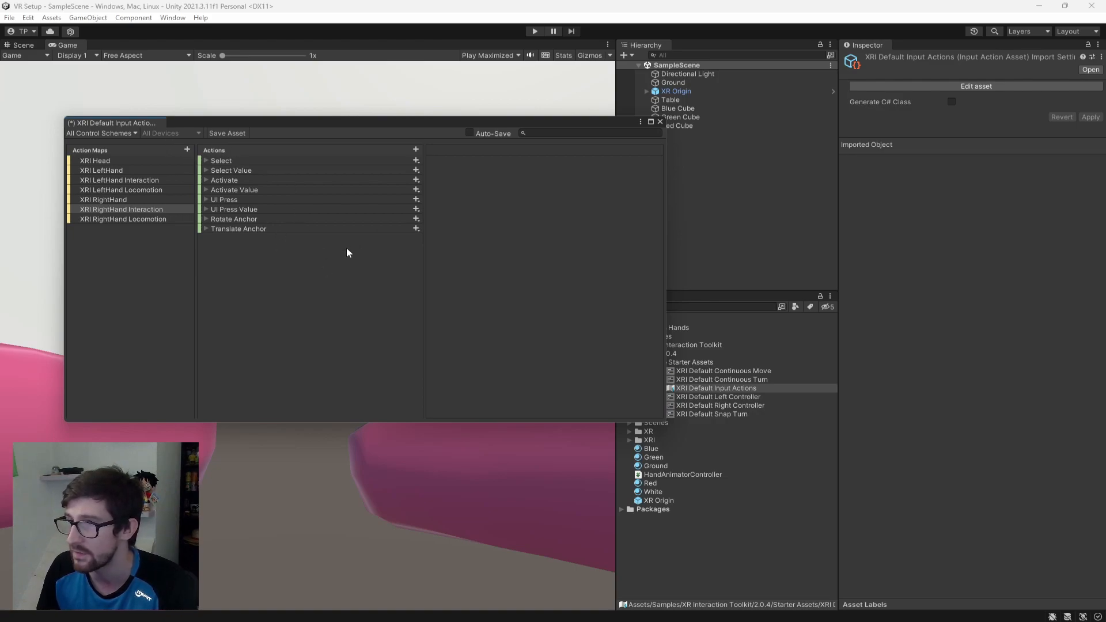
pyautogui.click(416, 150)
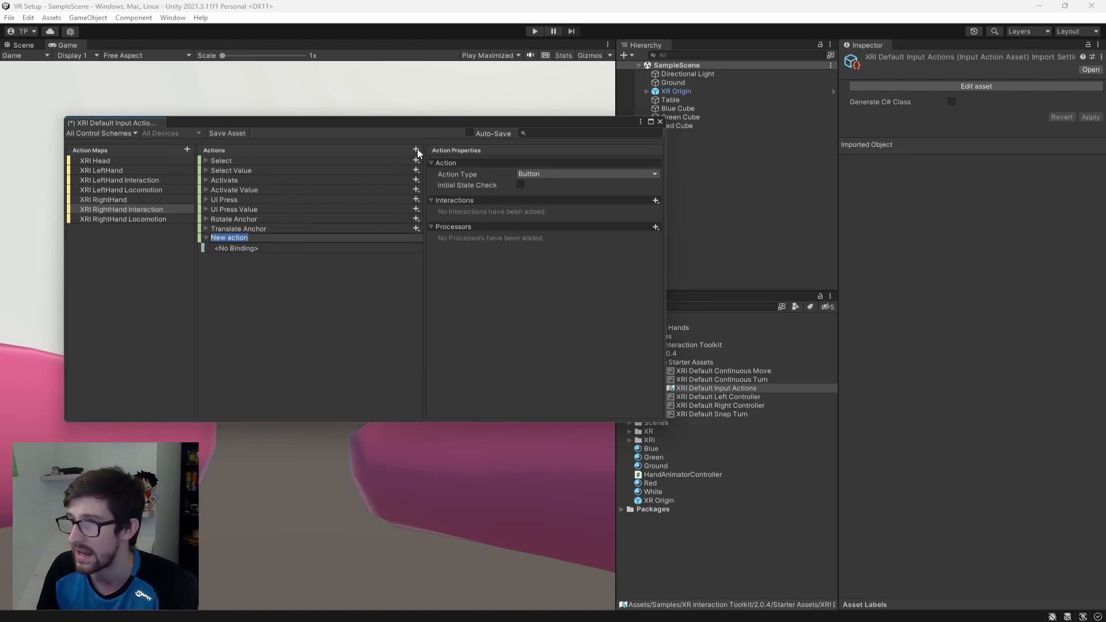
pyautogui.write('Jump')
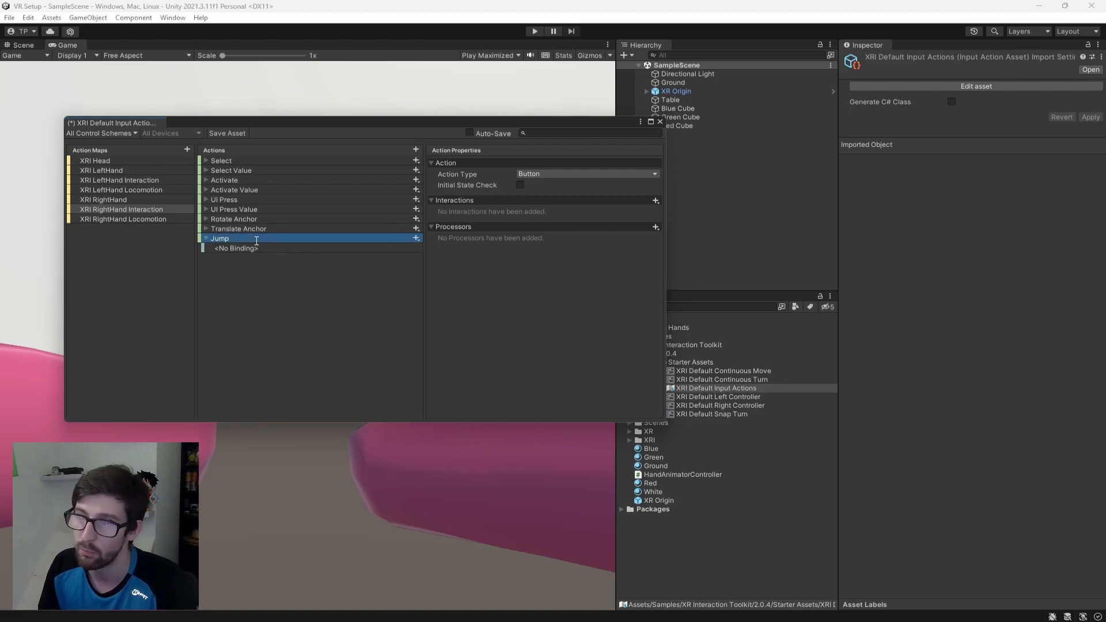
# - Bind Jump to primaryButton [RightHand XR Controller] under Generic XR Controller and save the asset
pyautogui.click(235, 248)
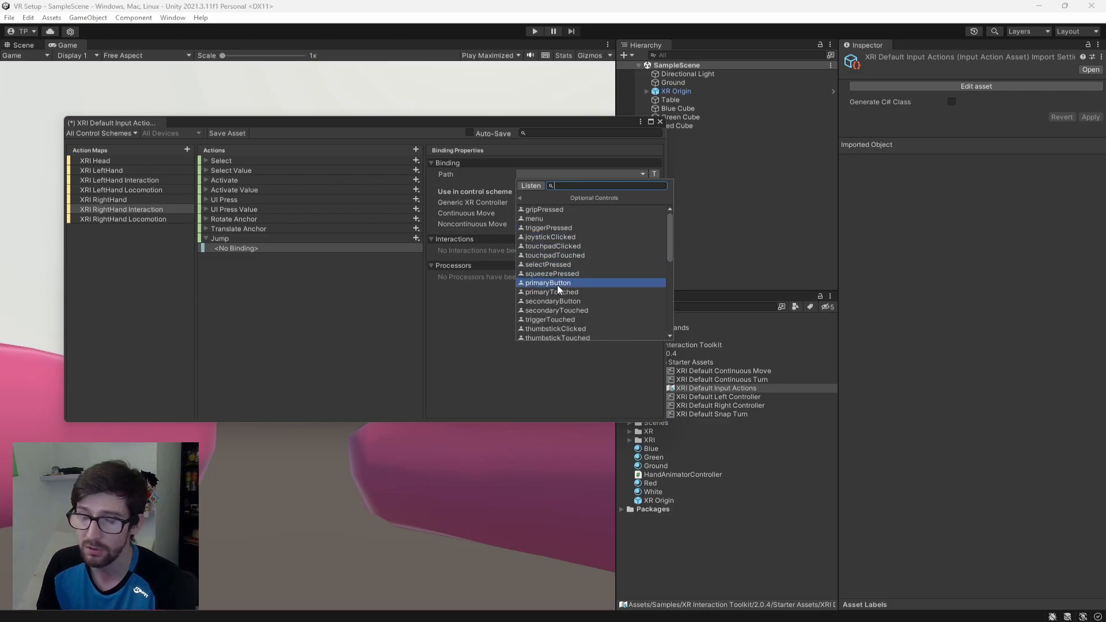
pyautogui.click(547, 283)
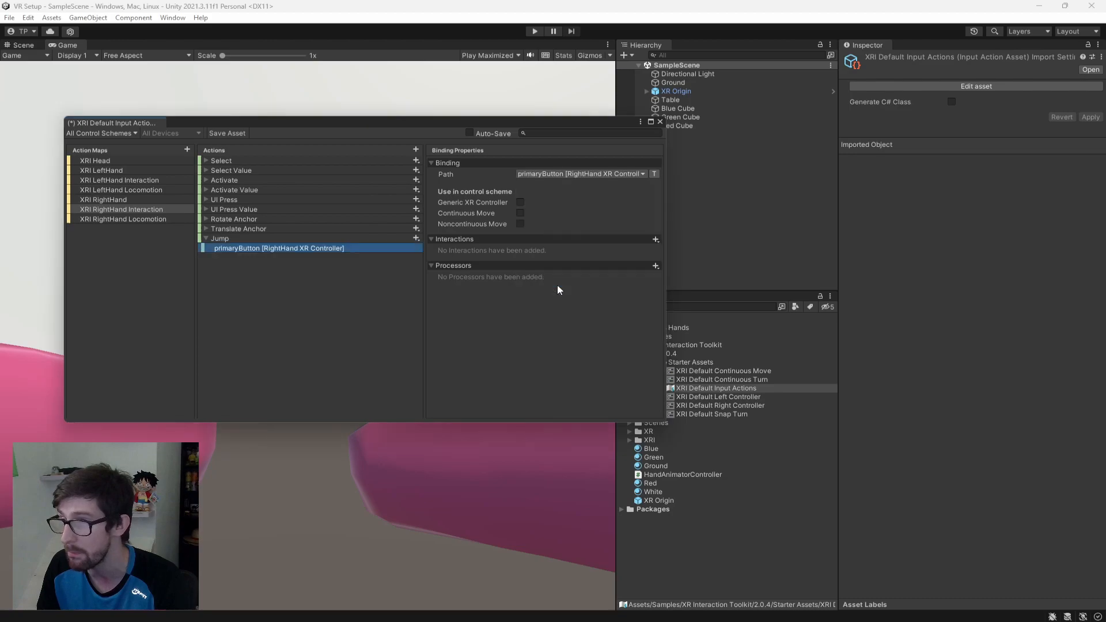
pyautogui.click(521, 202)
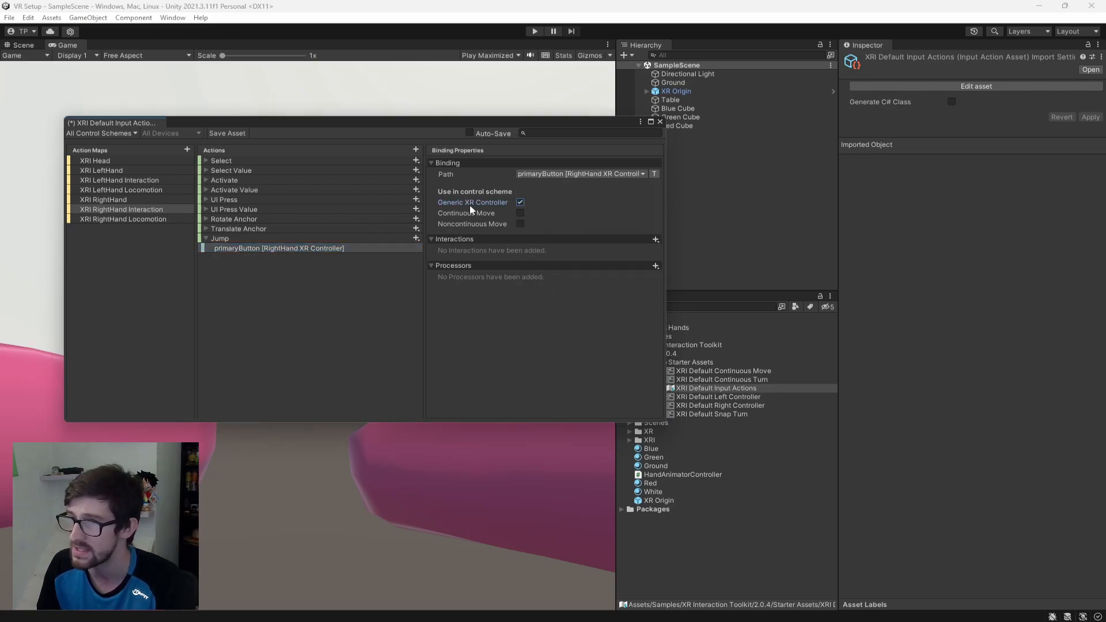
pyautogui.click(279, 248)
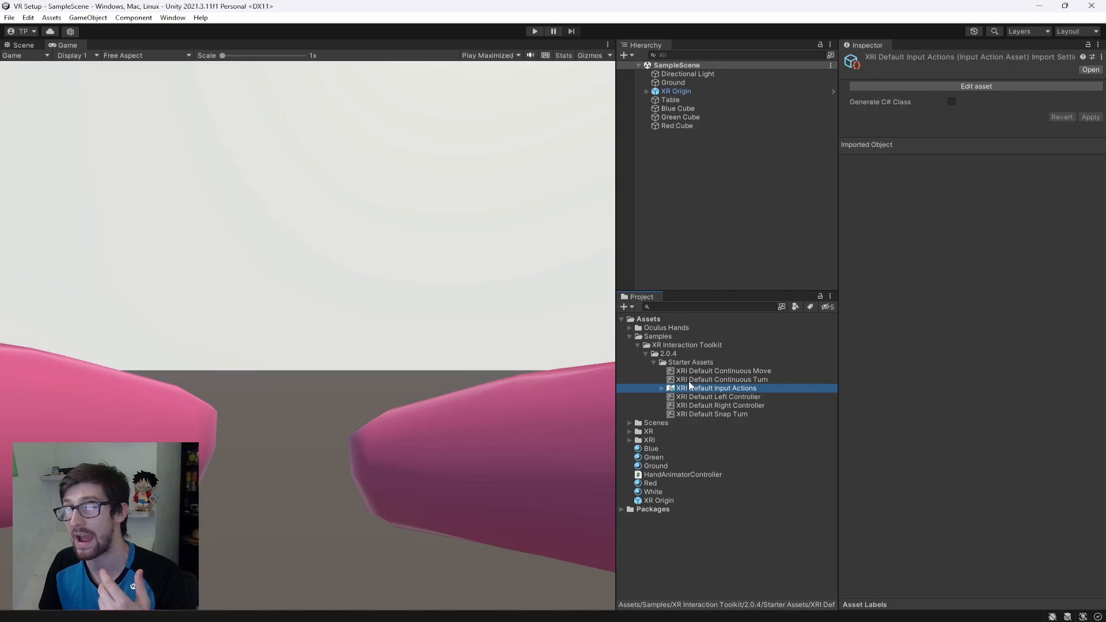
# - Create a new PlayerJump script component on the XR Origin object
pyautogui.click(705, 307)
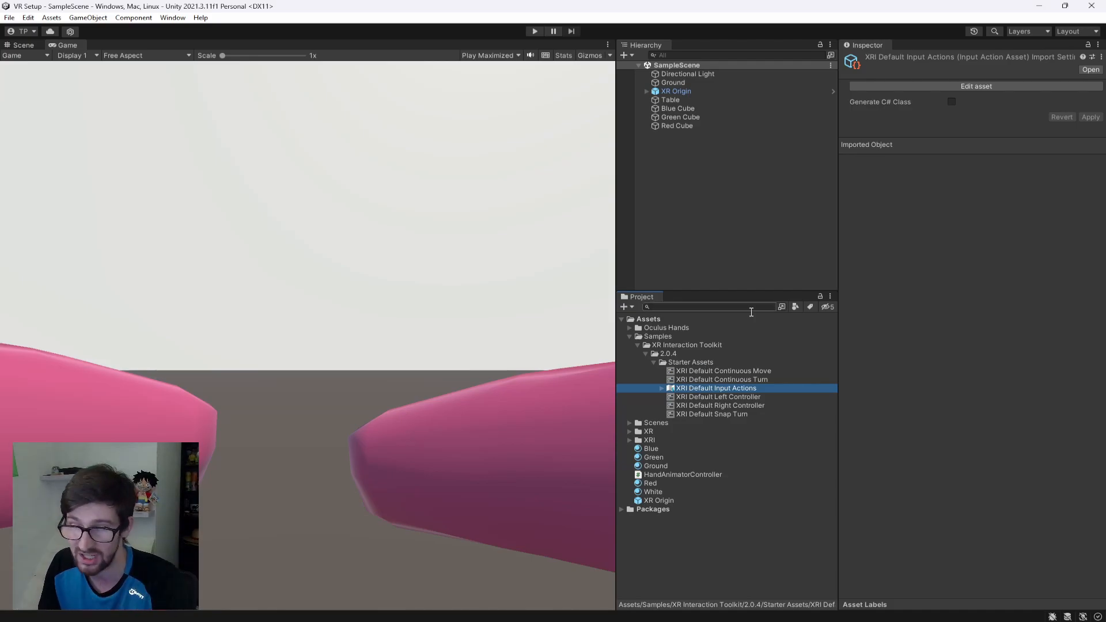
pyautogui.click(675, 91)
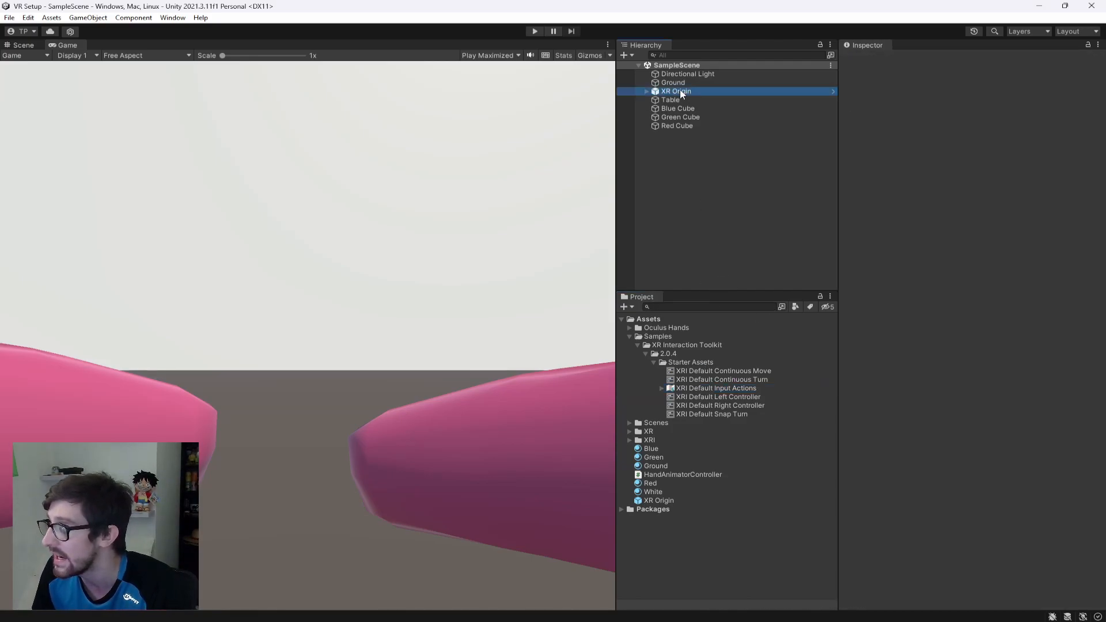
pyautogui.click(674, 90)
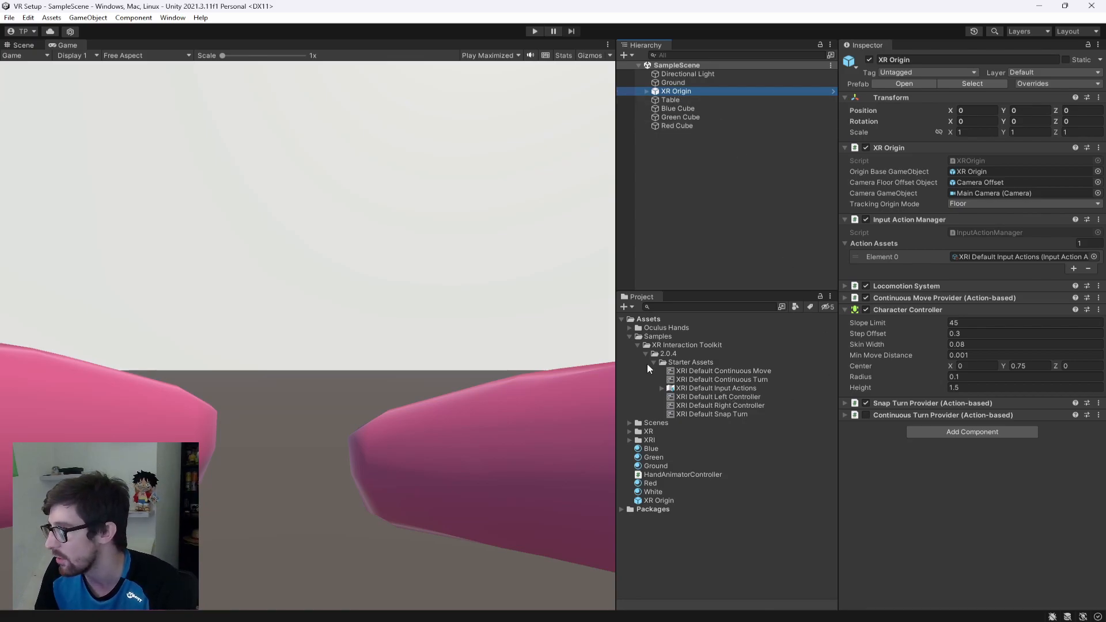
pyautogui.click(629, 336)
pyautogui.write('PlayerJump')
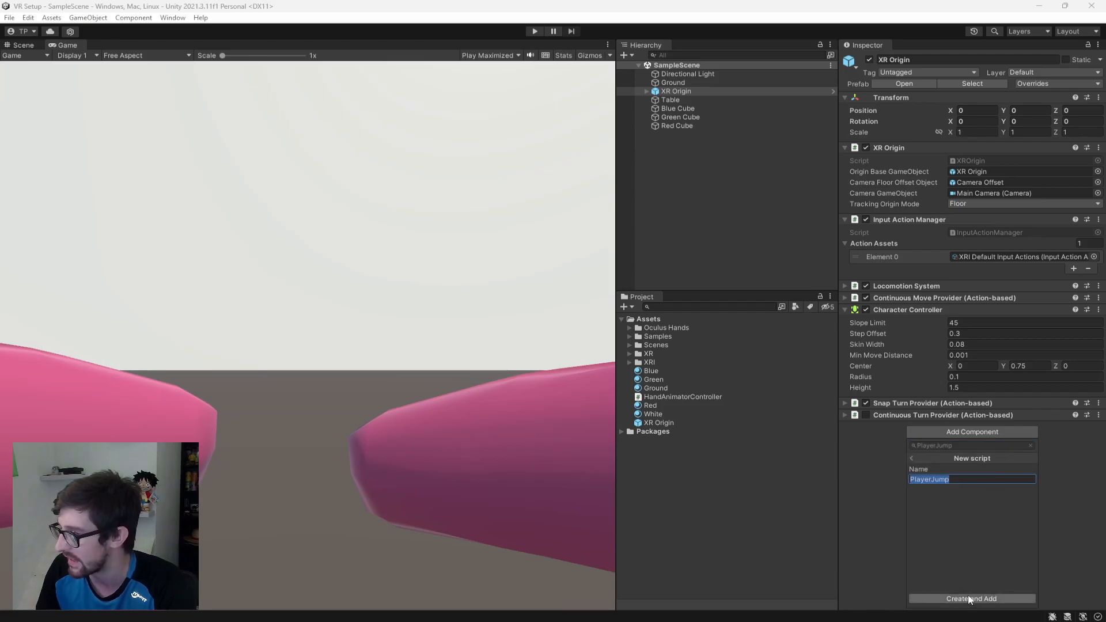
pyautogui.click(971, 598)
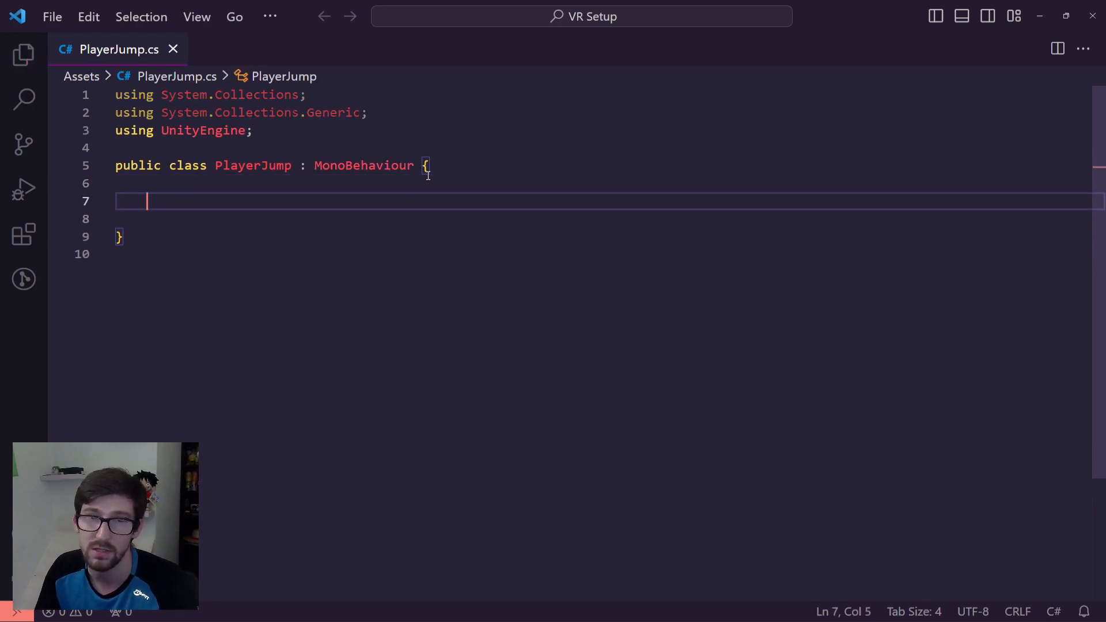
# - Declare [SerializeField] private InputActionProperty jumpButton in PlayerJump
pyautogui.write('using UnityEngine.InputSystem;')
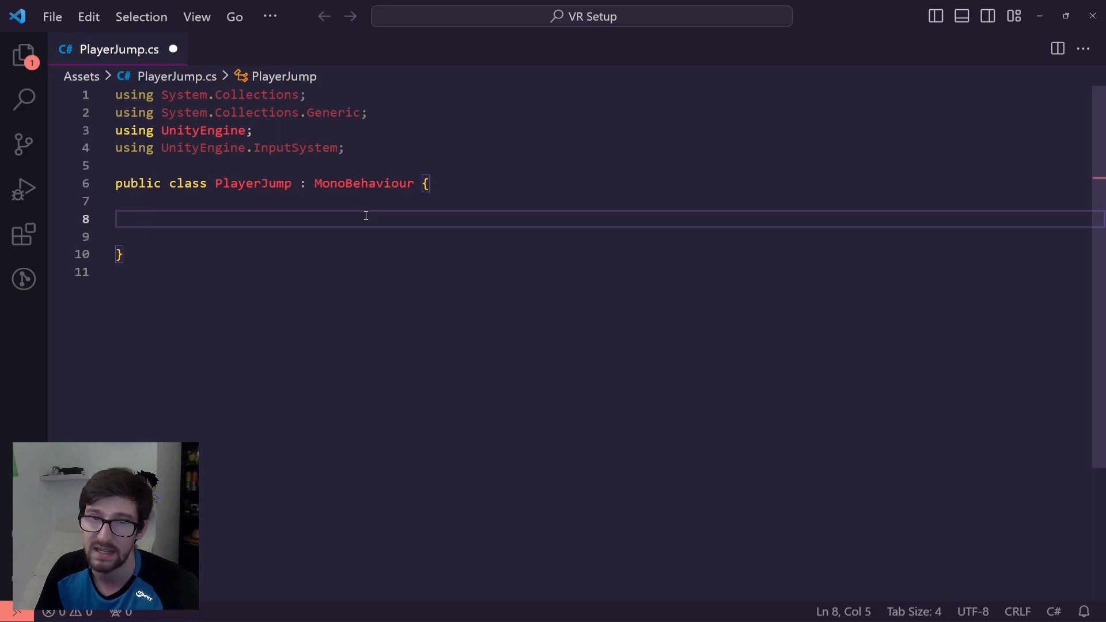
pyautogui.write('[SerializeField]')
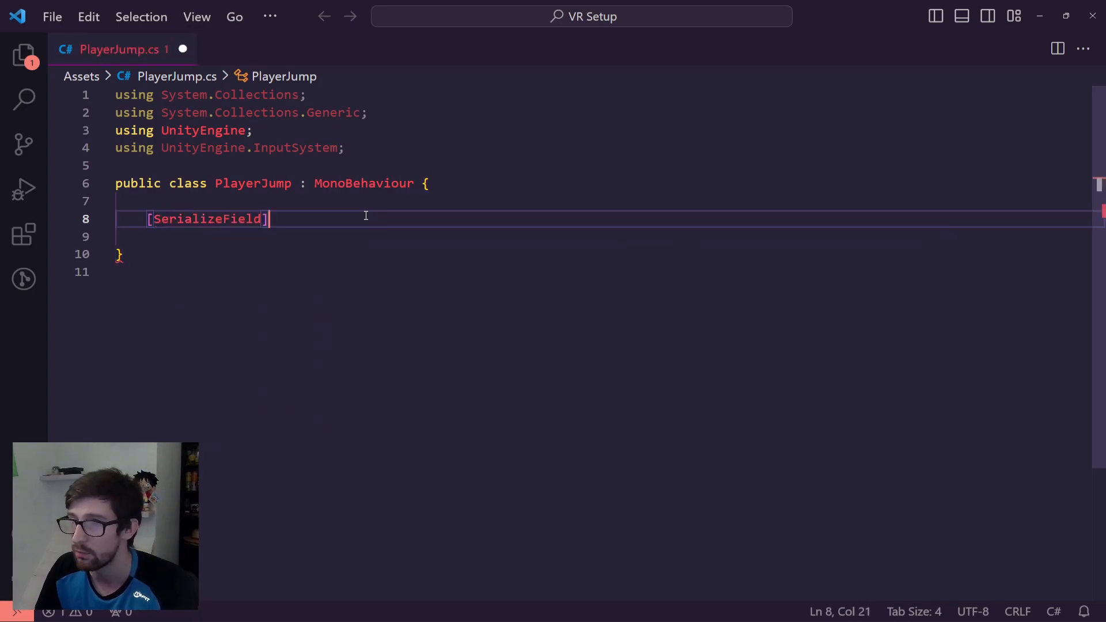
pyautogui.write('private')
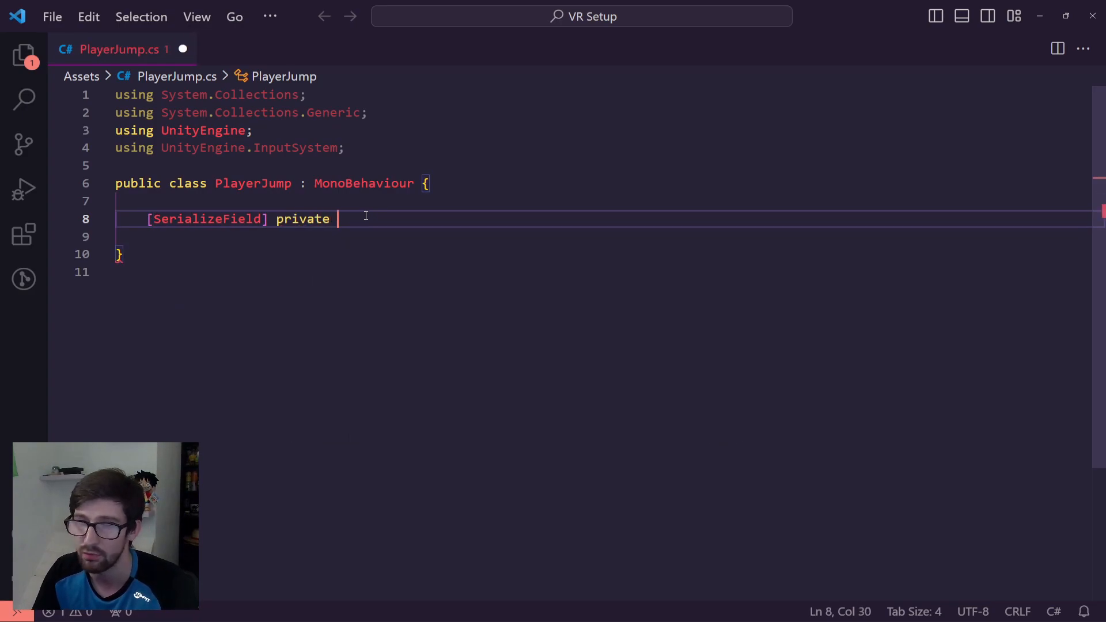
pyautogui.write('InputActionProperty')
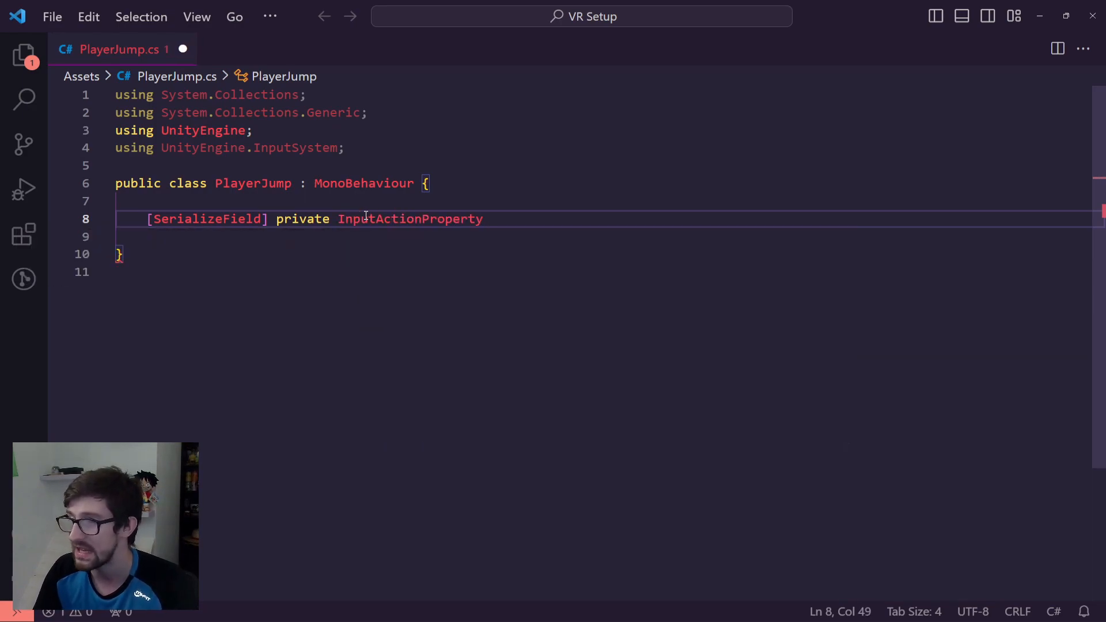
pyautogui.write('jumpButton;')
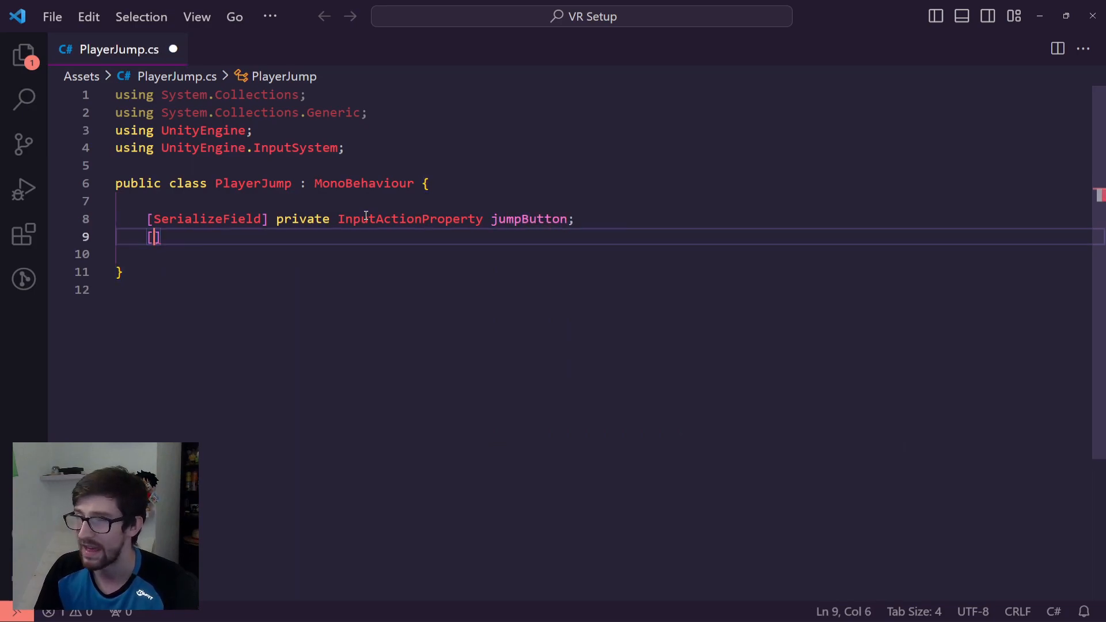
# - Declare [SerializeField] private float jumpHeight = 3f
pyautogui.write('[SerializeField] private float jump')
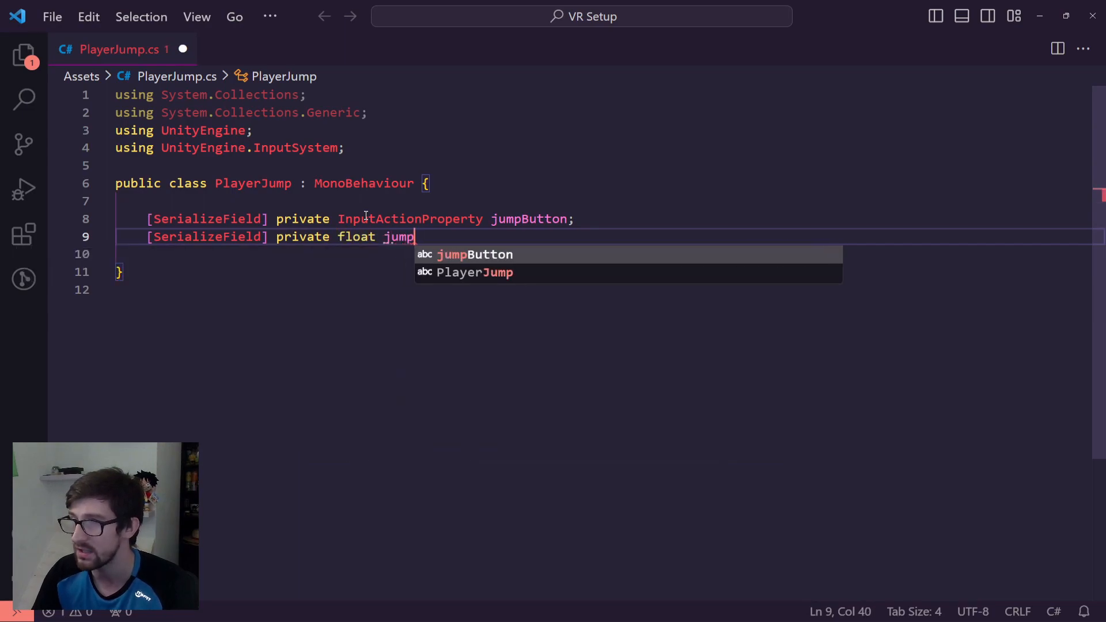
pyautogui.write('Height =')
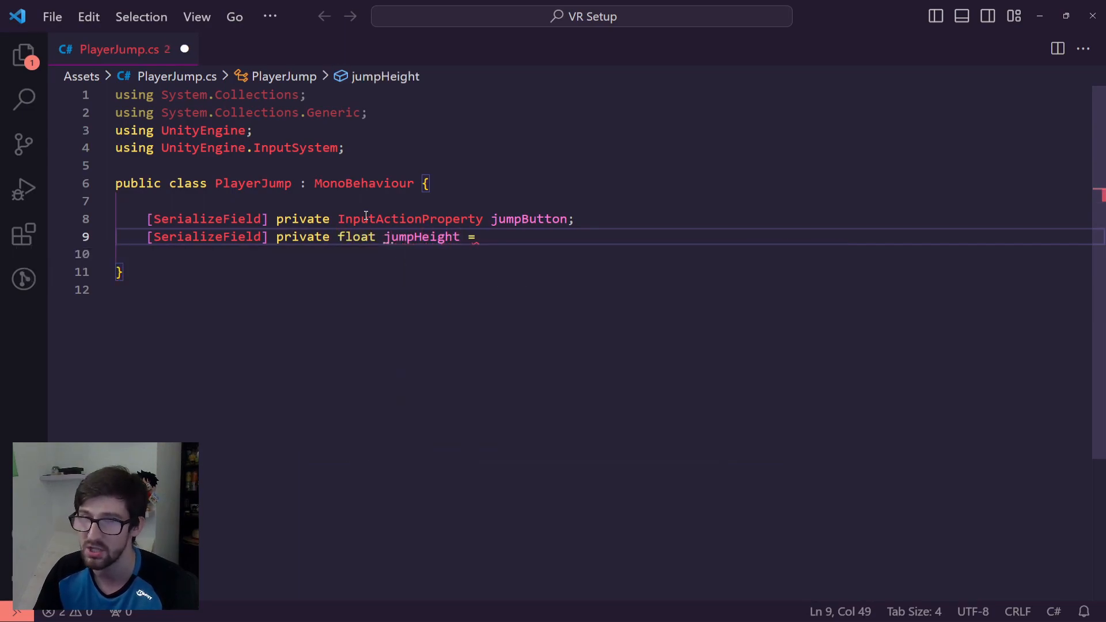
pyautogui.write('3f;')
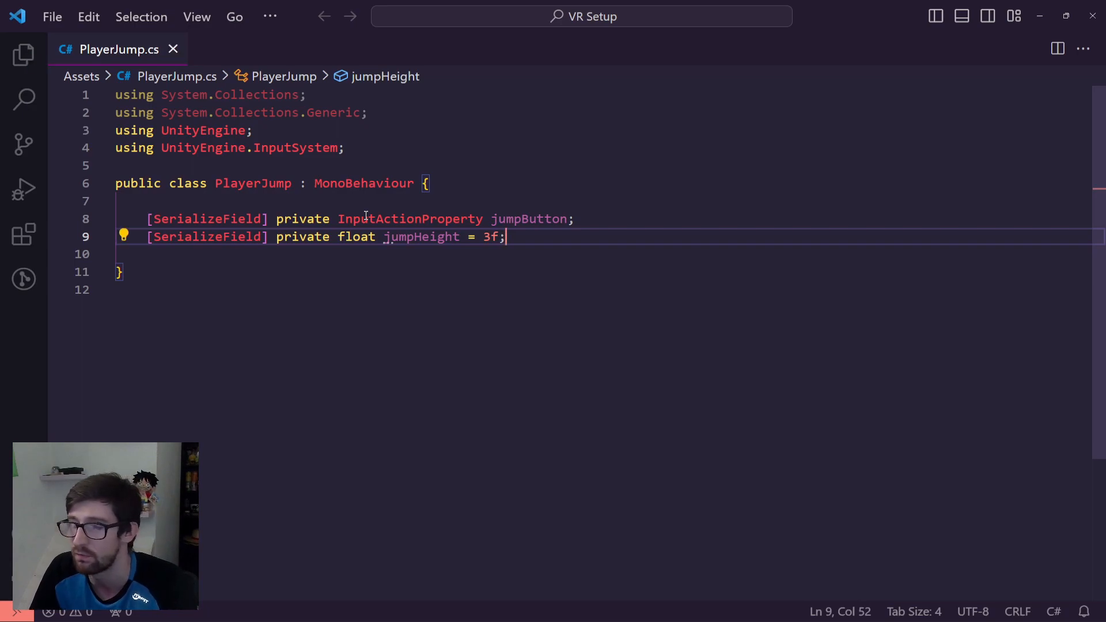
# - Declare [SerializeField] private CharacterController cc
pyautogui.write('[SerializeField] private C')
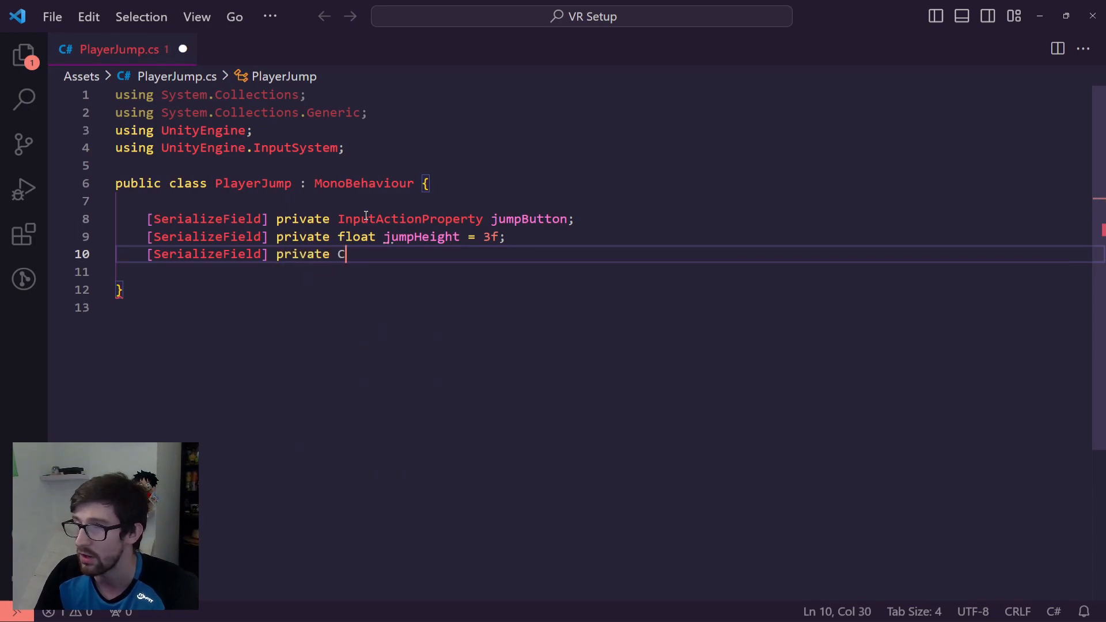
pyautogui.write('haracterController cc;')
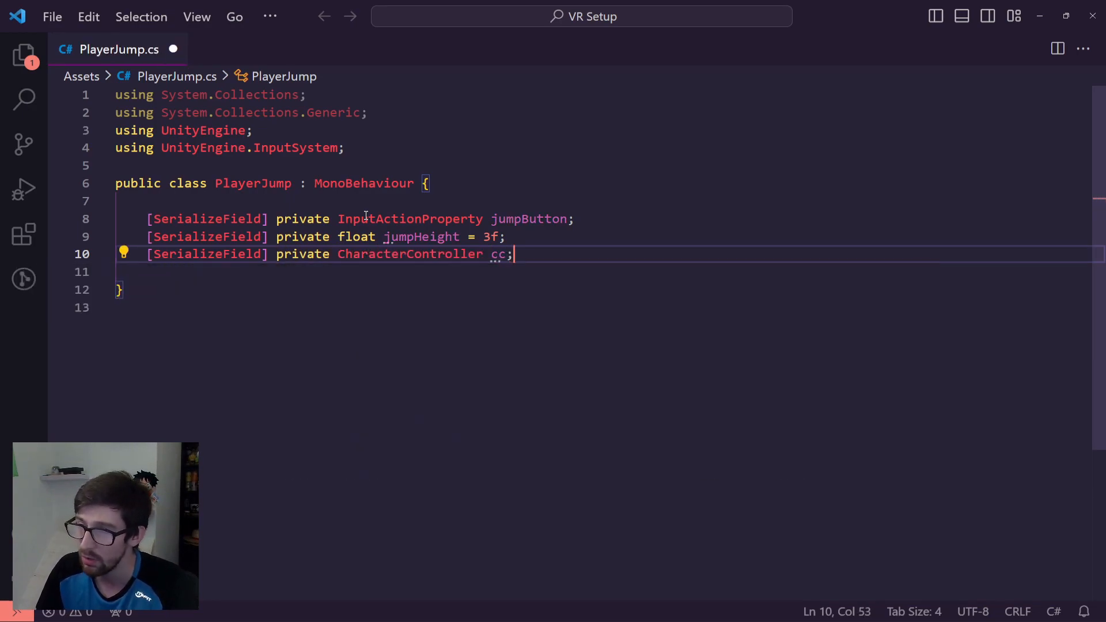
pyautogui.doubleClick(498, 253)
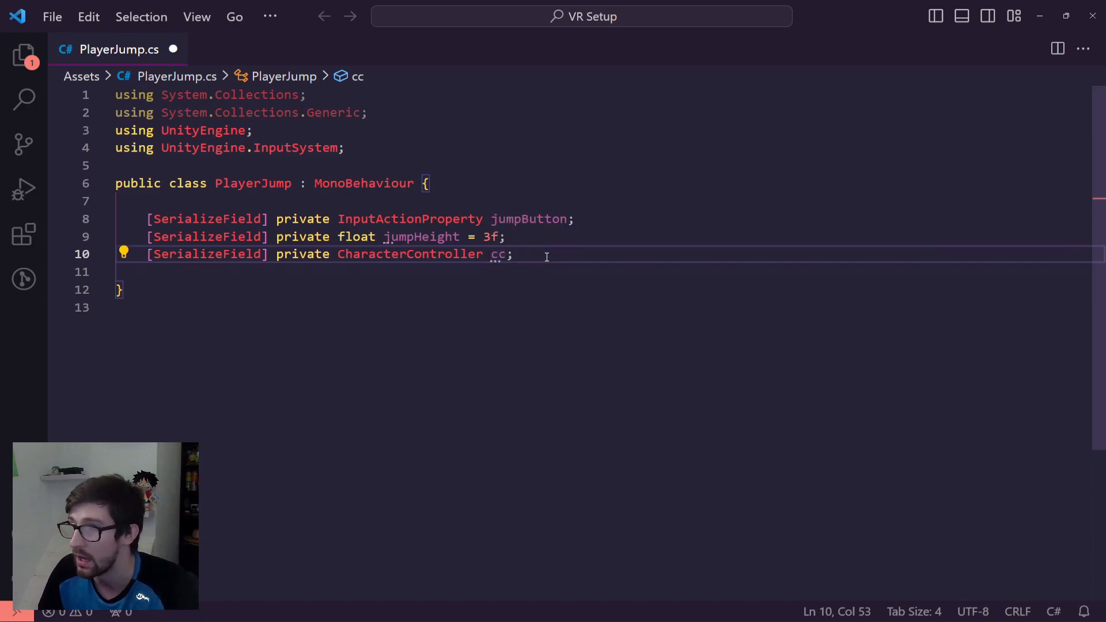
# - Declare [SerializeField] private LayerMask groundLayers and begin a private bool member
pyautogui.write('[SerializeField]')
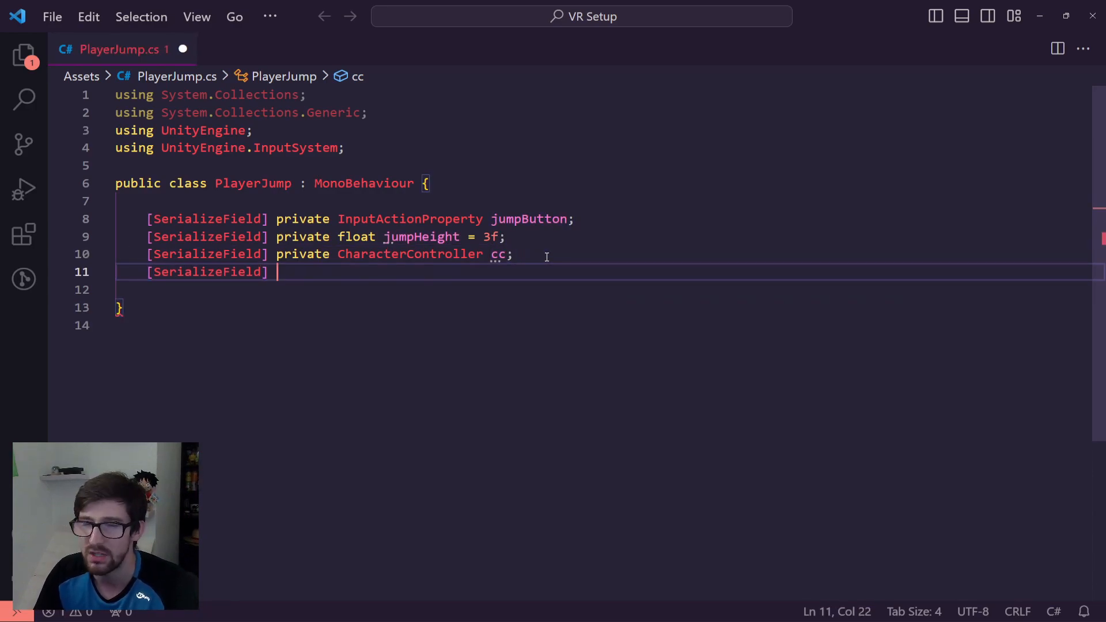
pyautogui.write('private LayerMask')
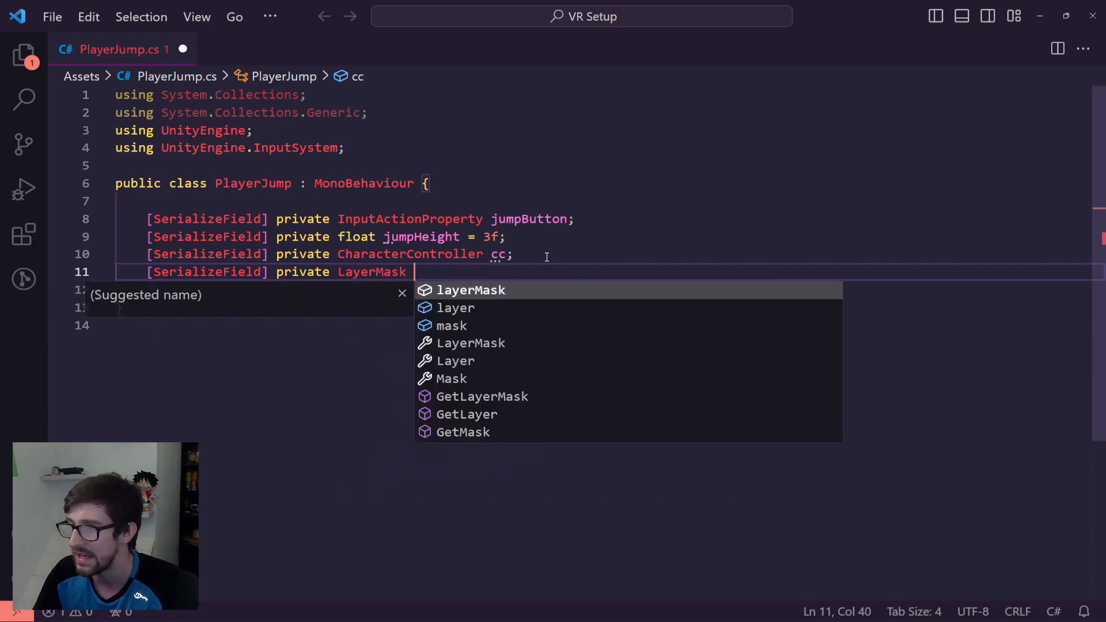
pyautogui.write('groundLate')
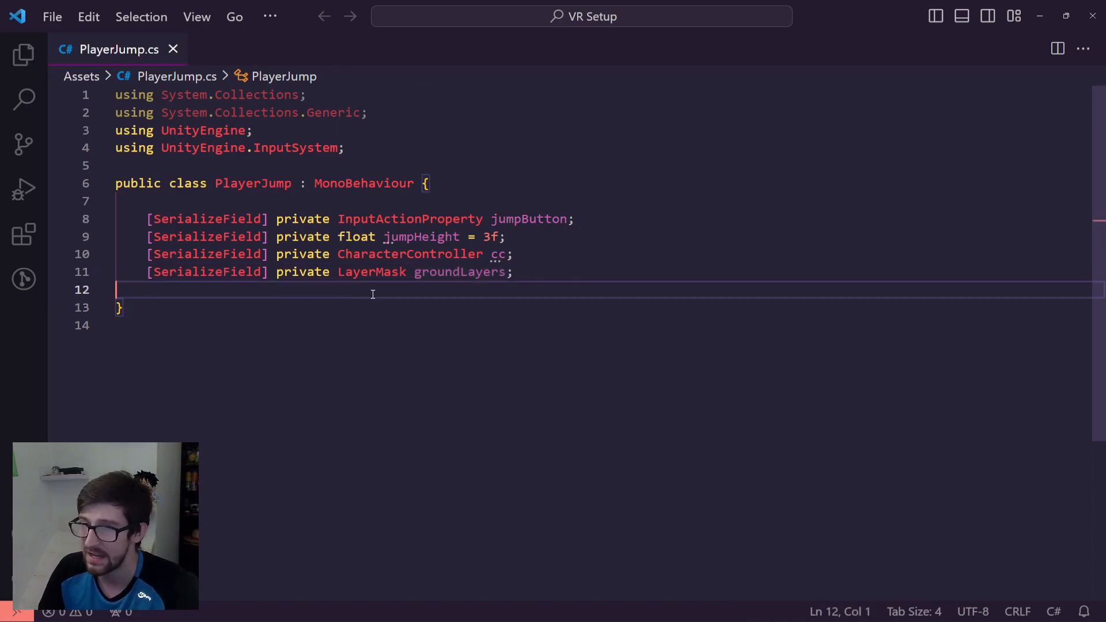
pyautogui.press('Enter')
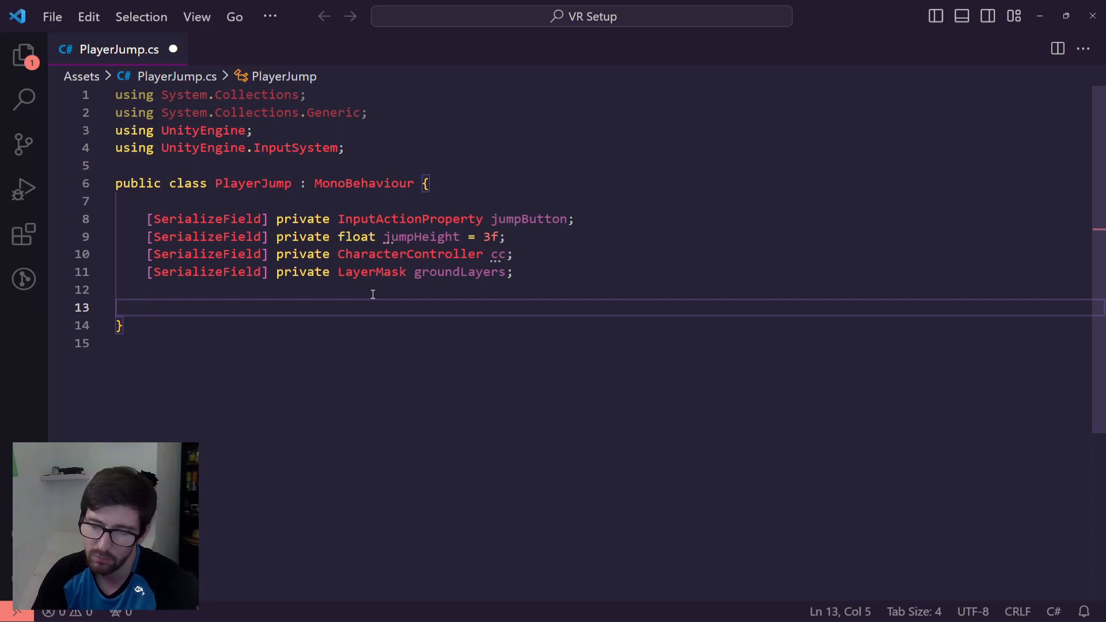
pyautogui.write('private bool IsGround')
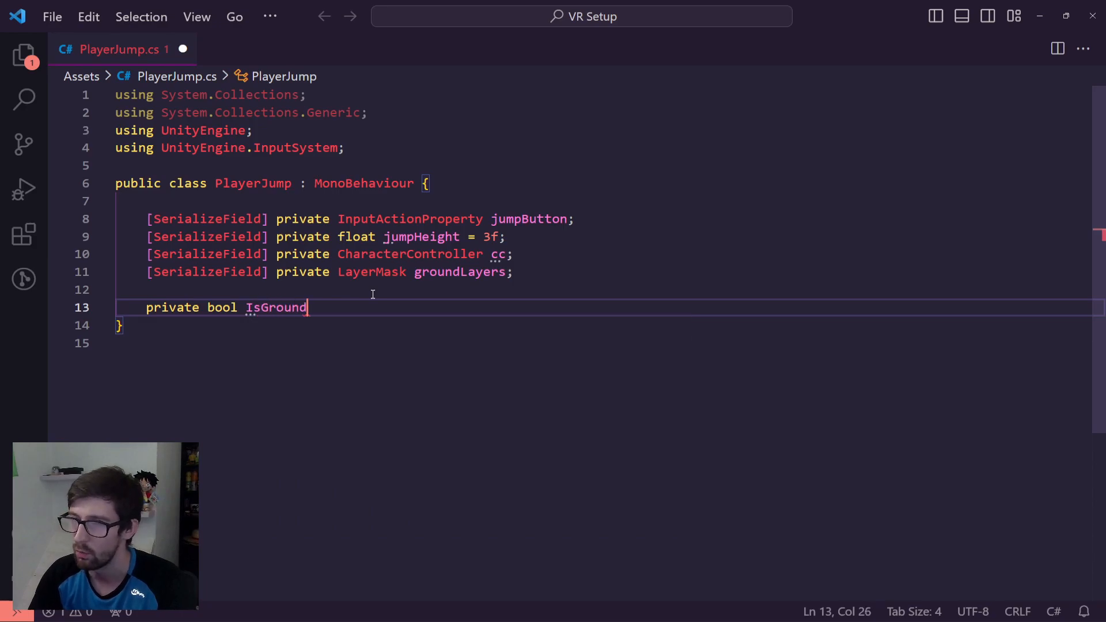
# - Write IsGrounded() returning Physics.CheckSphere(transform.position, 0.2f, groundLayers)
pyautogui.write('ed() {')
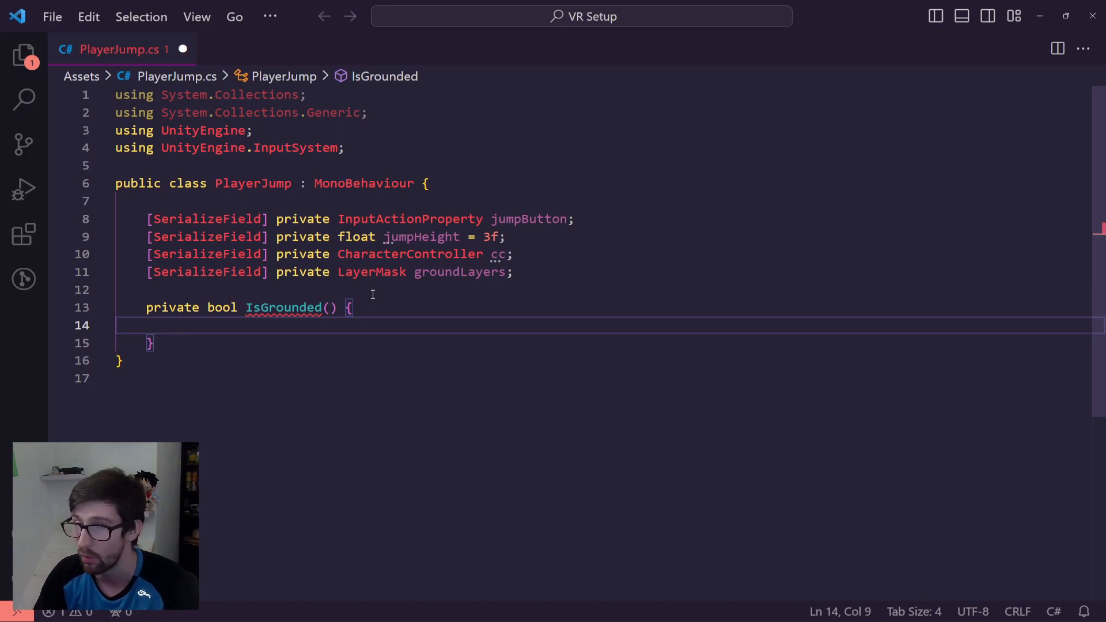
pyautogui.write('return')
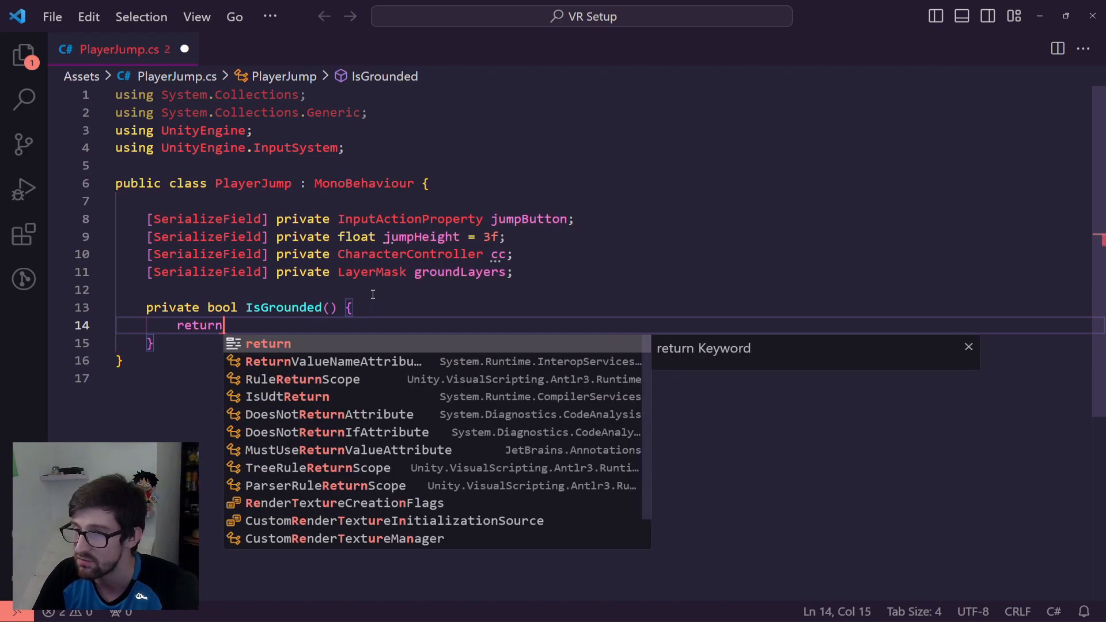
pyautogui.write('Physics.')
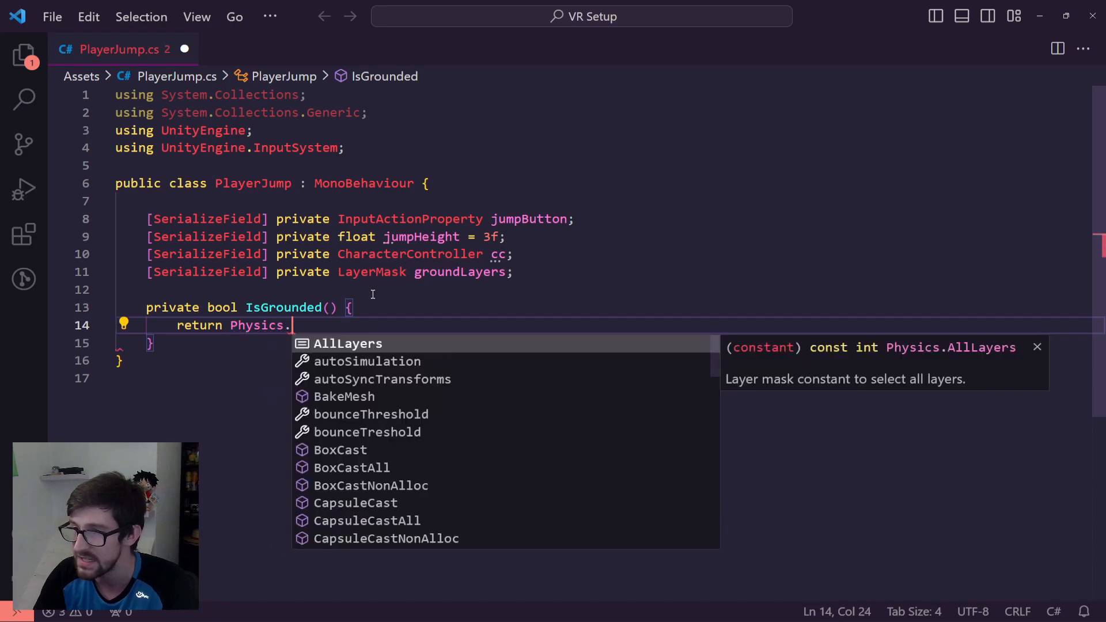
pyautogui.write('CheckSphere')
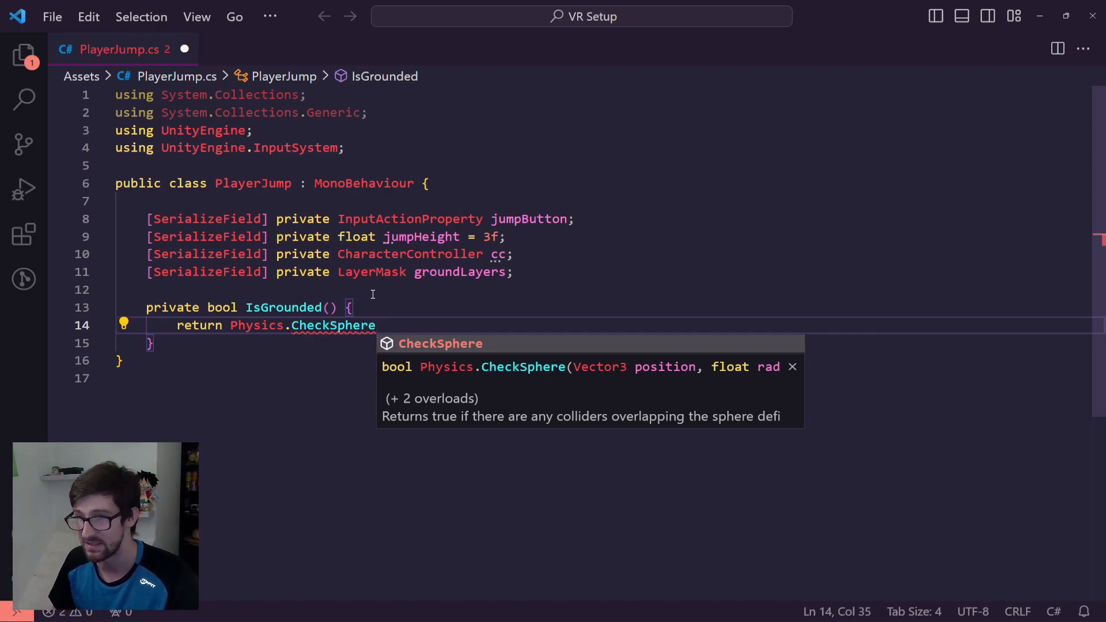
pyautogui.write('(transform.position,')
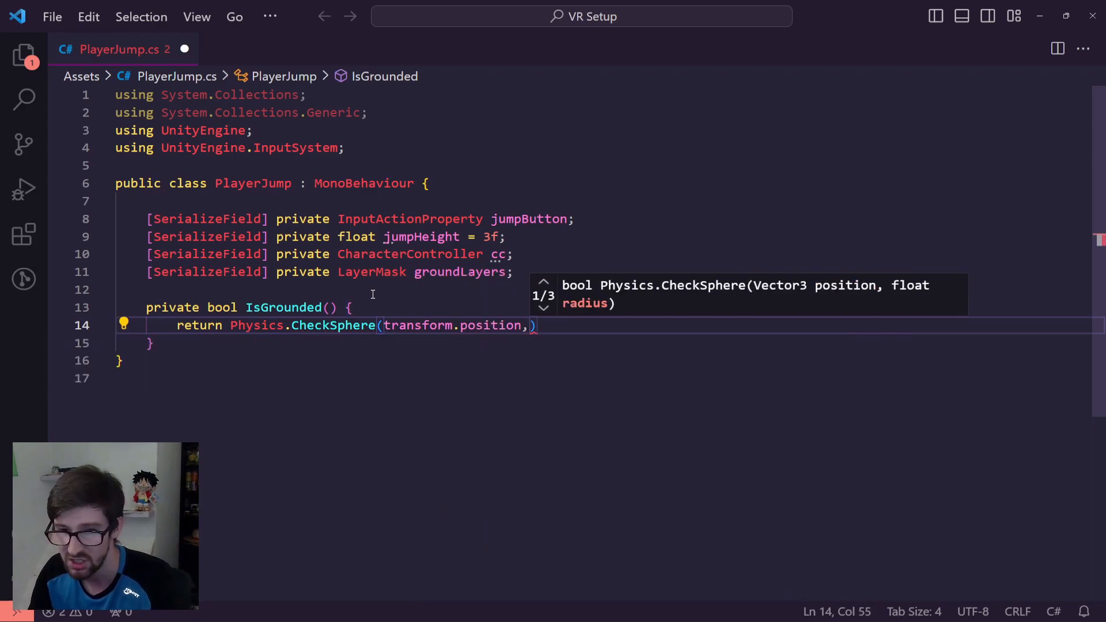
pyautogui.write('0.25')
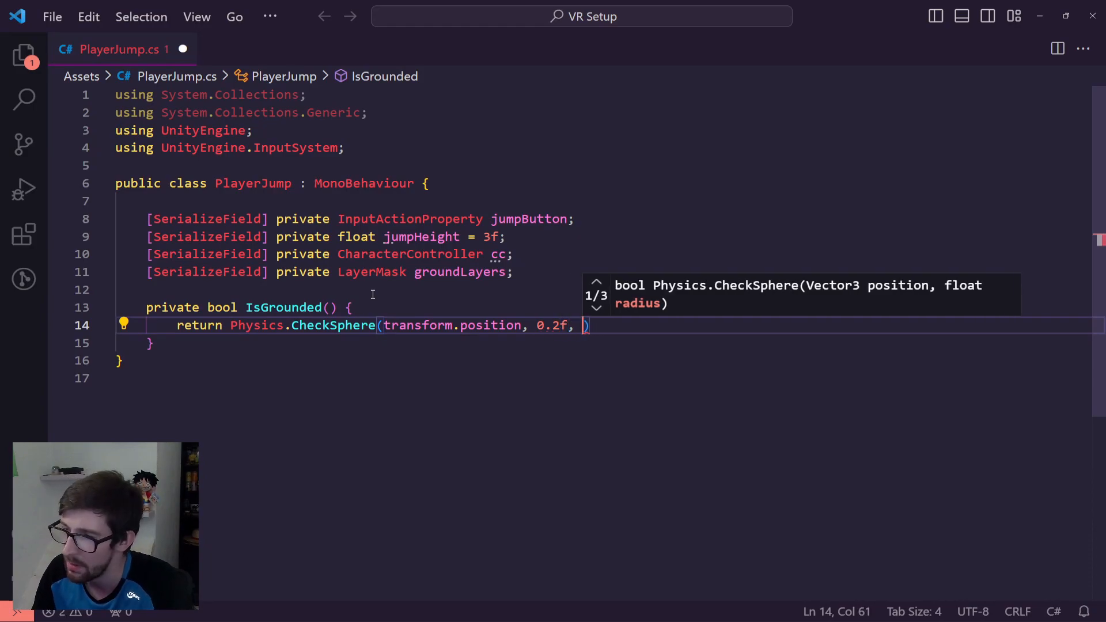
pyautogui.write('groundLayers')
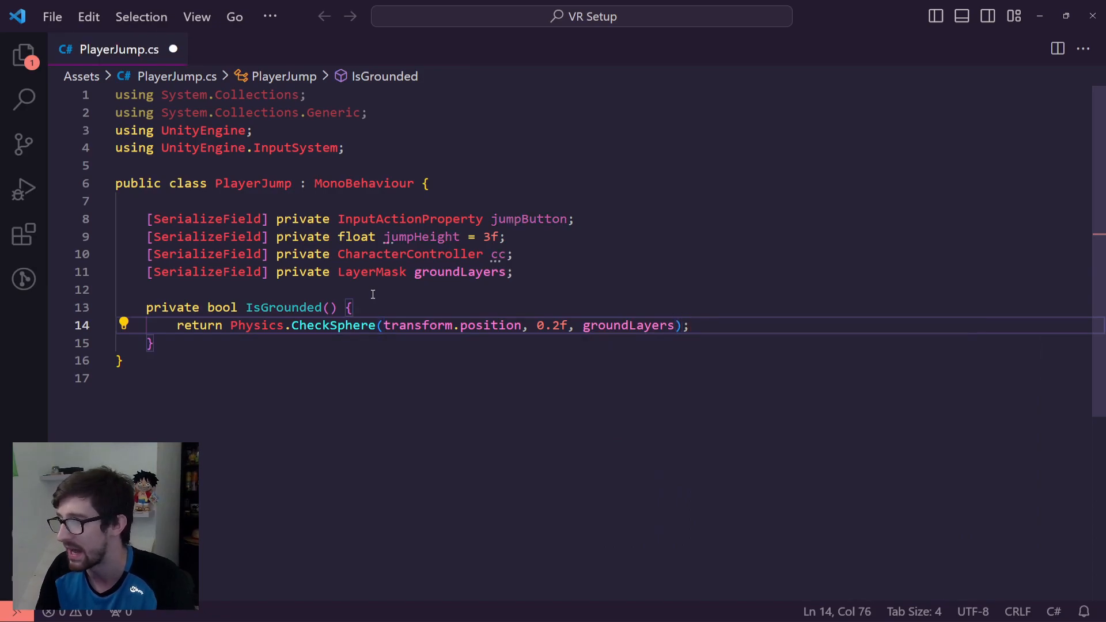
pyautogui.doubleClick(626, 325)
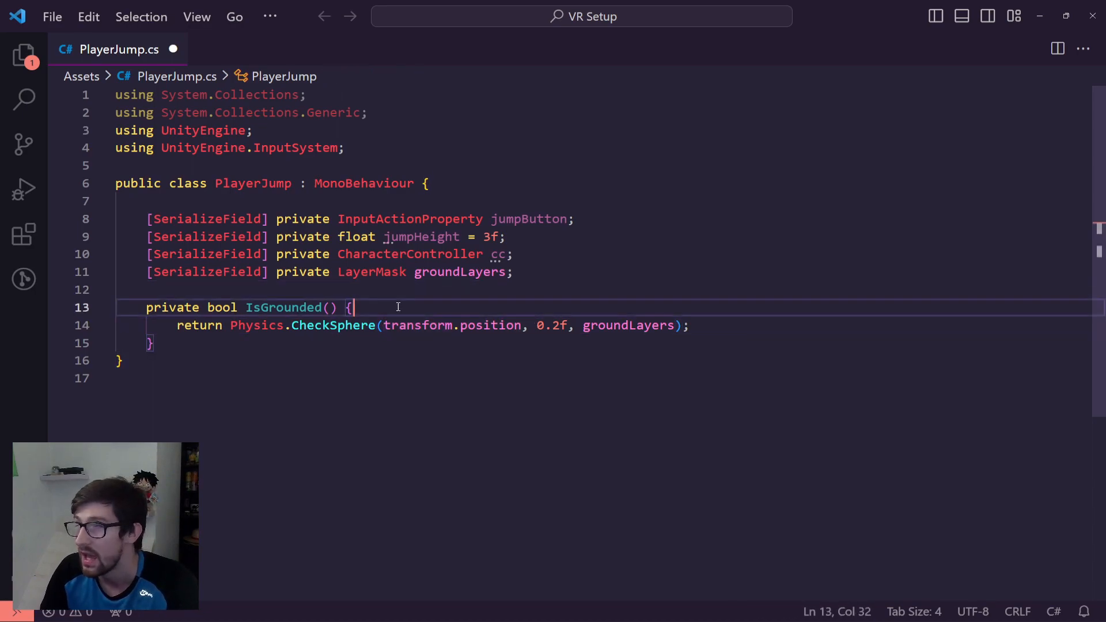
# - Add private float gravity = Physics.gravity.y above IsGrounded and save
pyautogui.press('Enter')
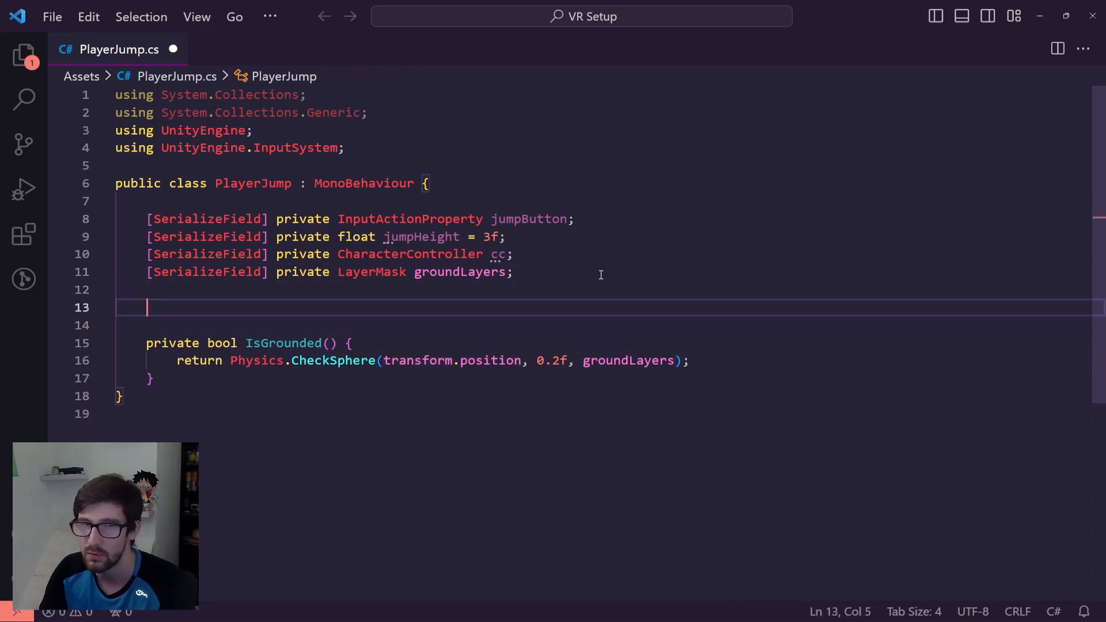
pyautogui.write('private')
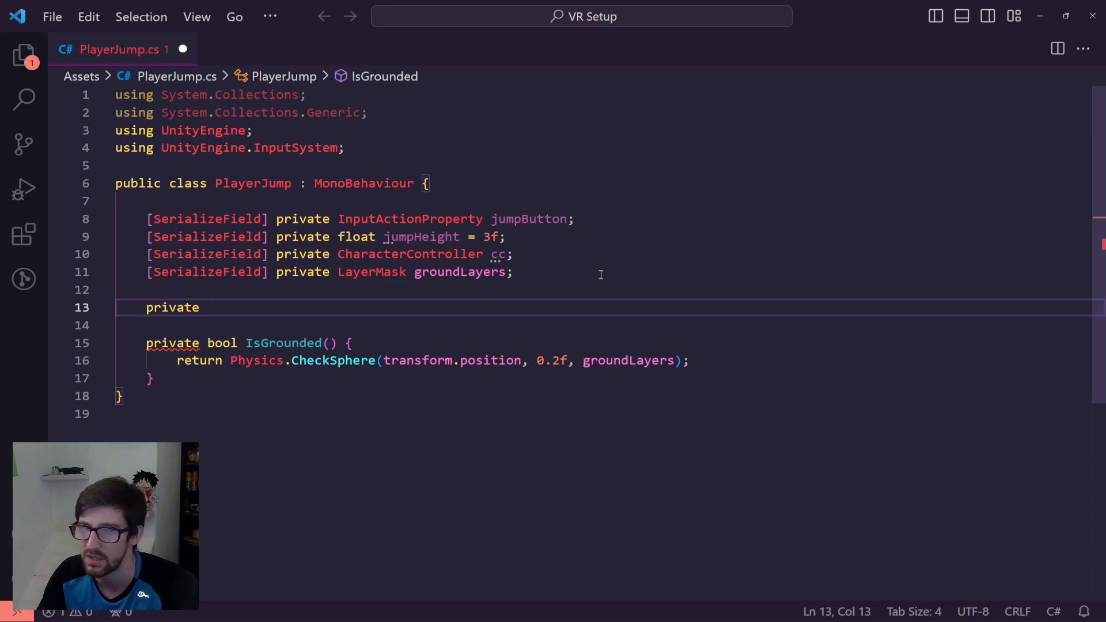
pyautogui.write('float graivty')
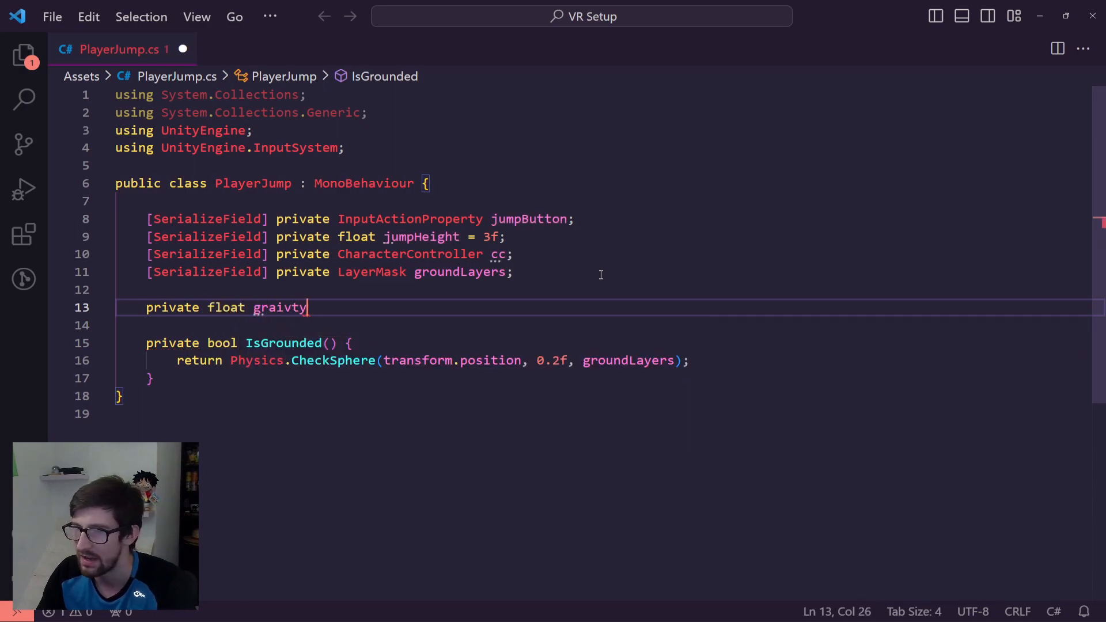
pyautogui.write('gravity')
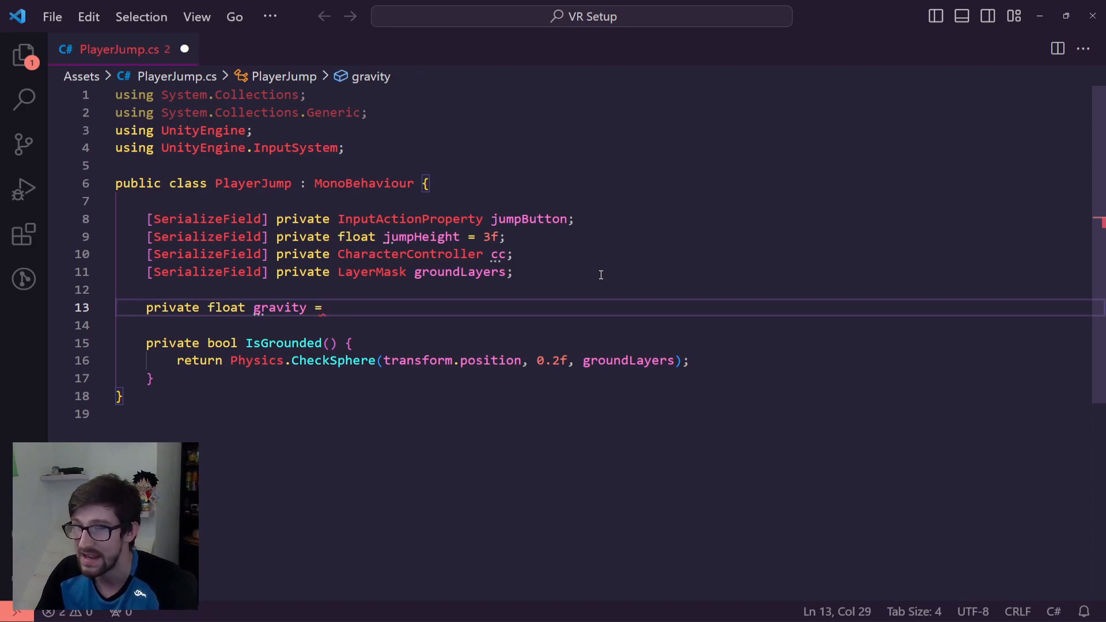
pyautogui.write('Phys')
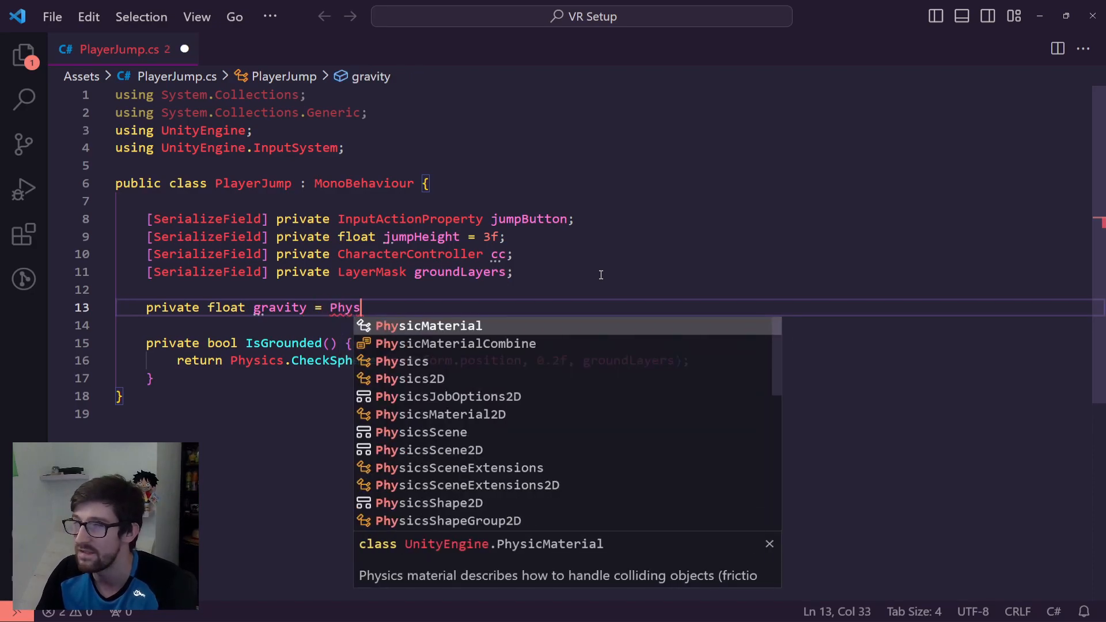
pyautogui.write('ics.')
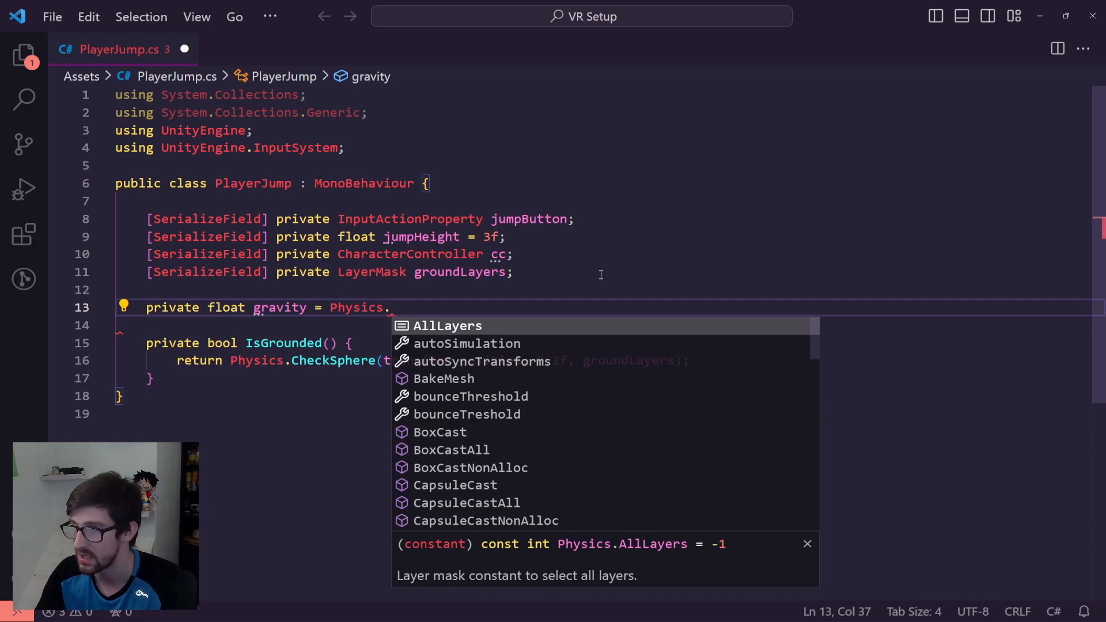
pyautogui.write('gravity;')
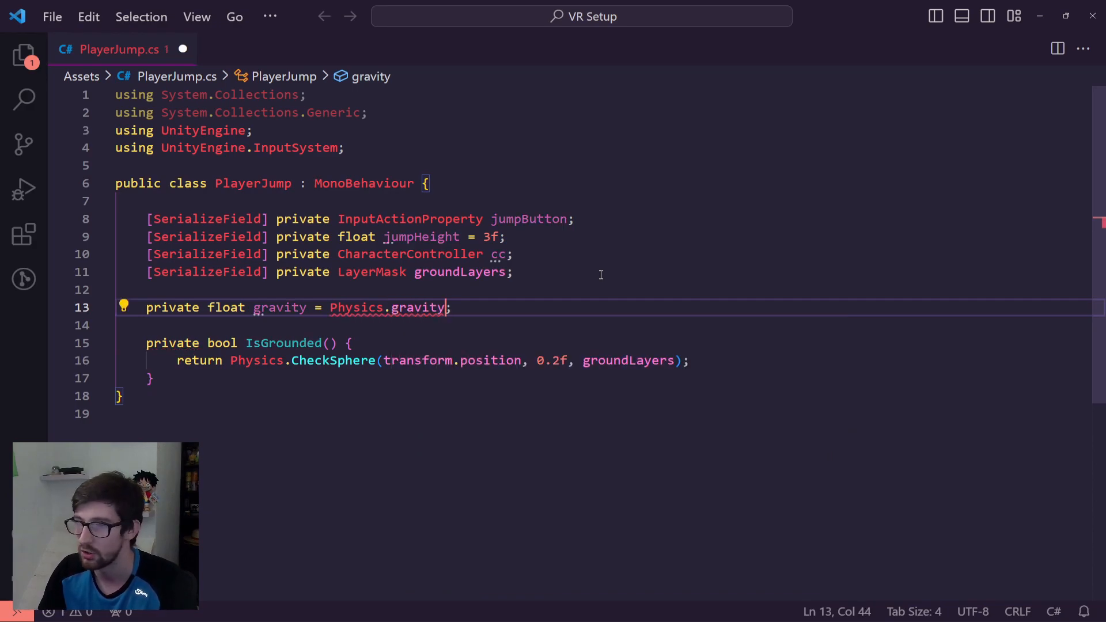
pyautogui.write('.y')
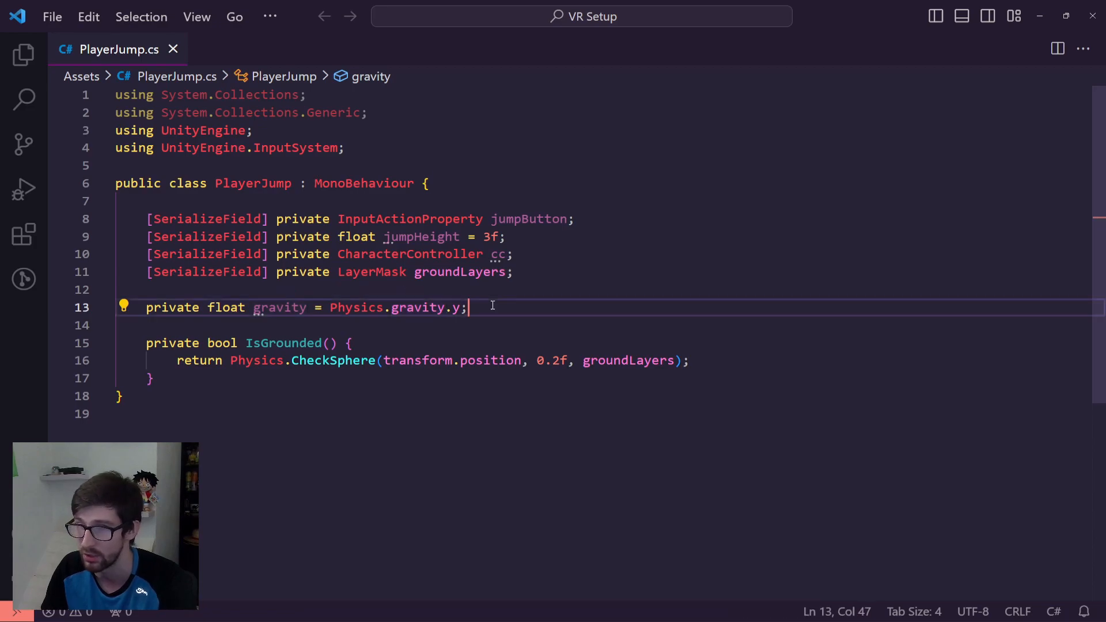
# - Add an Update method storing IsGrounded() in bool _isGrounded
pyautogui.press('Enter')
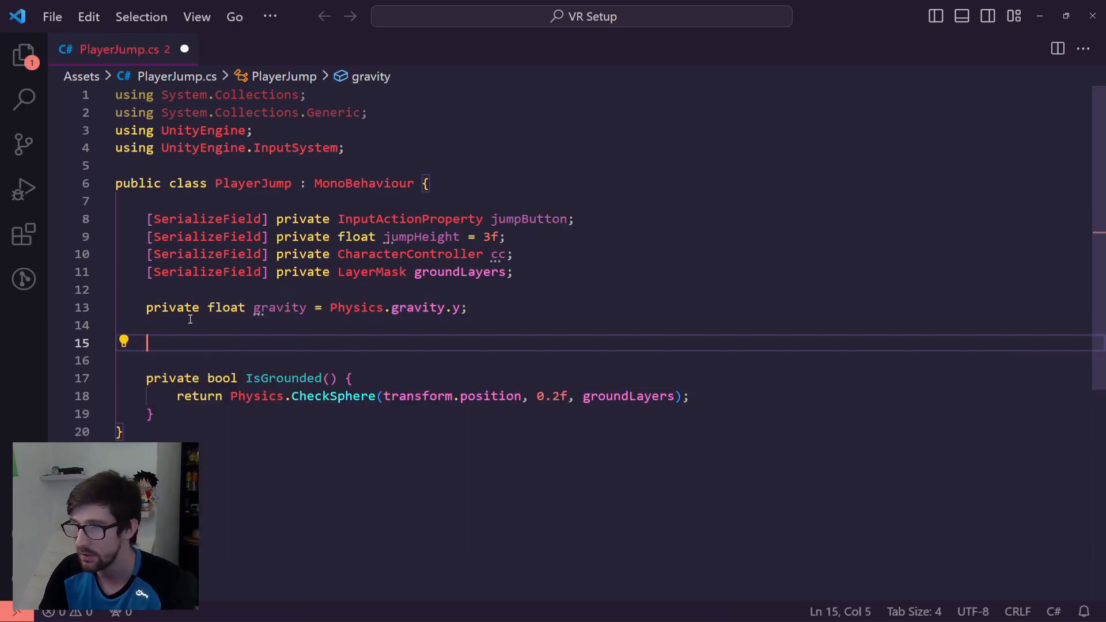
pyautogui.write('private void Update() {')
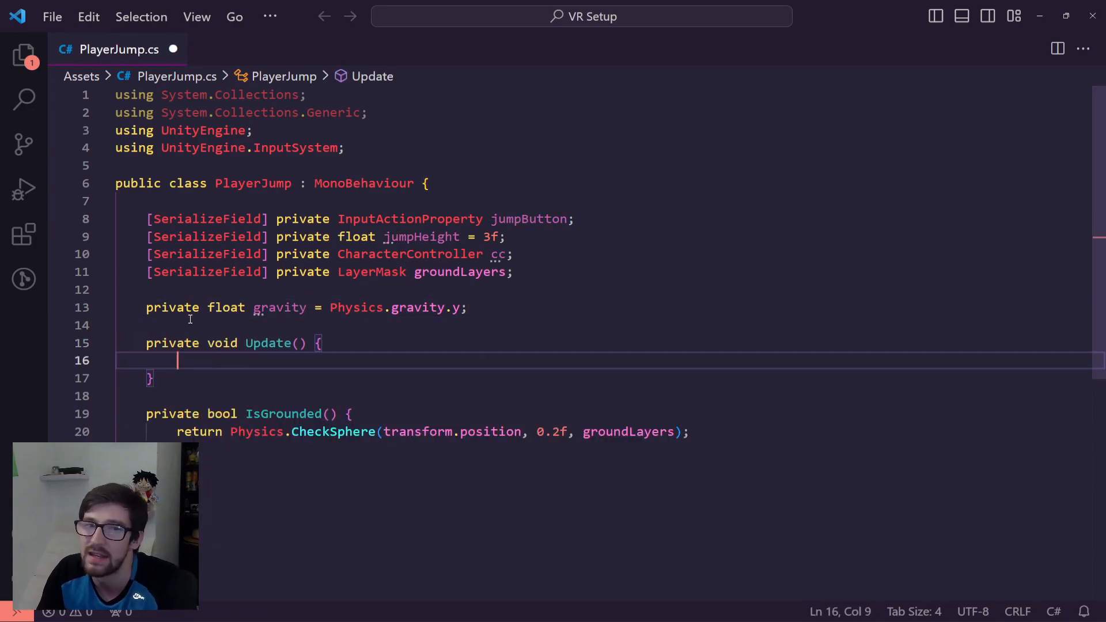
pyautogui.write('bool')
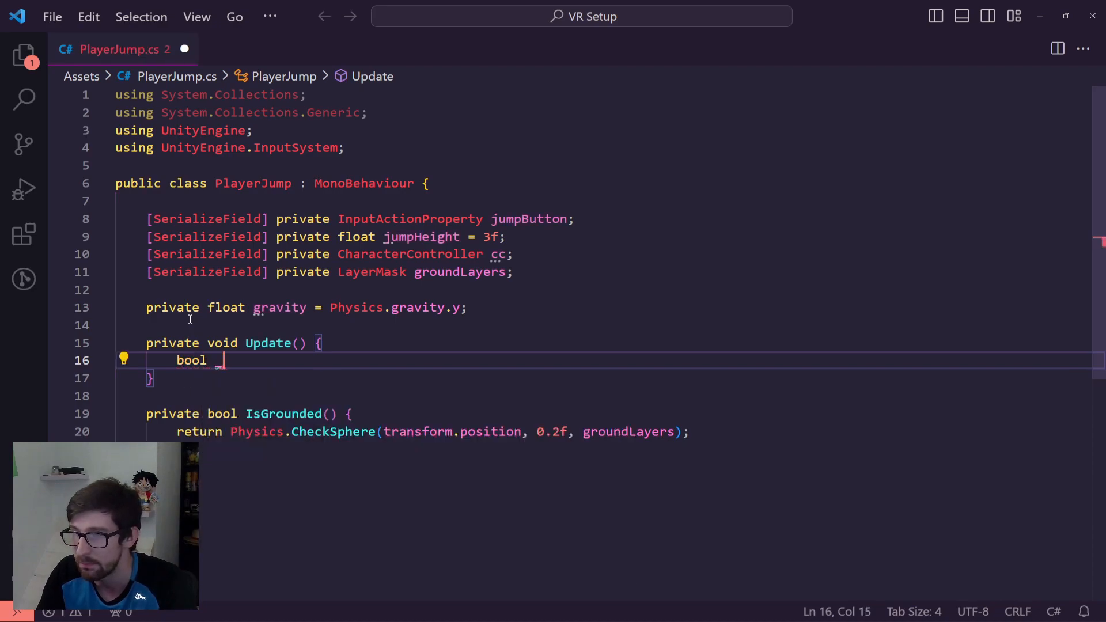
pyautogui.write('_isGrounded =')
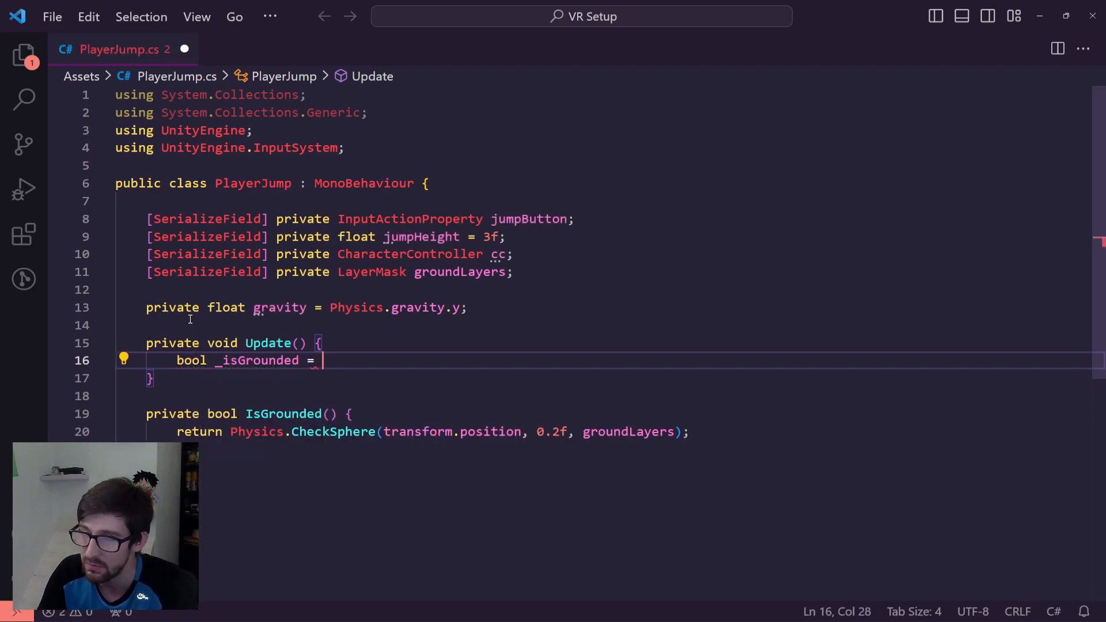
pyautogui.write('IsGrounded')
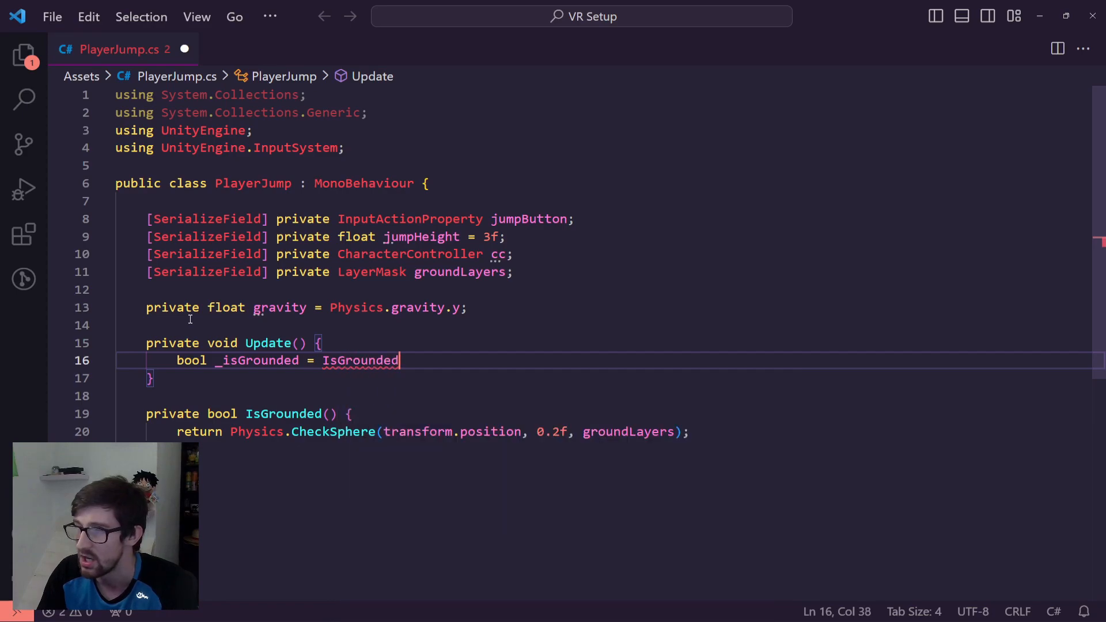
pyautogui.write('();')
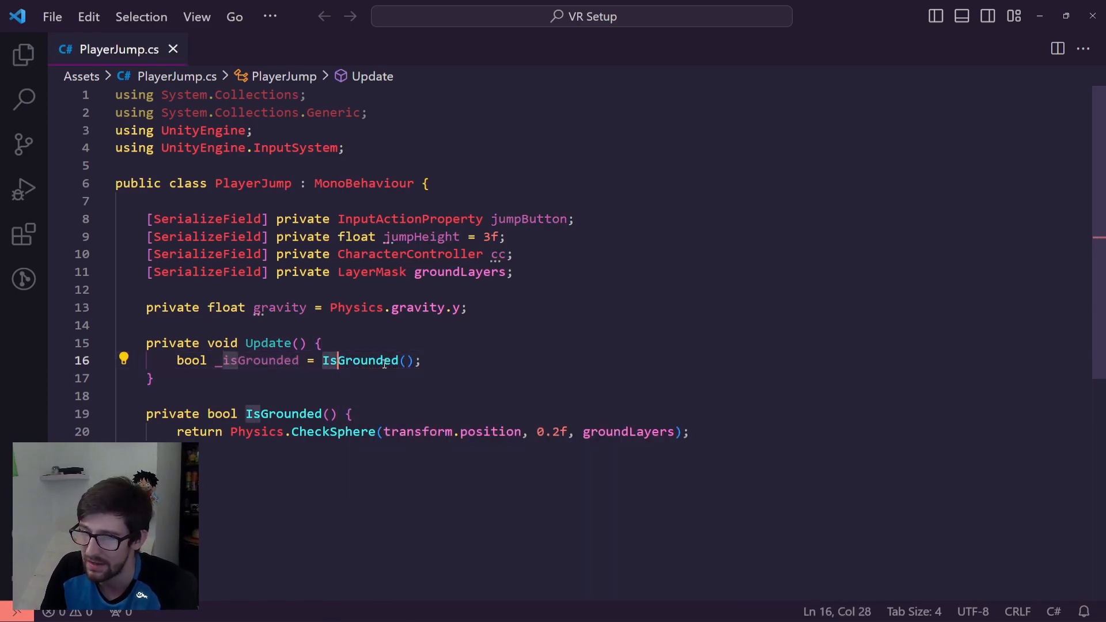
# - Open an if block for jumpButton.action.WasPressedThisFrame() && _isGrounded
pyautogui.doubleClick(359, 361)
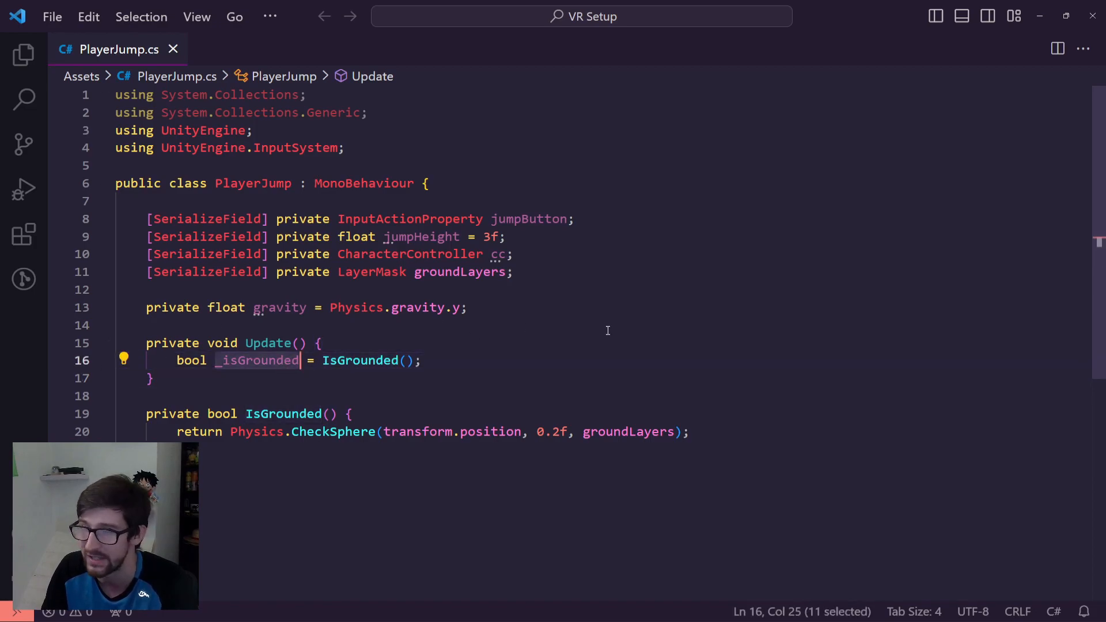
pyautogui.write('if (')
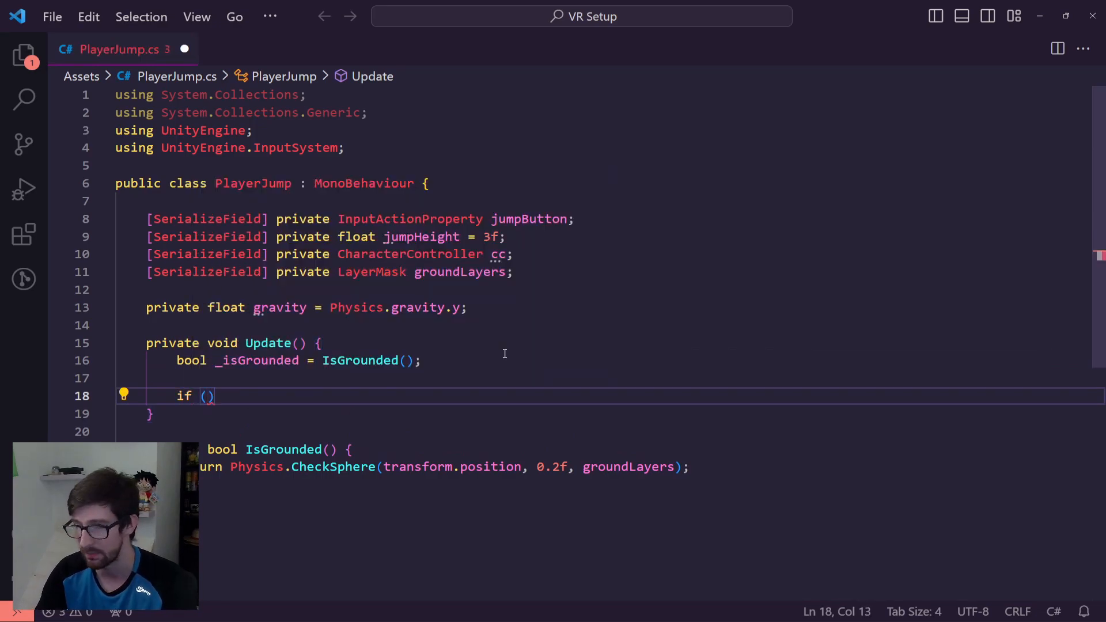
pyautogui.write('jumpButton')
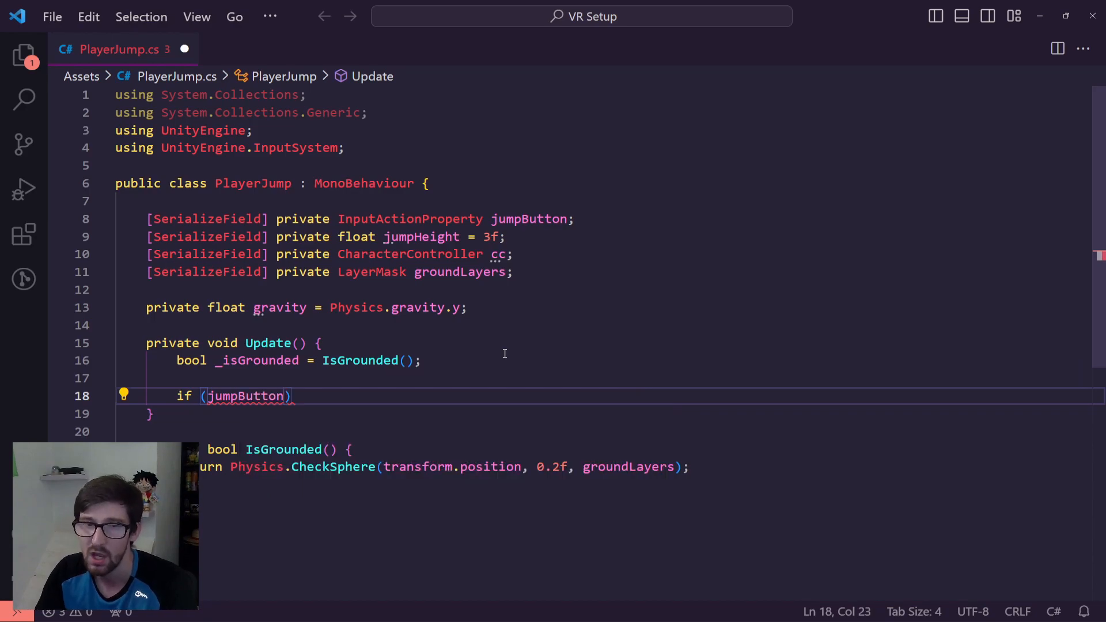
pyautogui.write('.action.')
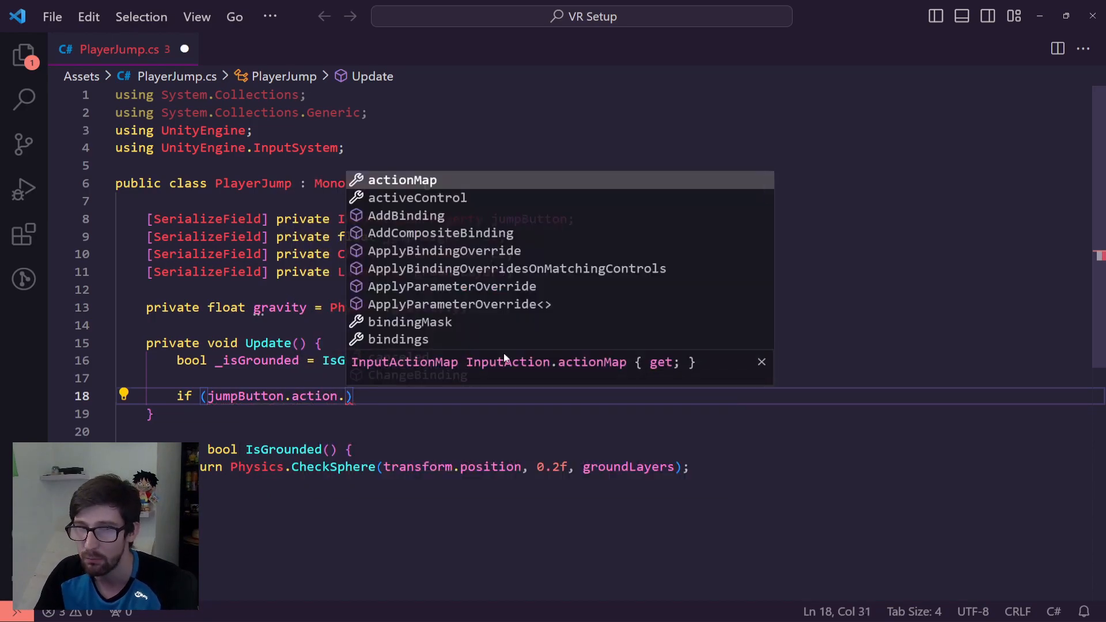
pyautogui.write('WasPressedThisFrame(')
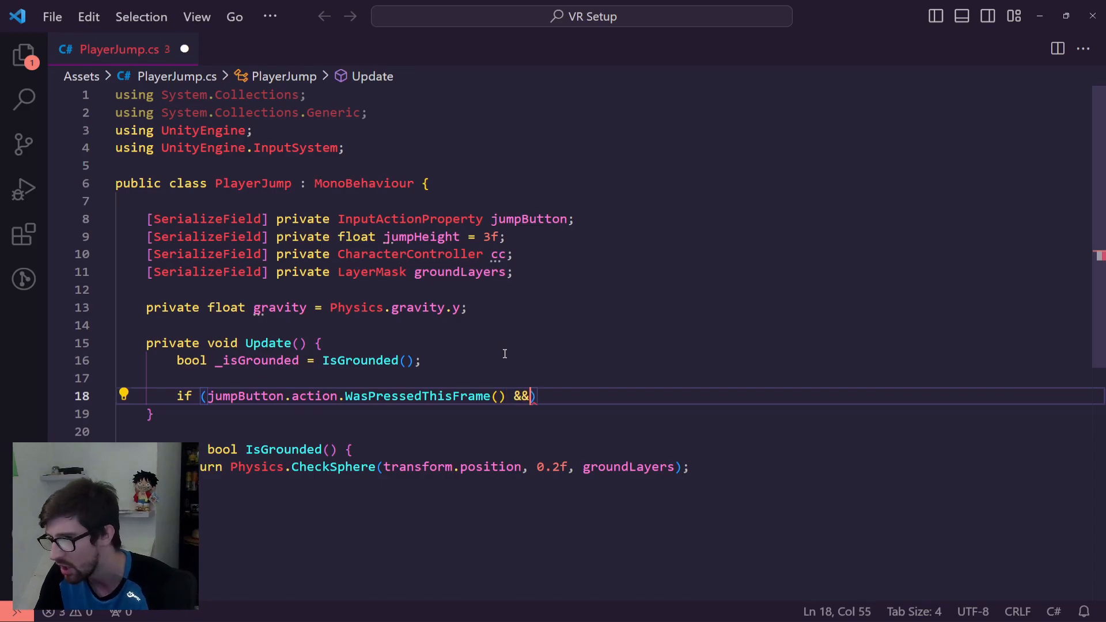
pyautogui.write('_isGrounded')
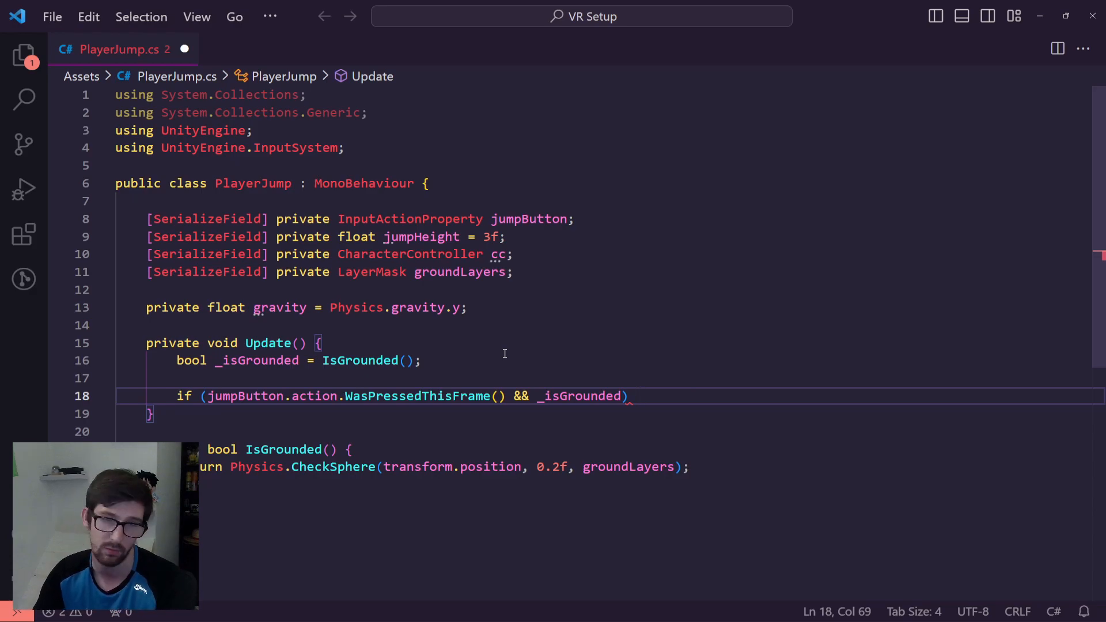
pyautogui.write('{')
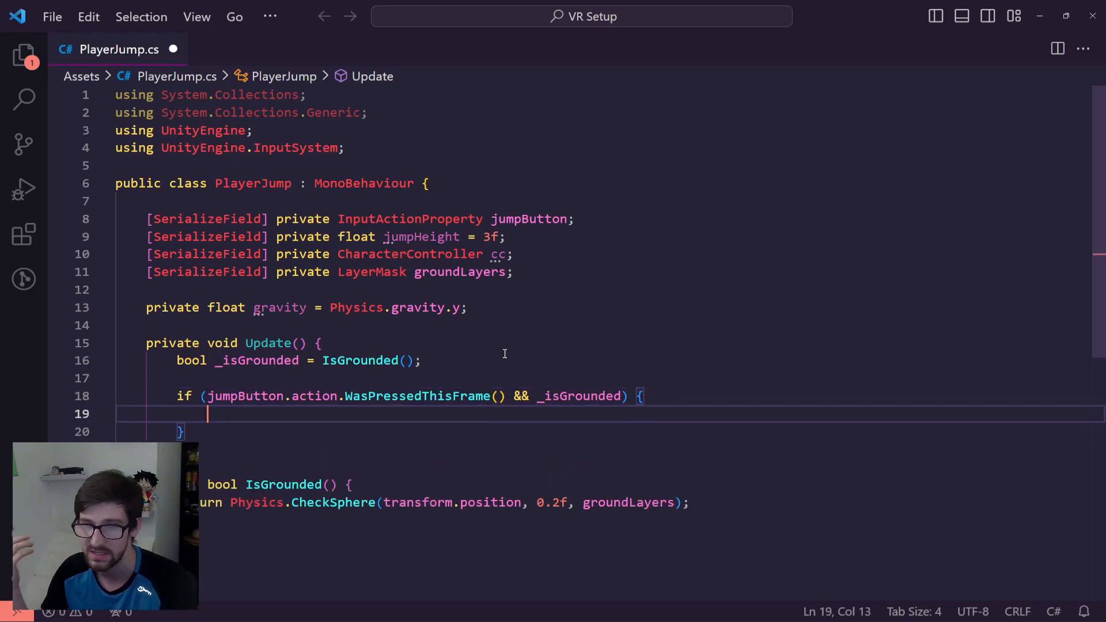
# - Call Jump() in the if block and add a private Vector3 movement field and a Jump method
pyautogui.write('jumpButton()')
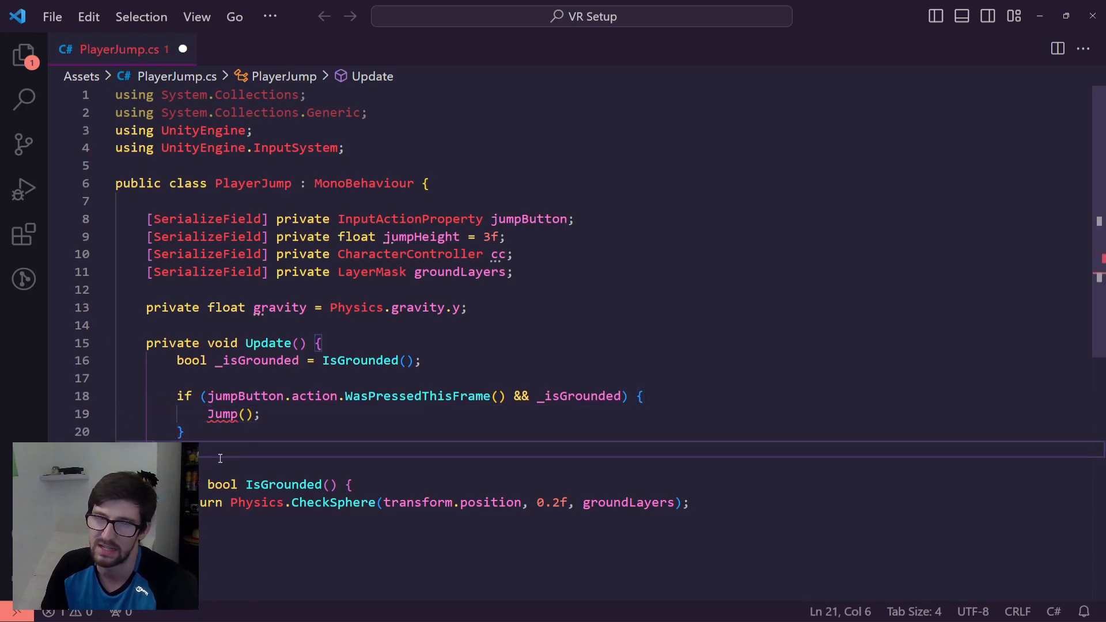
pyautogui.doubleClick(223, 413)
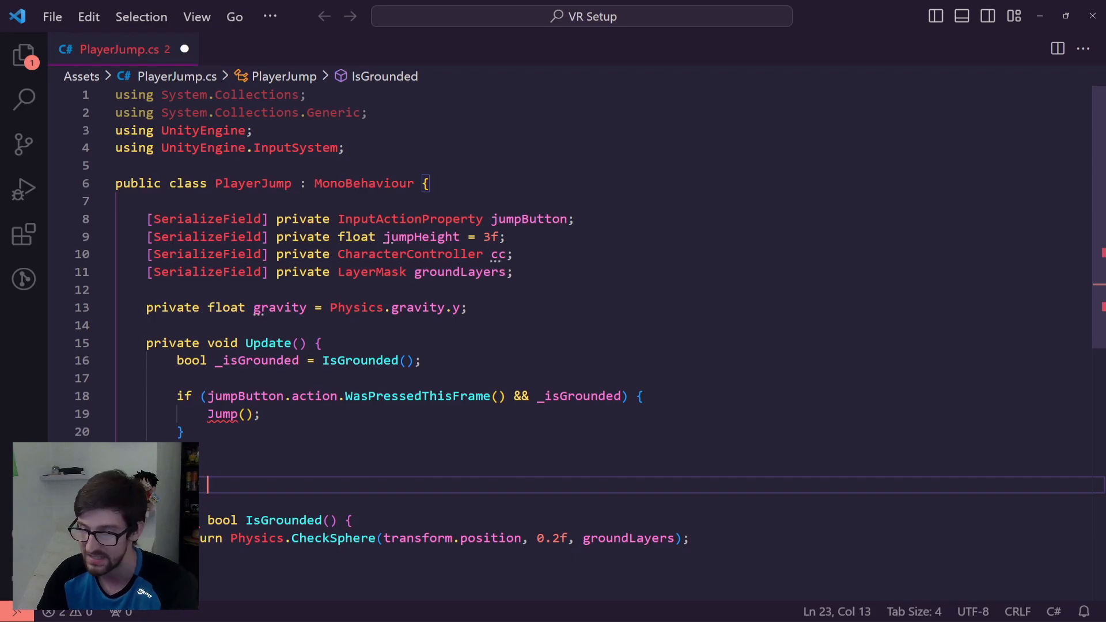
pyautogui.write('void J')
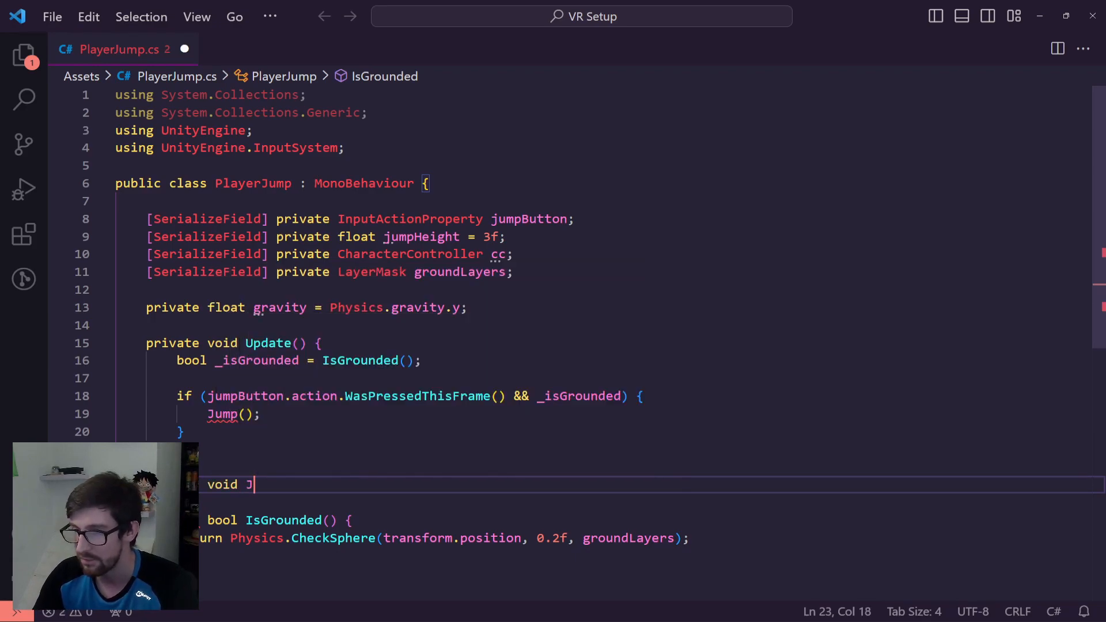
pyautogui.write('ump() {')
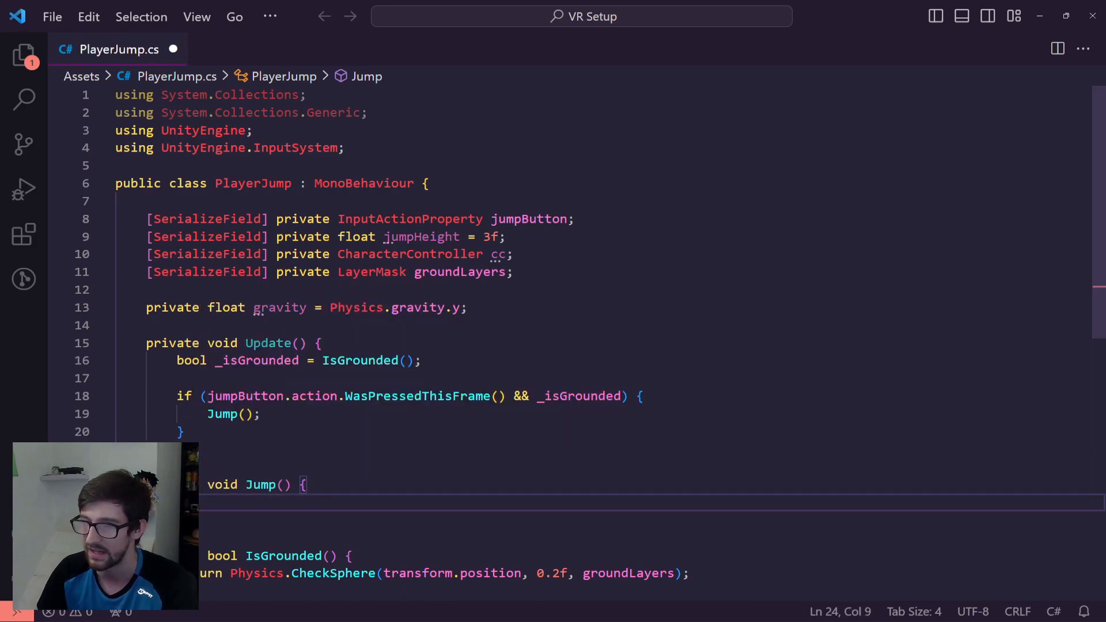
pyautogui.write('r')
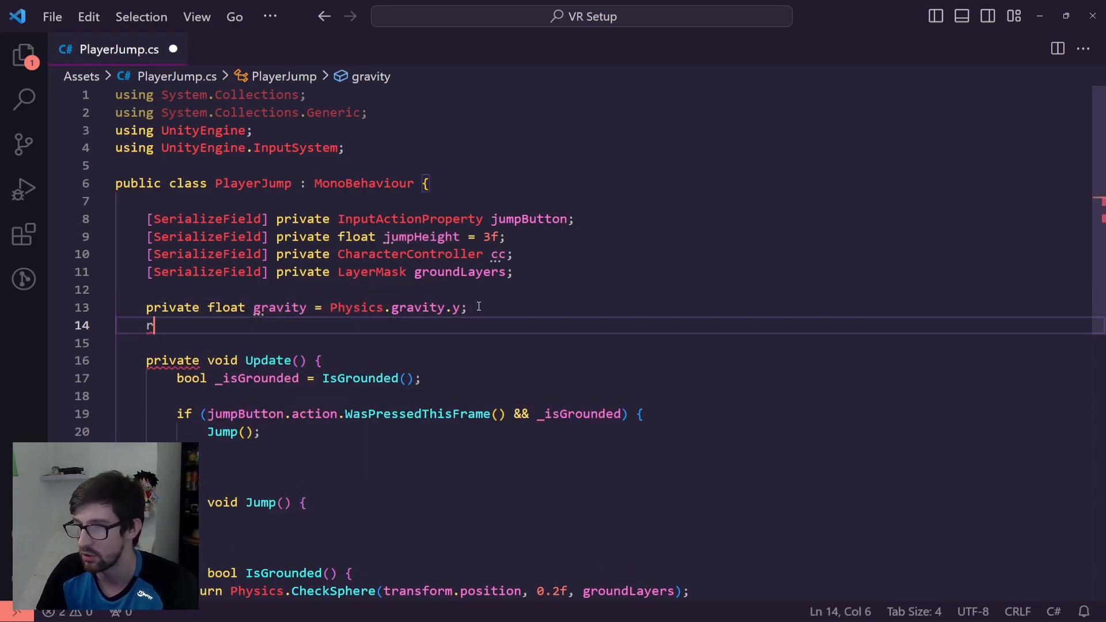
pyautogui.write('private Vector3')
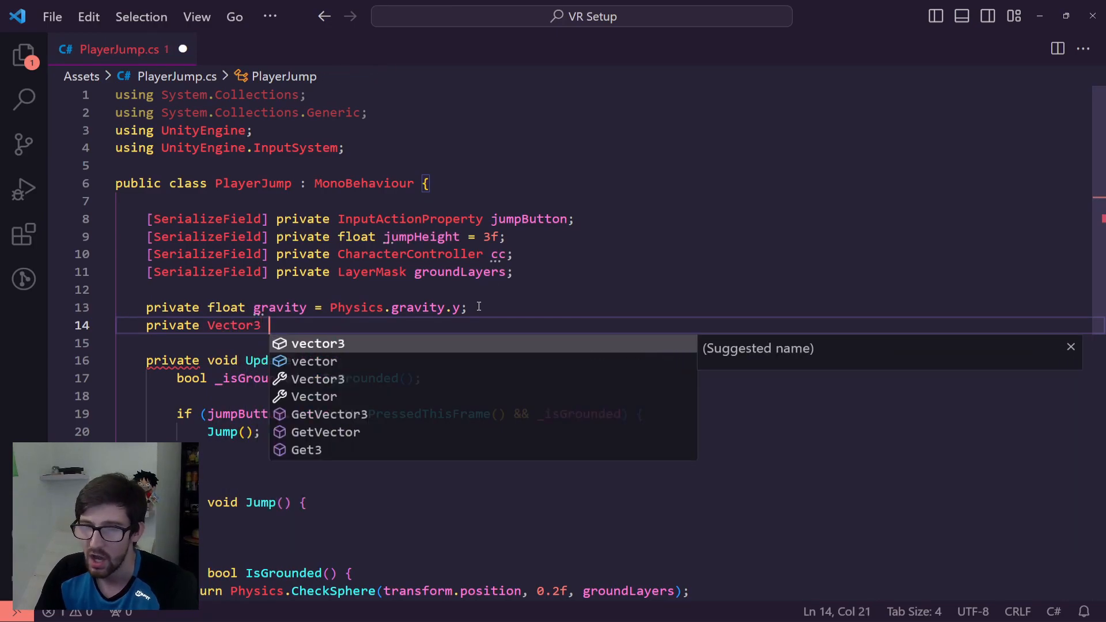
pyautogui.write('movement;')
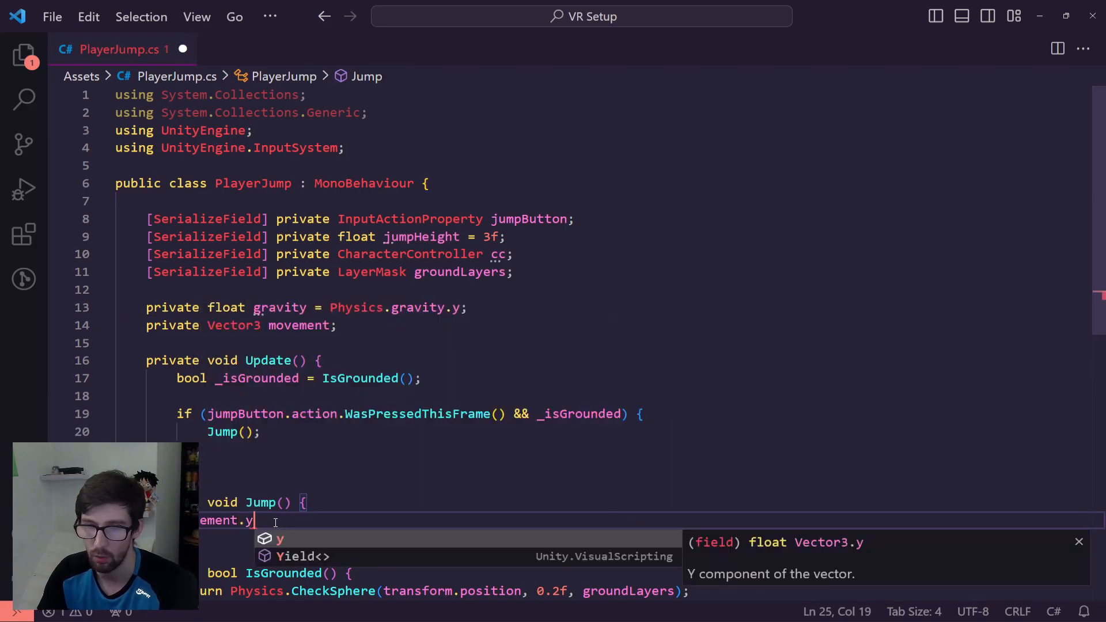
# - Set movement.y = Mathf.Sqrt(jumpHeight * -3.0f * gravity) inside Jump
pyautogui.write('= Mathf')
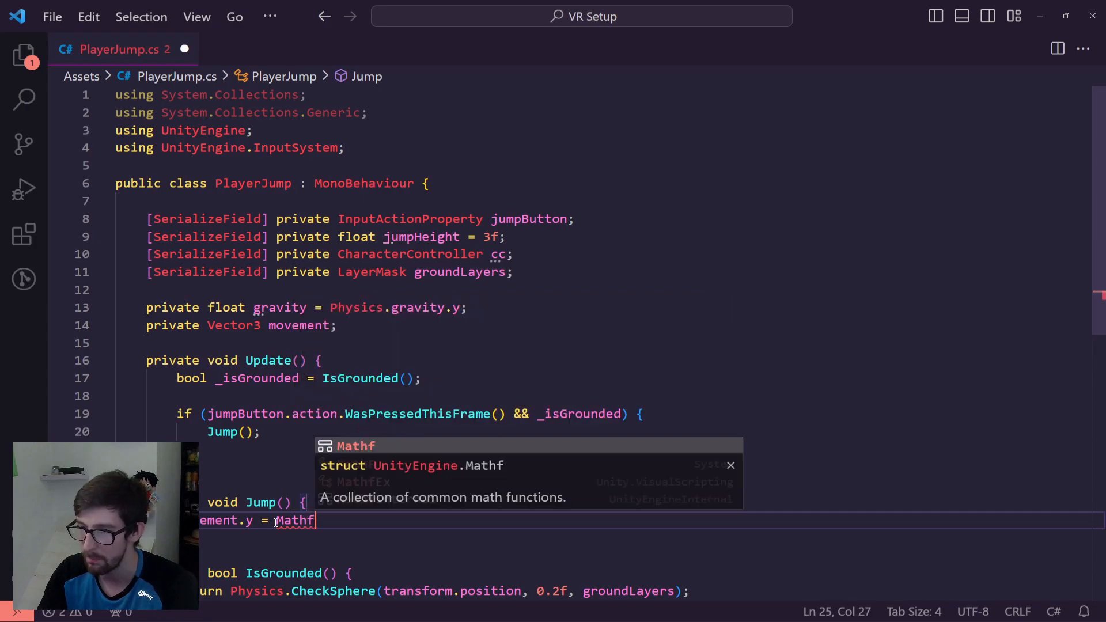
pyautogui.write('.Sq')
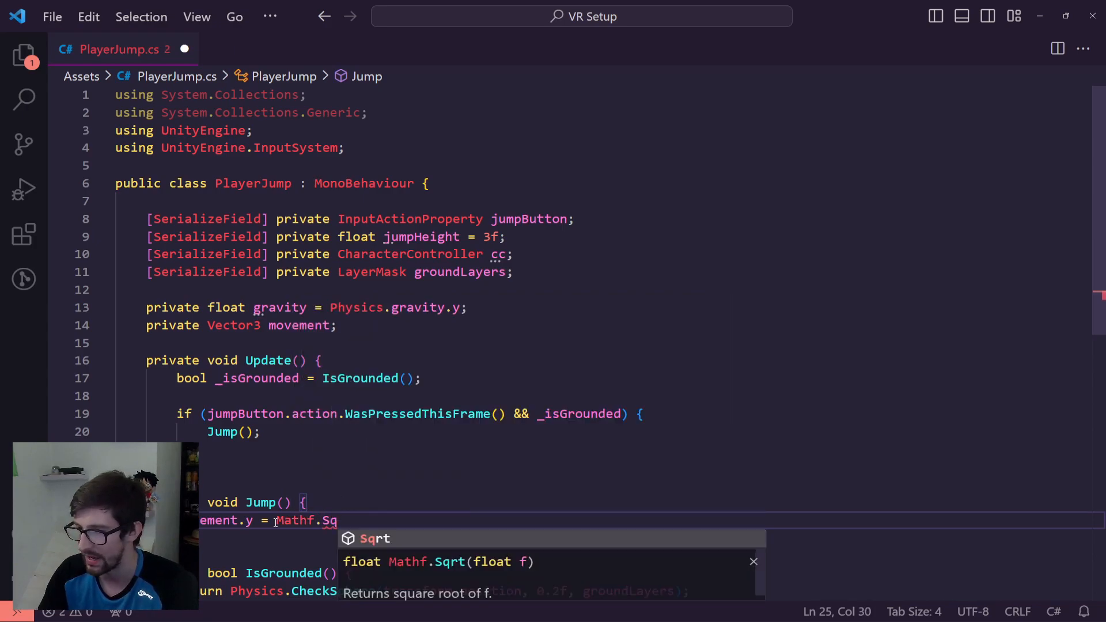
pyautogui.press('Tab')
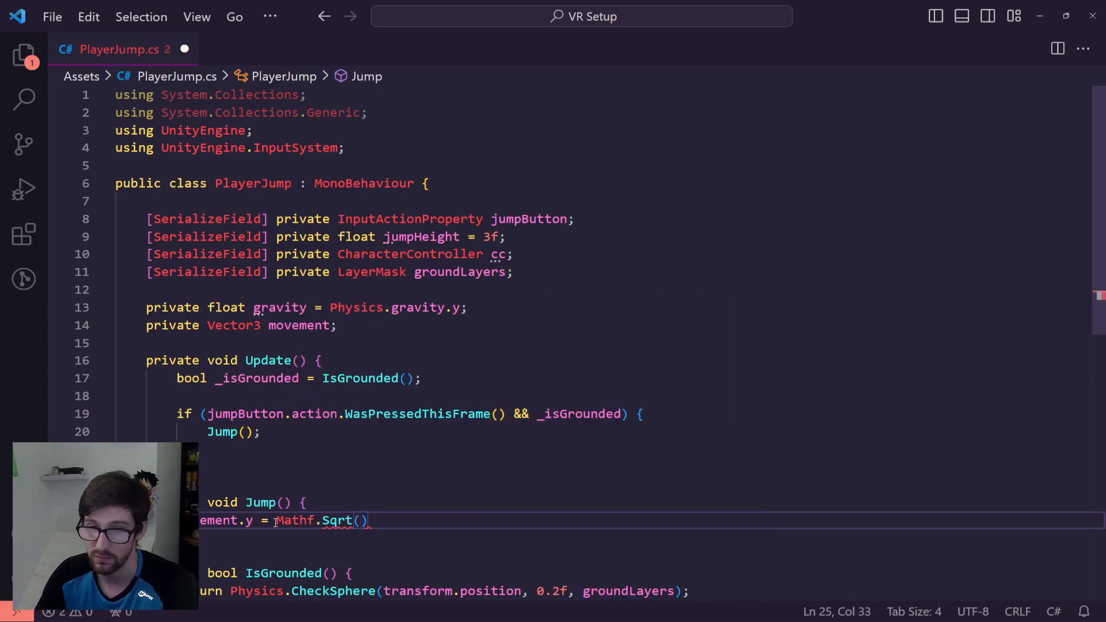
pyautogui.write('jumpHeight *')
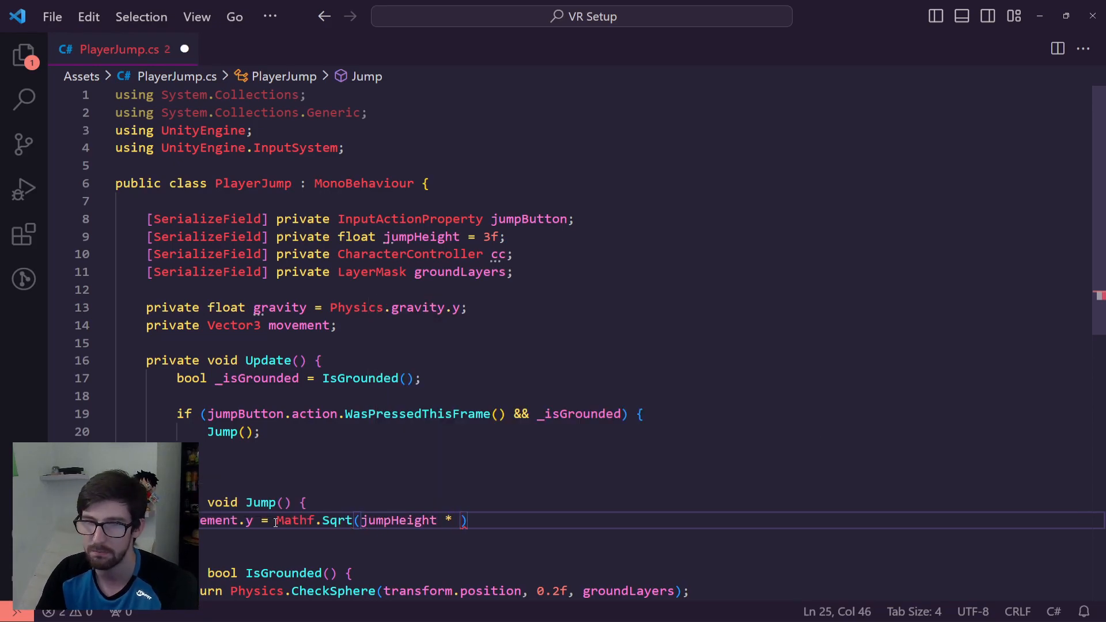
pyautogui.write('-3.0f')
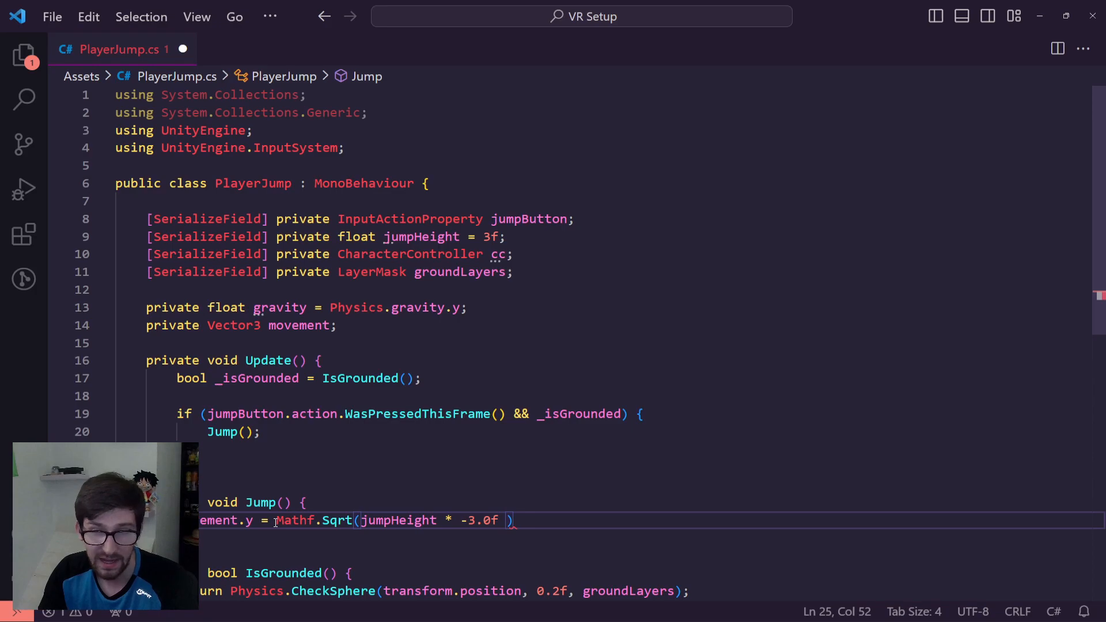
pyautogui.write('gravity')
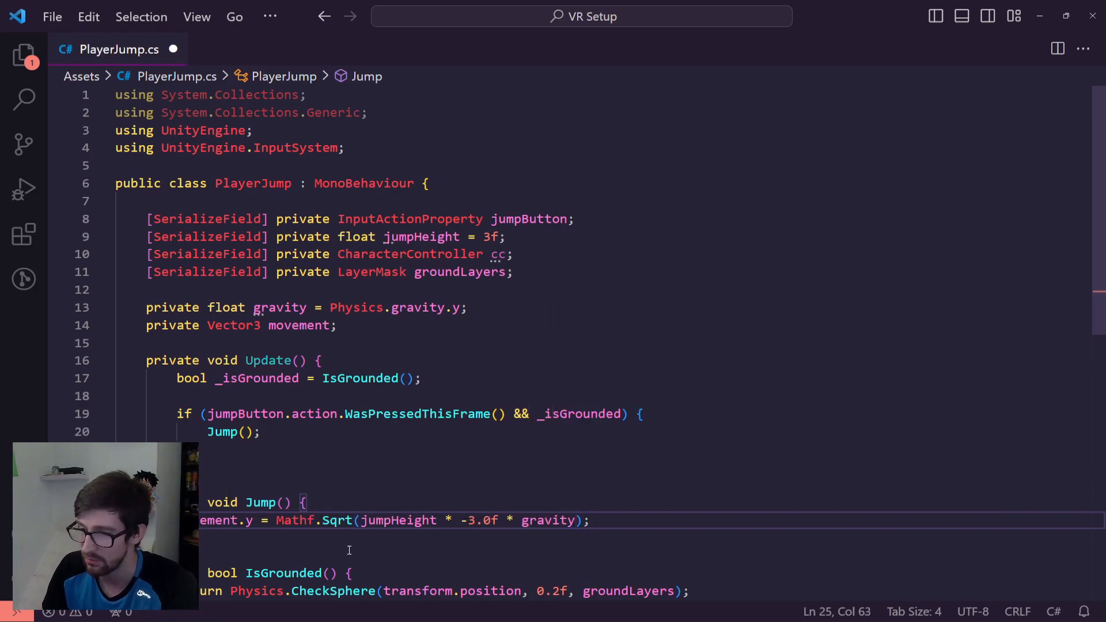
pyautogui.doubleClick(398, 519)
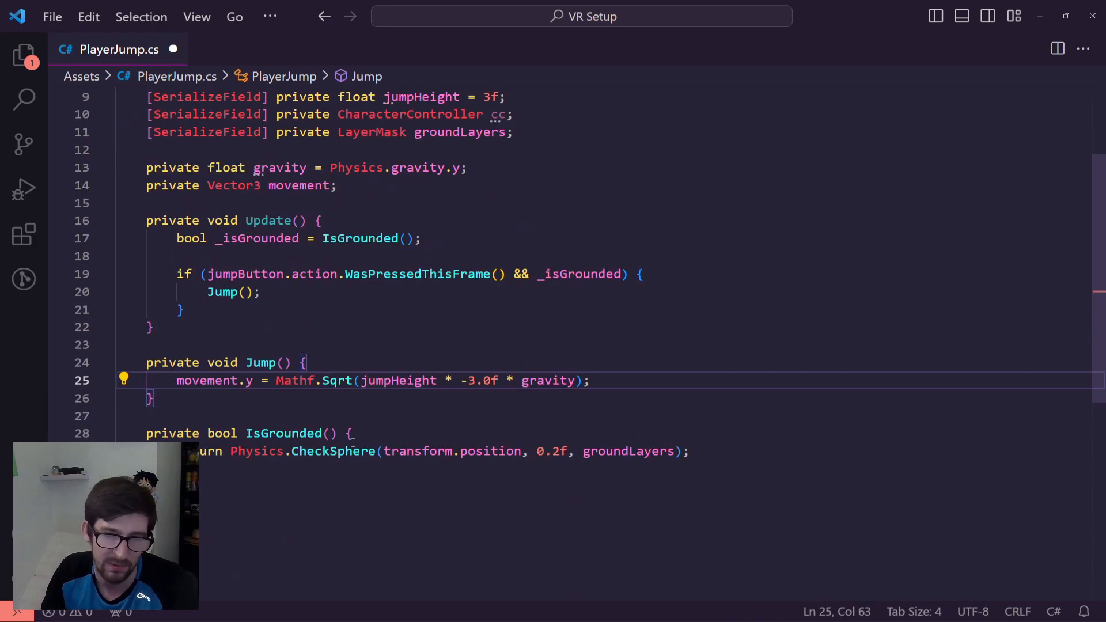
pyautogui.doubleClick(491, 380)
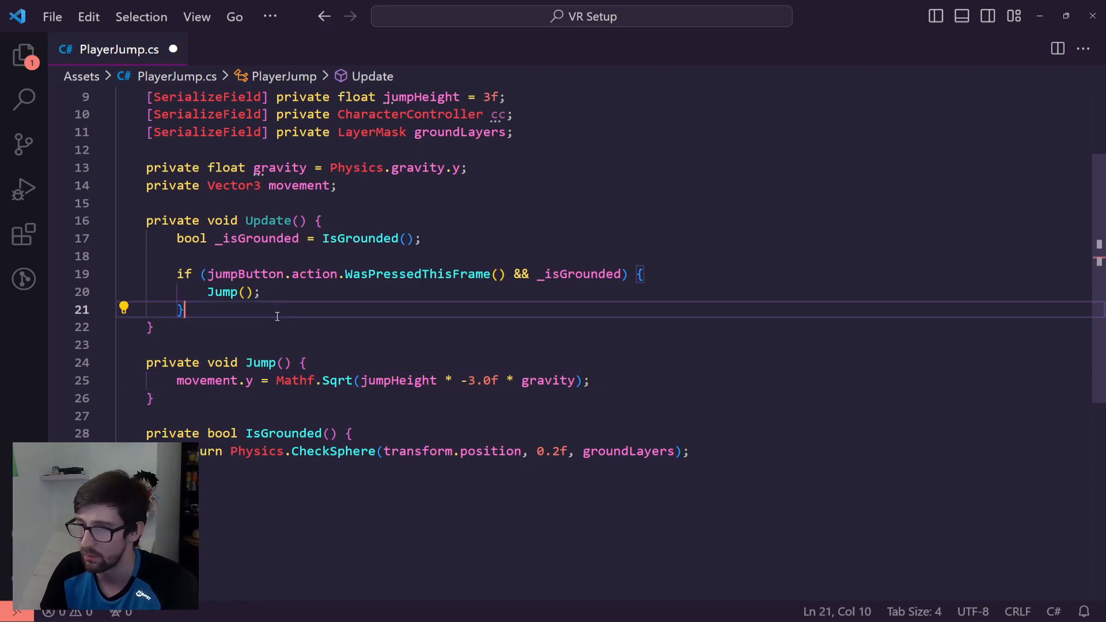
# - Add movement.y += gravity * Time.deltaTime in Update
pyautogui.write('m')
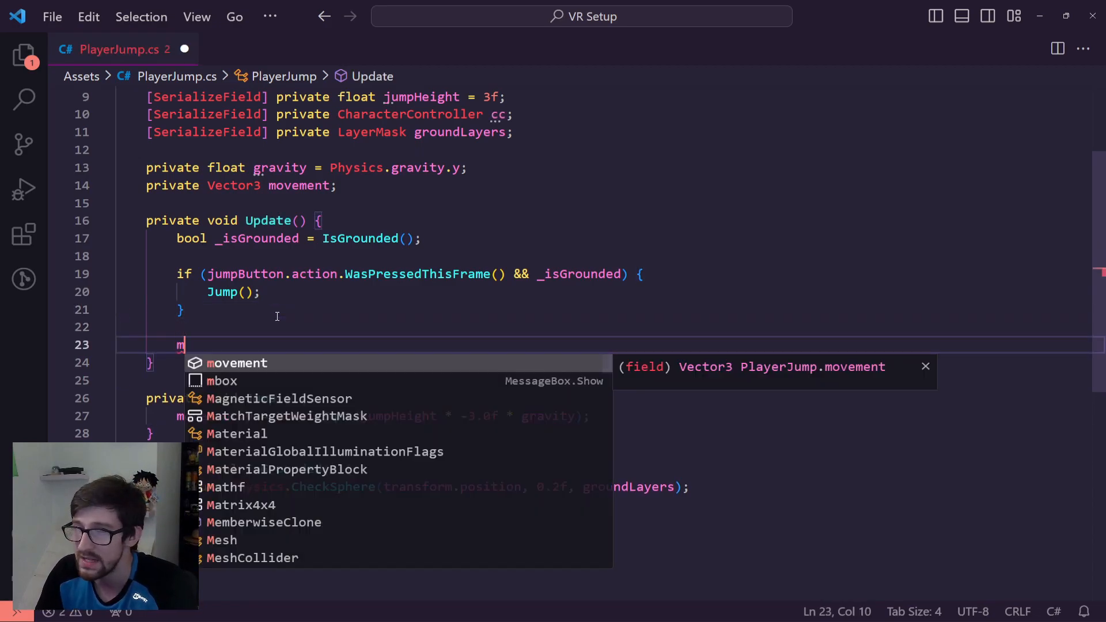
pyautogui.write('ovement.y')
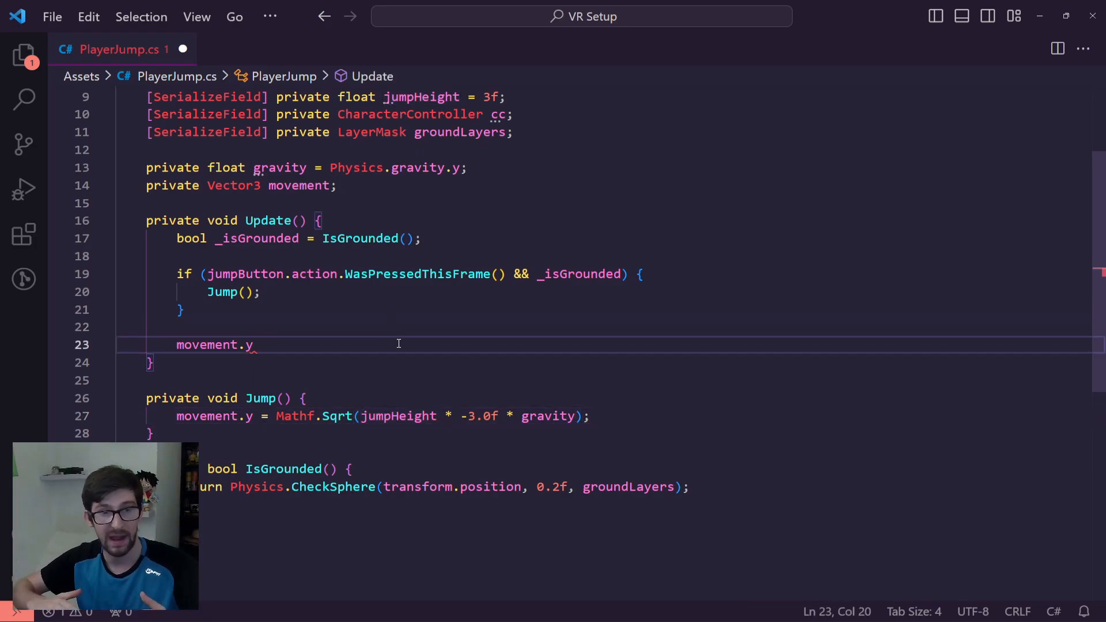
pyautogui.write('+')
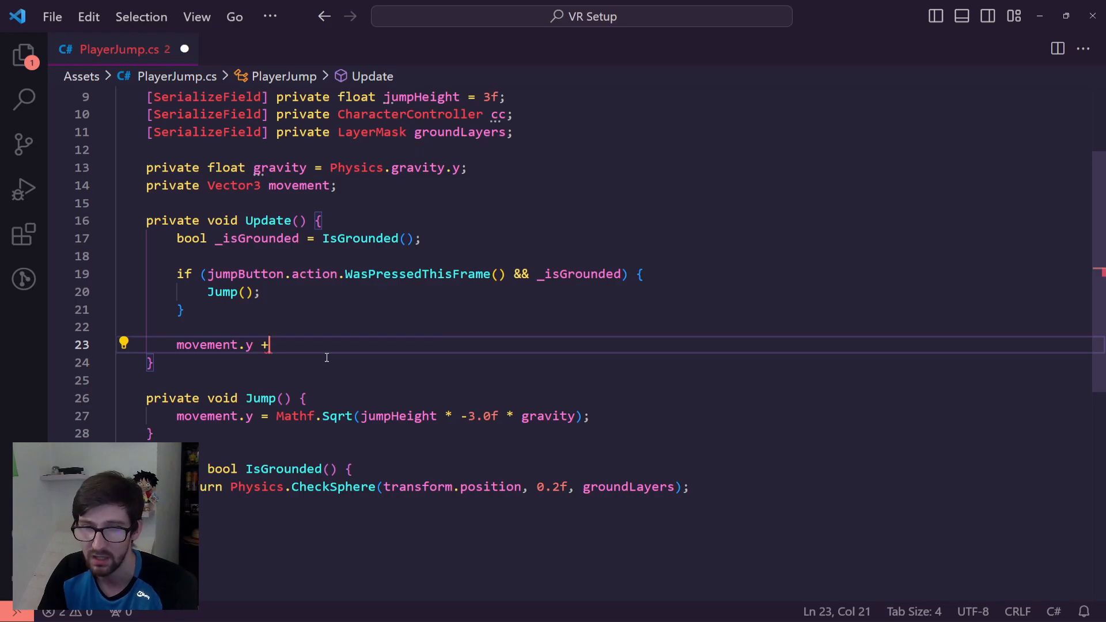
pyautogui.write('= gravity *')
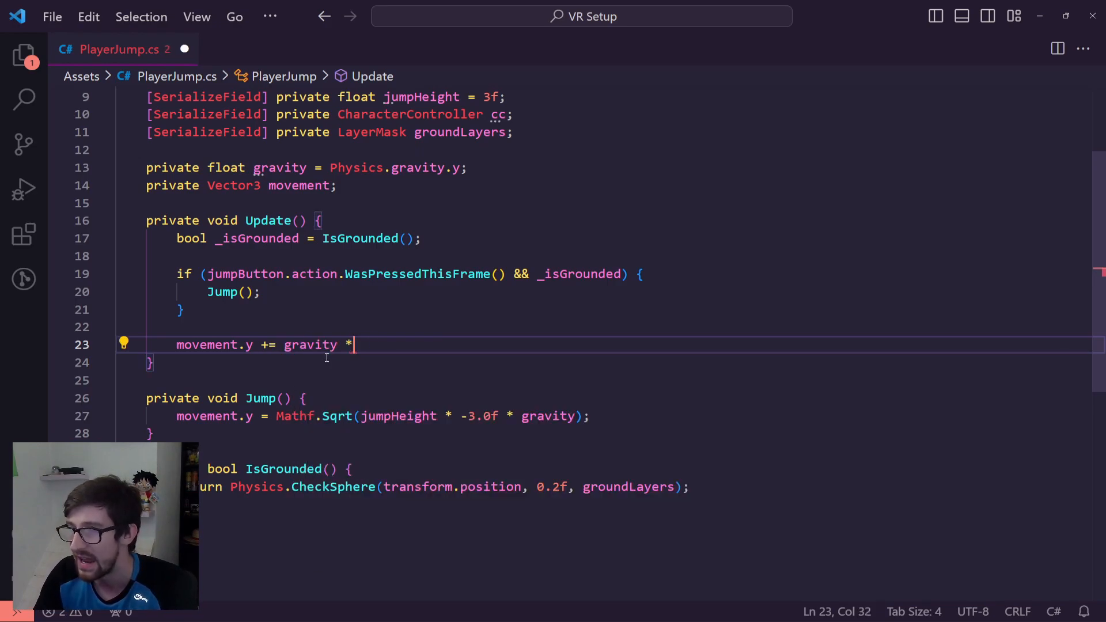
pyautogui.write('Time.')
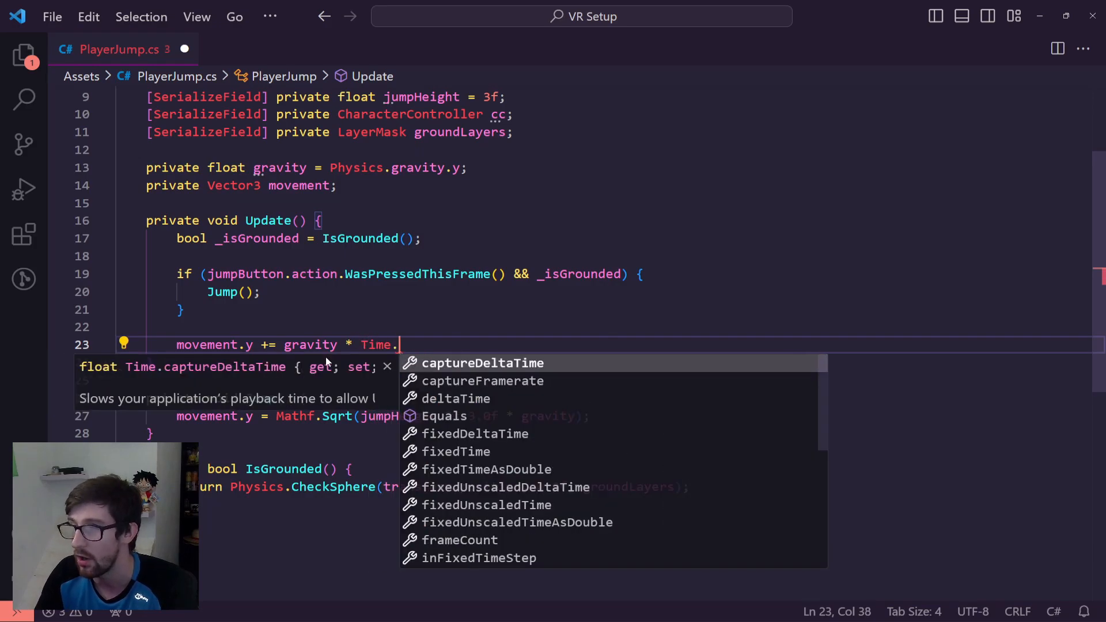
pyautogui.write('deltaTime;')
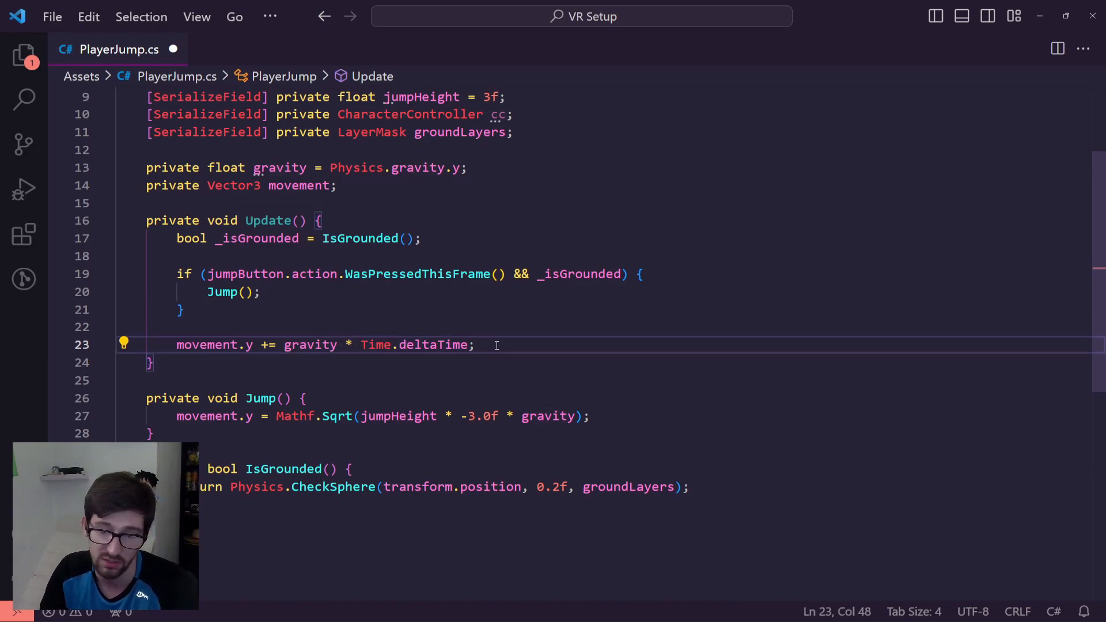
# - Call cc.Move(movement * Time.deltaTime) after the gravity line
pyautogui.press('enter')
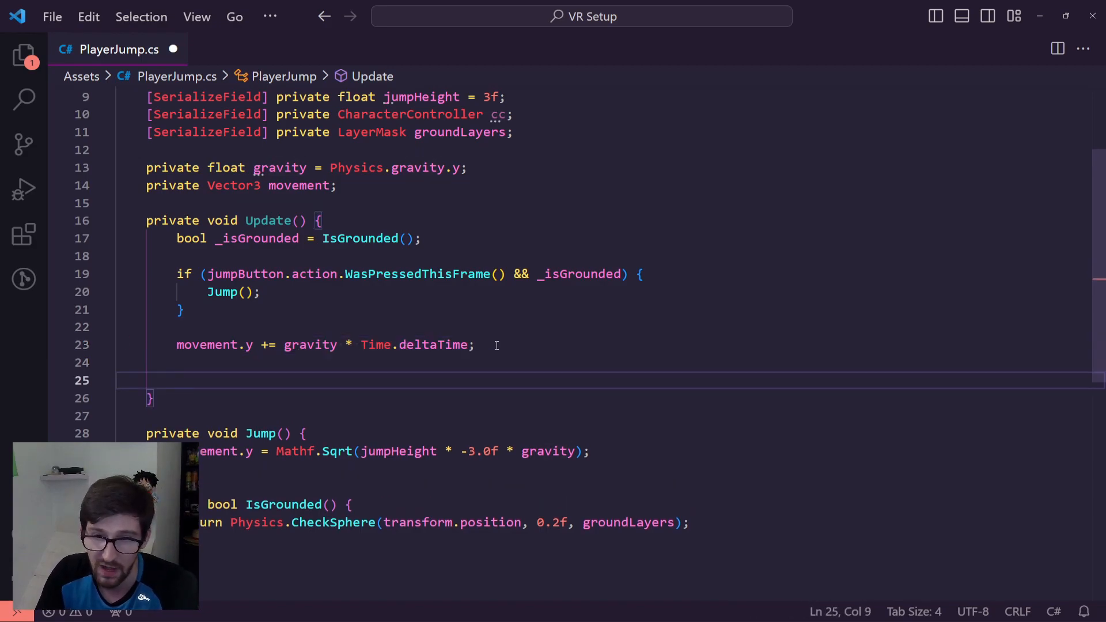
pyautogui.write('cc.Move(')
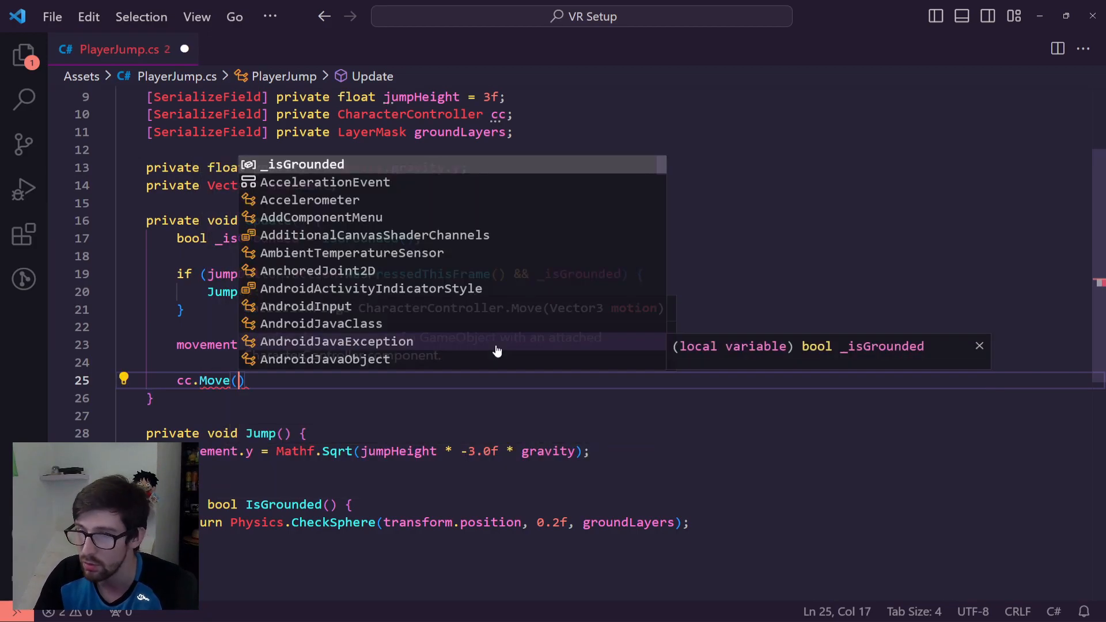
pyautogui.write('movement *(')
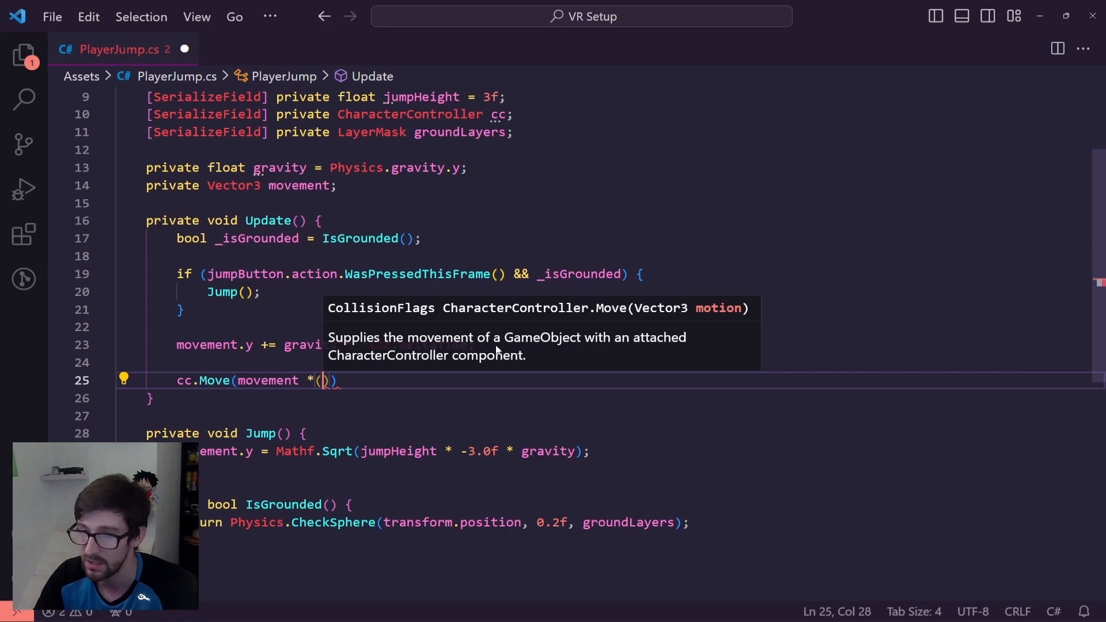
pyautogui.write('Time.de')
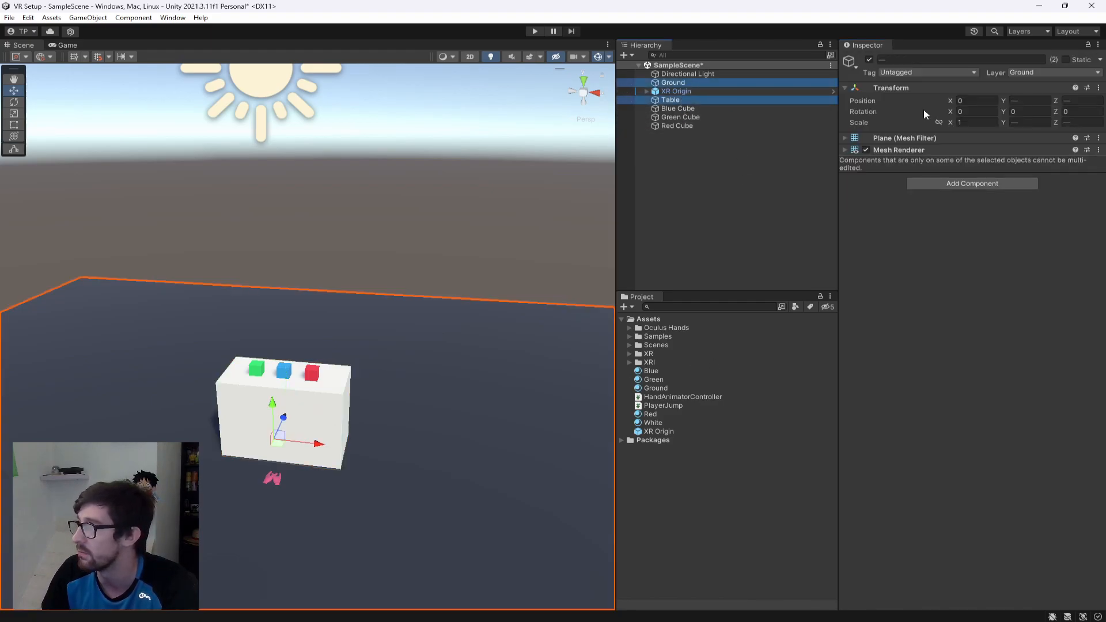
# - Confirm the Ground and Table objects stay on the Ground layer
pyautogui.click(1048, 72)
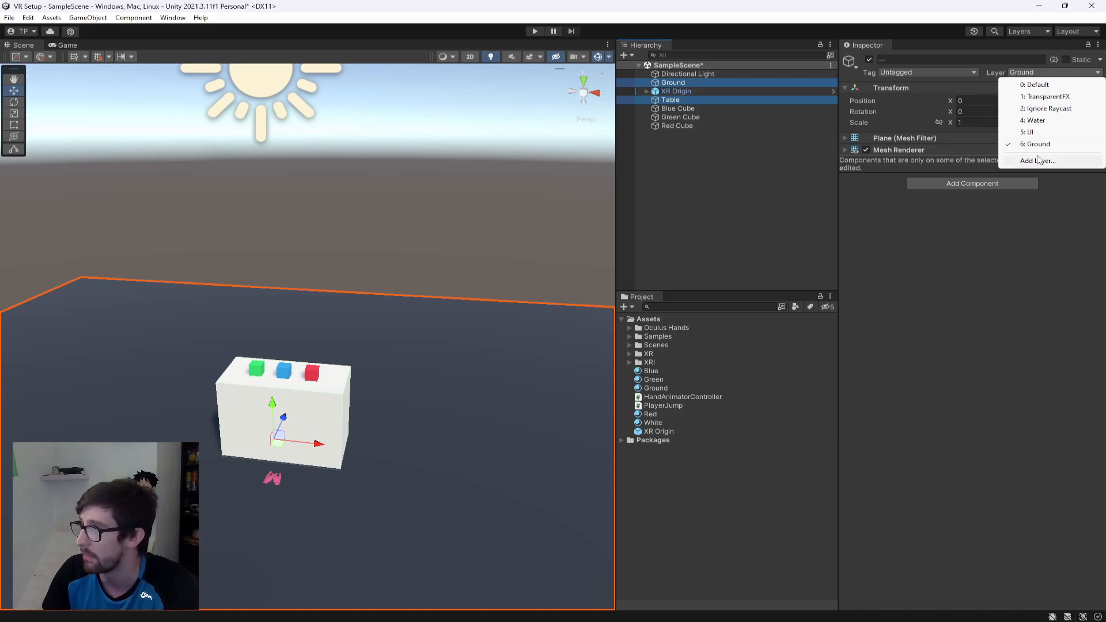
pyautogui.moveTo(1040, 131)
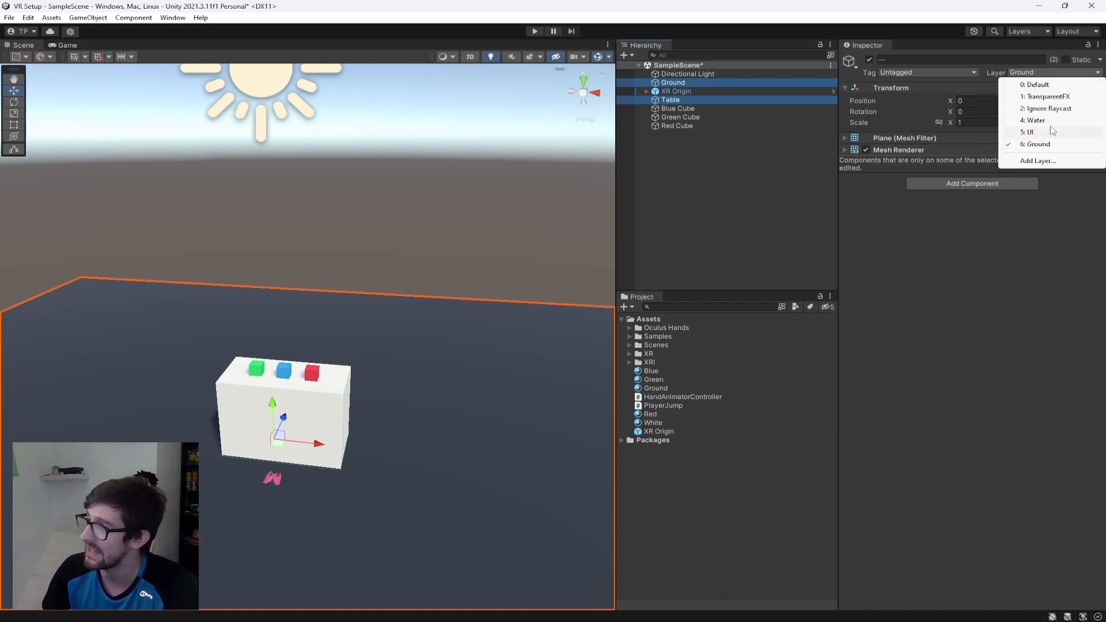
pyautogui.click(675, 91)
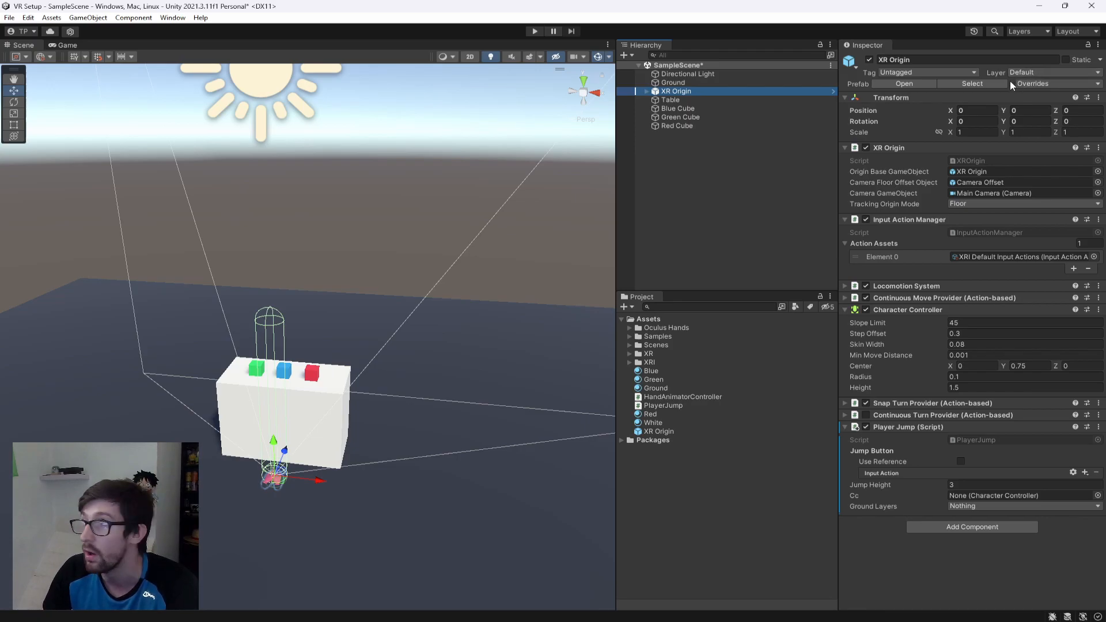
# - Assign XRI RightHand Interaction/Jump as the Jump Button reference and XR Origin's Character Controller as Cc
pyautogui.click(977, 110)
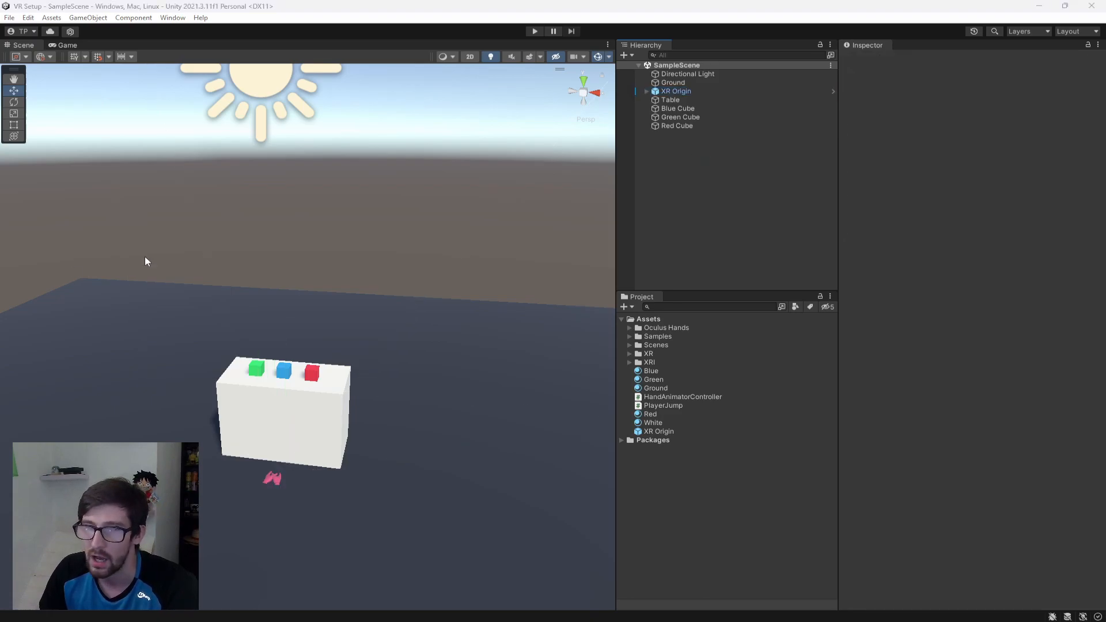
pyautogui.click(675, 91)
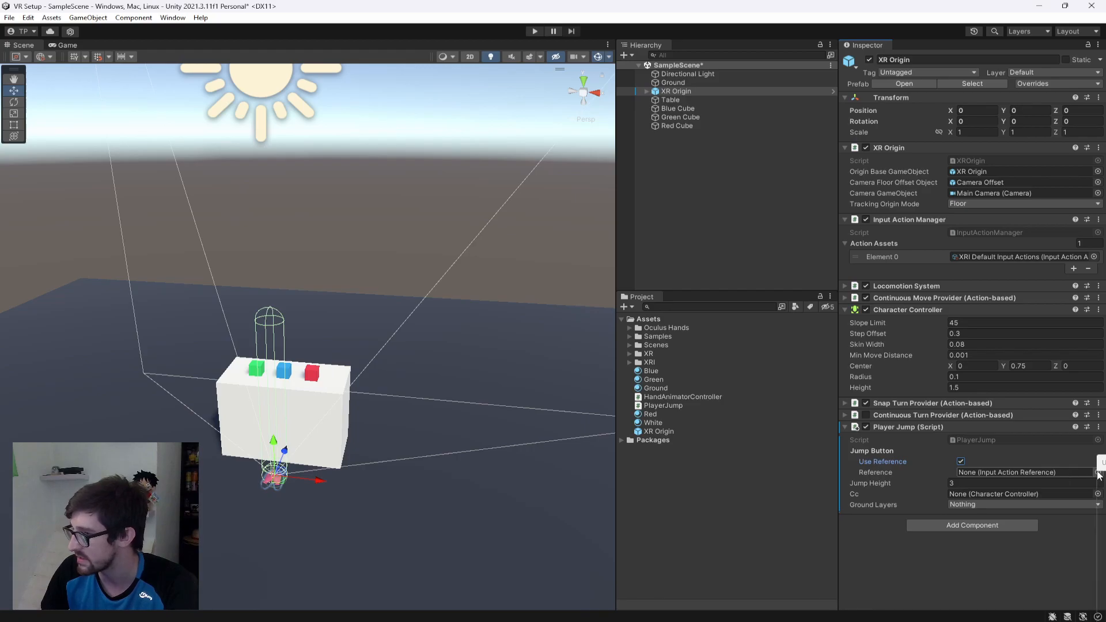
pyautogui.click(1097, 472)
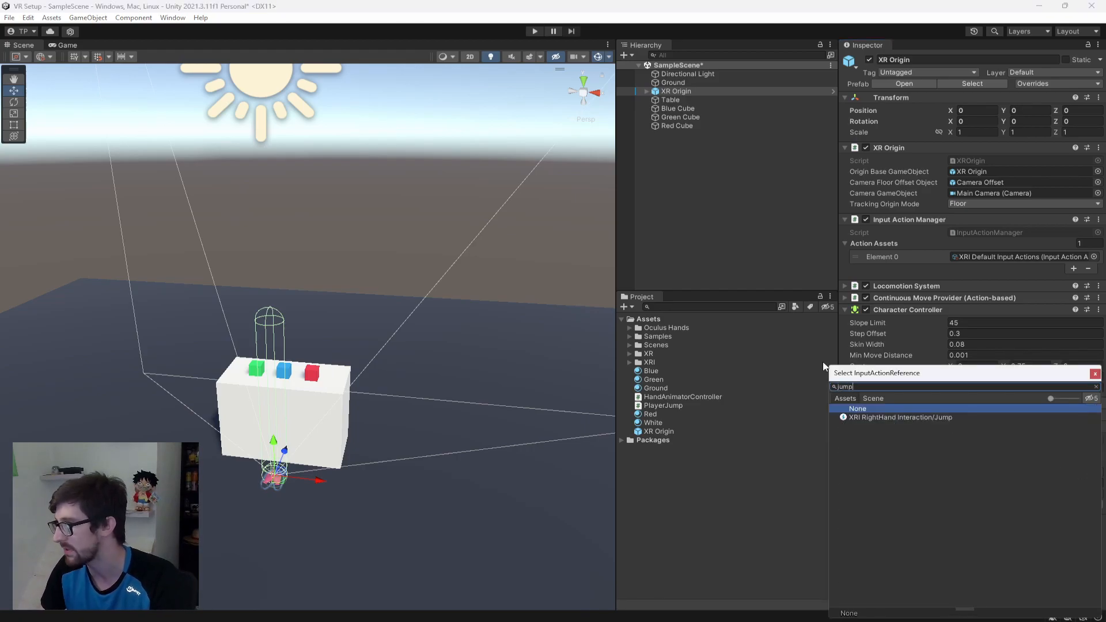
pyautogui.moveTo(877, 424)
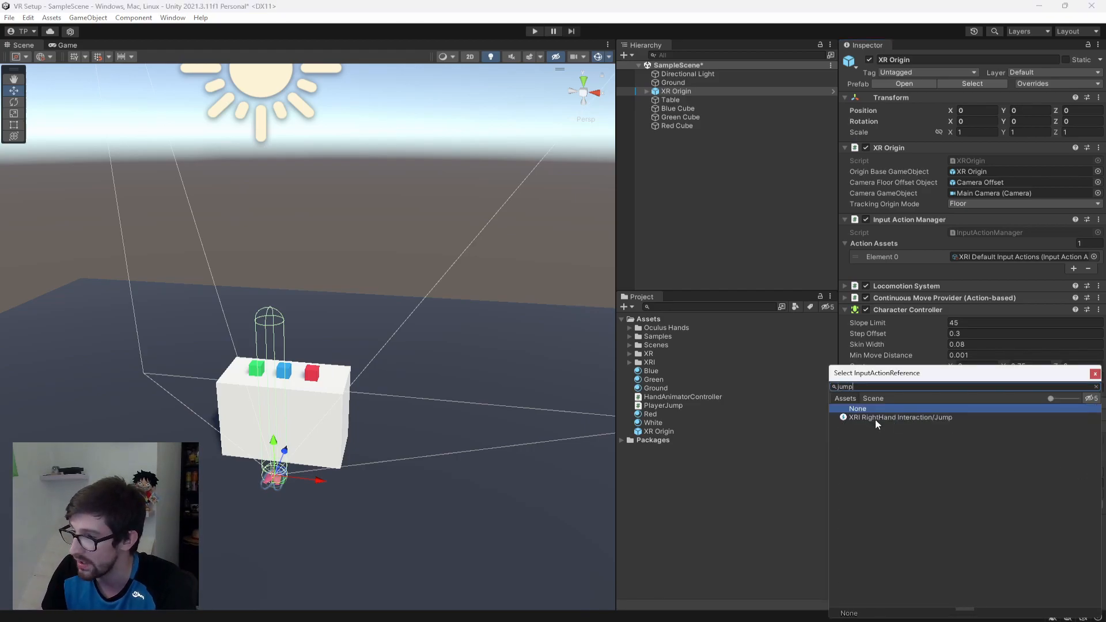
pyautogui.click(900, 417)
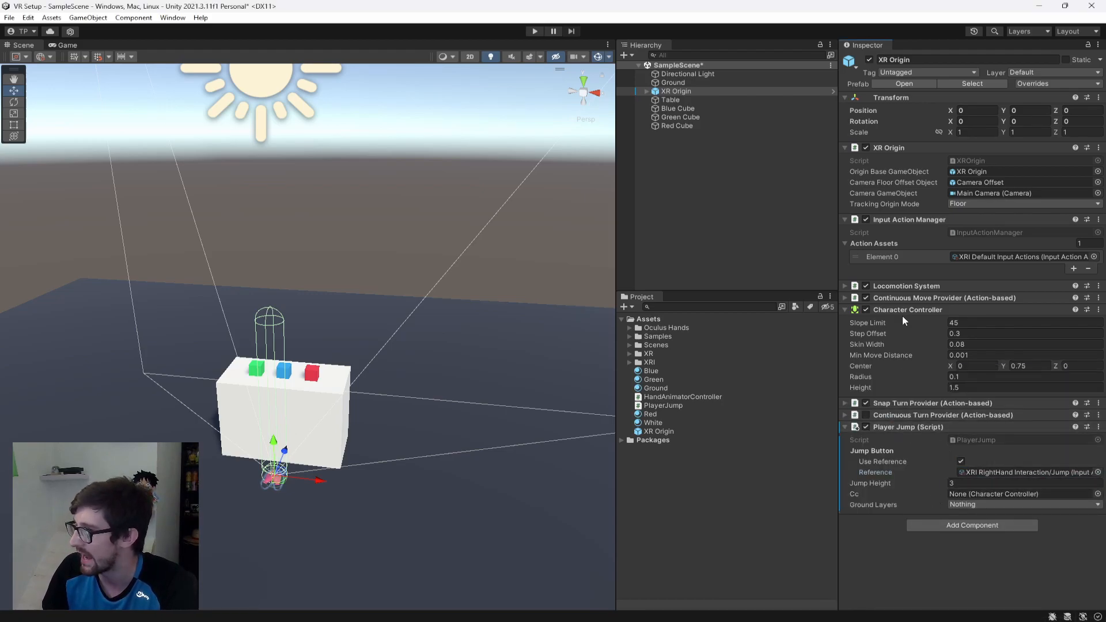
pyautogui.click(1023, 504)
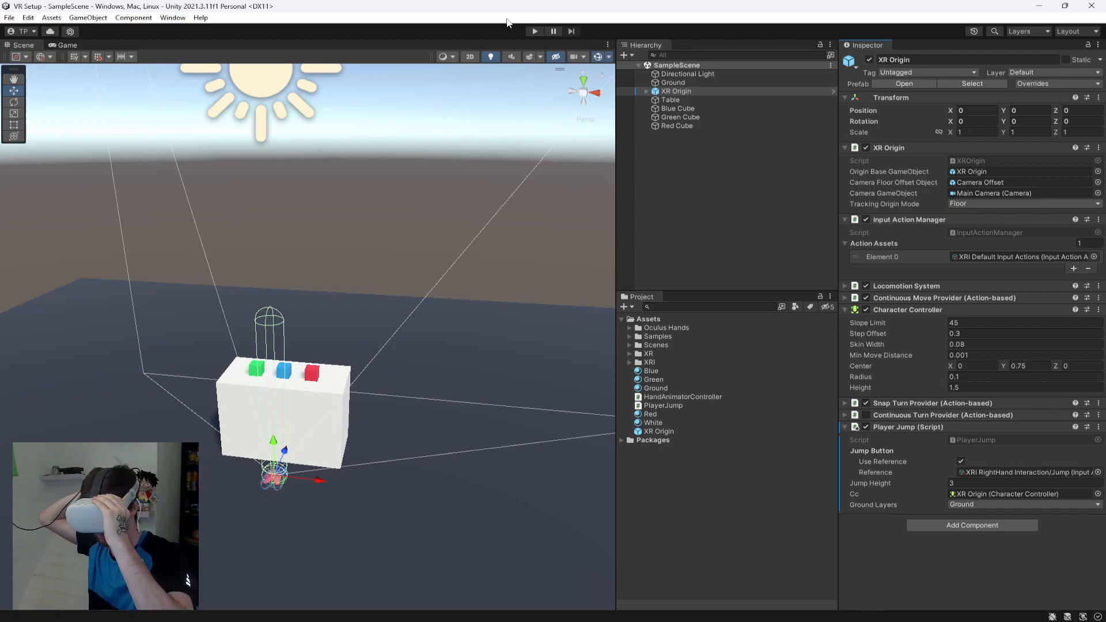
pyautogui.moveTo(730, 595)
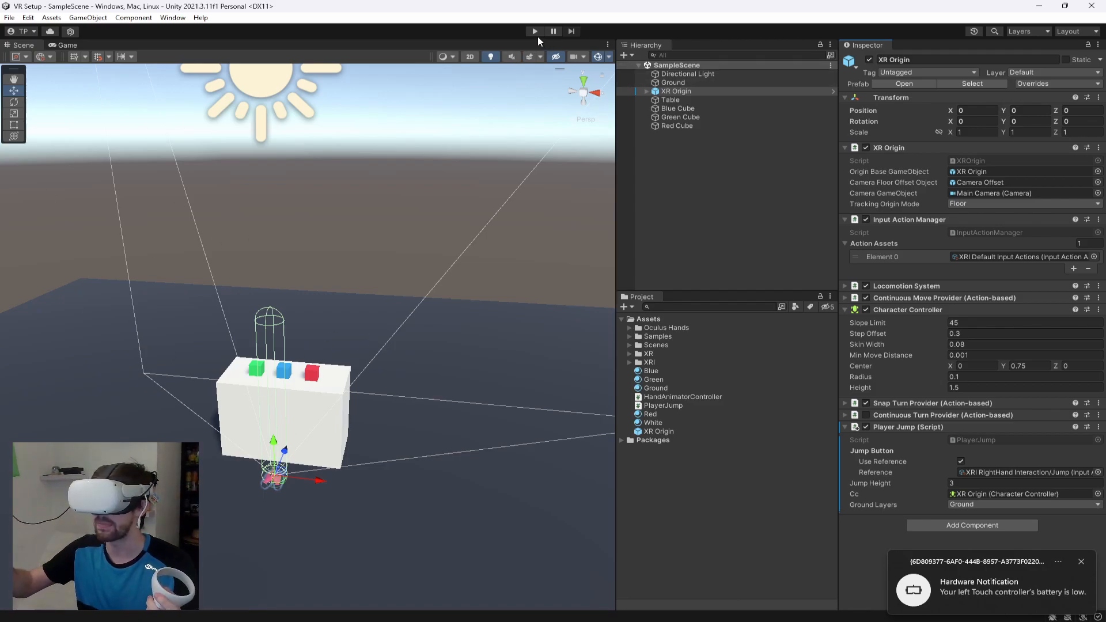
pyautogui.click(534, 31)
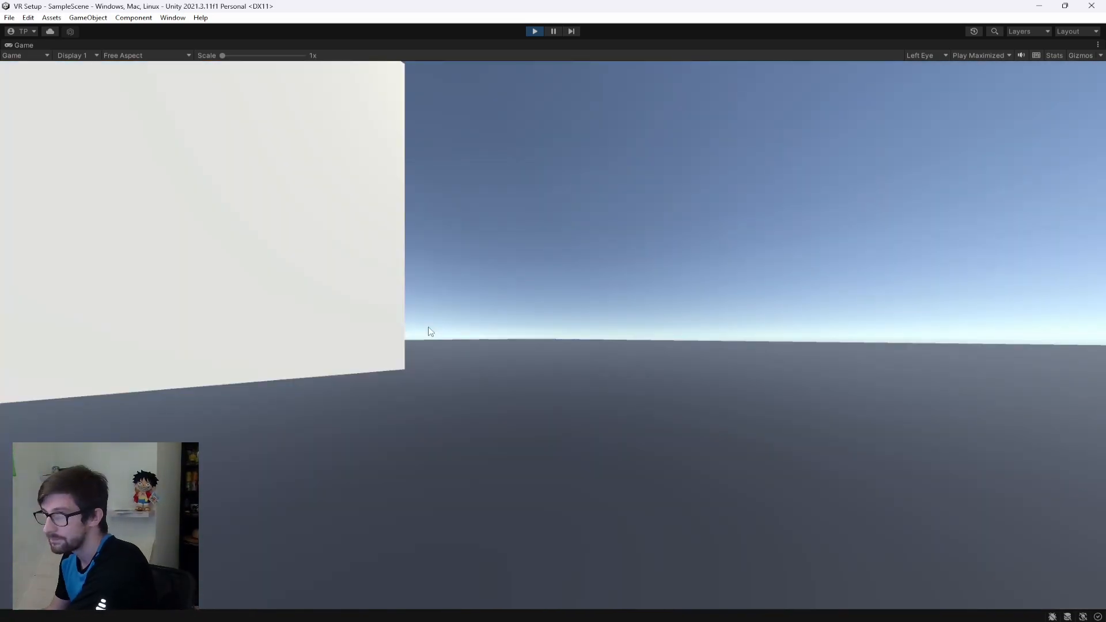
pyautogui.click(533, 30)
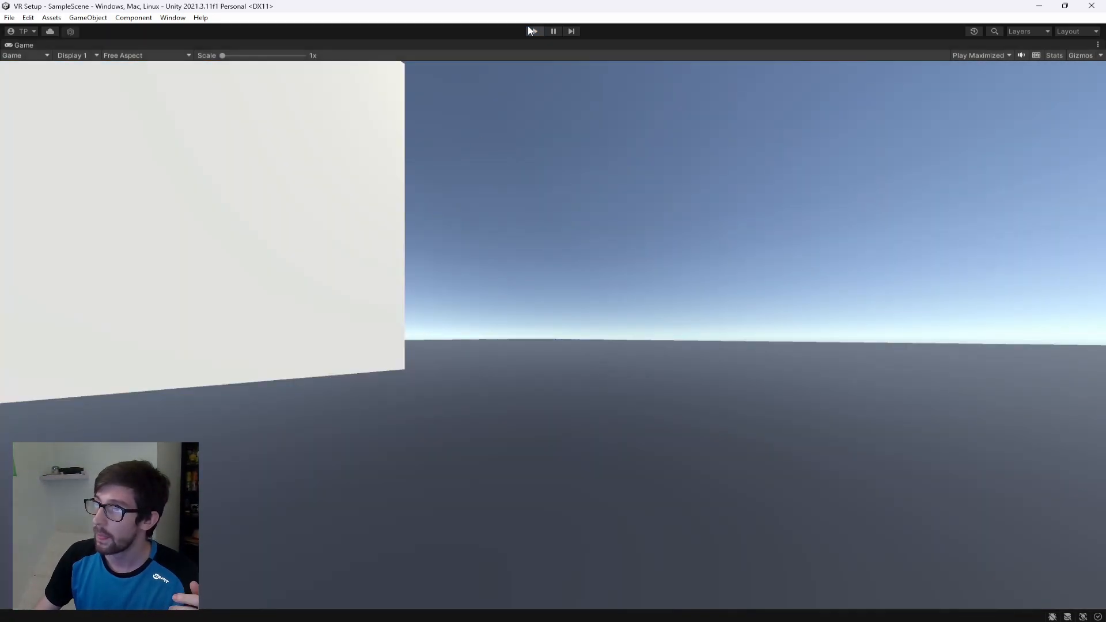
pyautogui.click(533, 30)
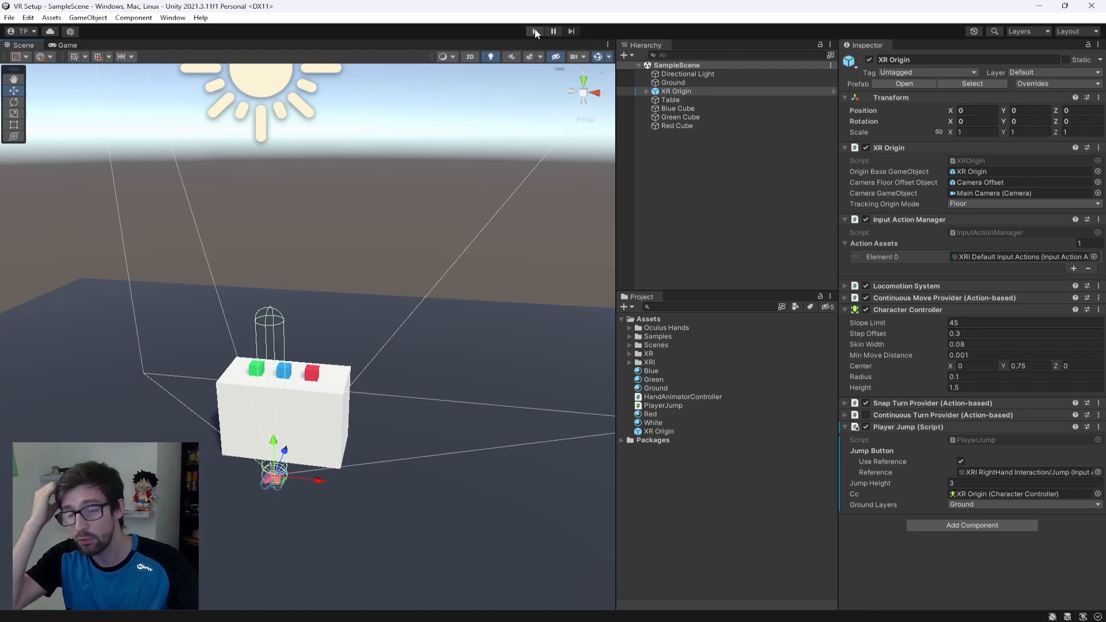